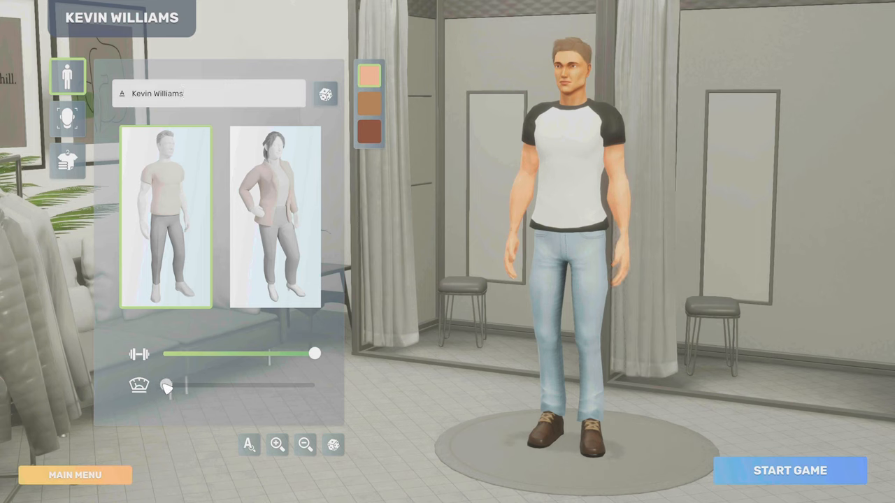
- Tweak the character's weight and muscle, start the game, and skip the opening story
drag(166, 385, 243, 386)
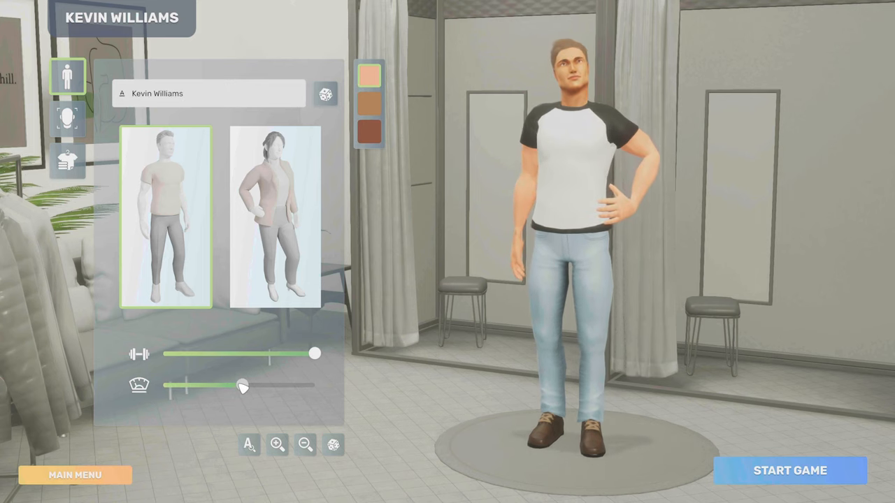
drag(315, 354, 273, 354)
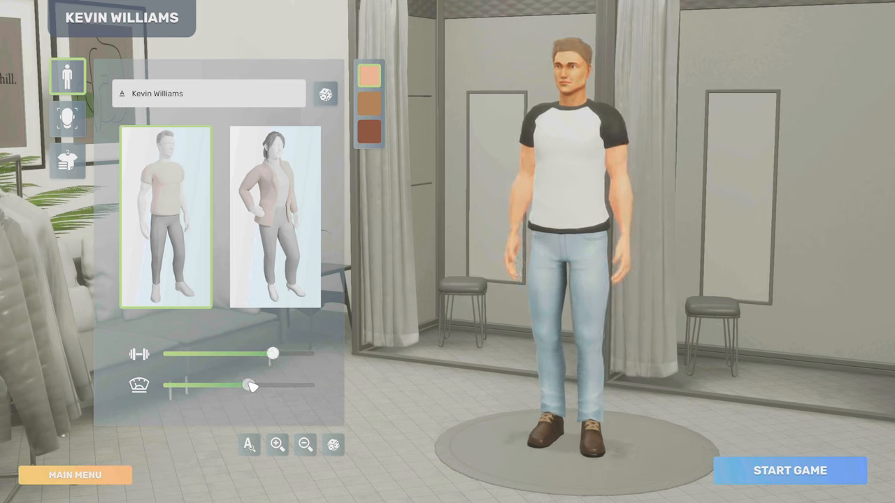
drag(250, 385, 254, 385)
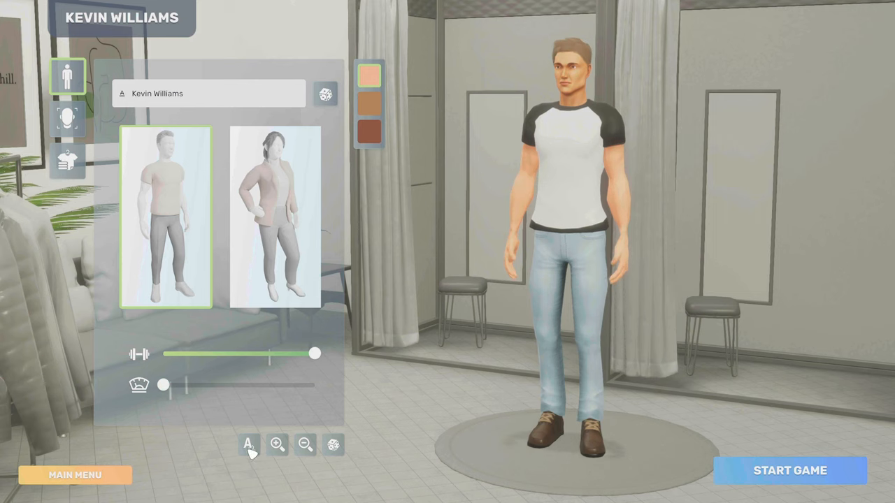
mouse_move(431, 369)
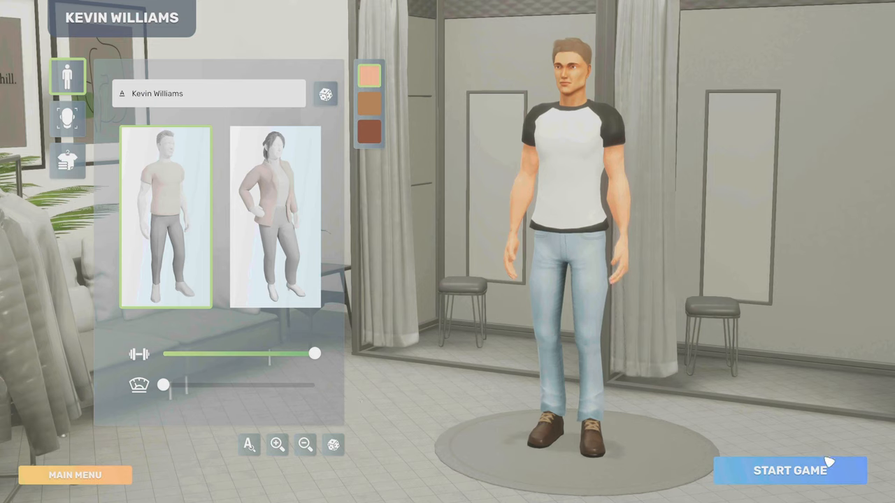
mouse_move(811, 474)
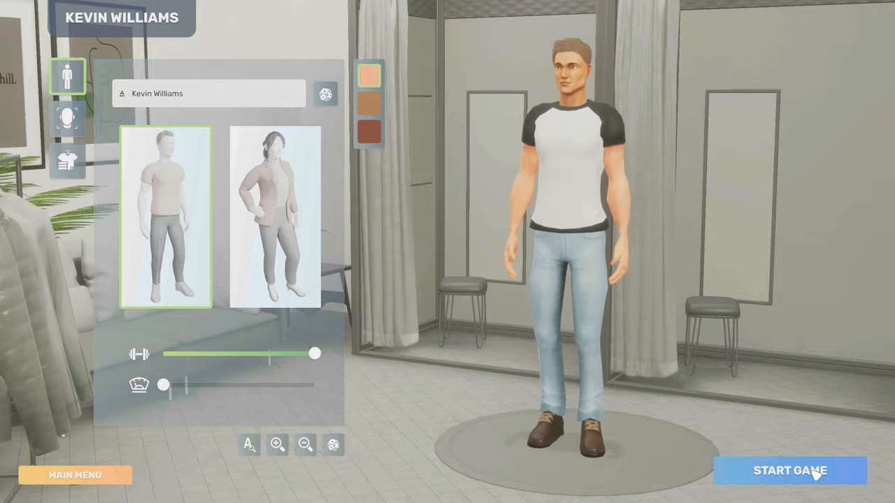
click(790, 471)
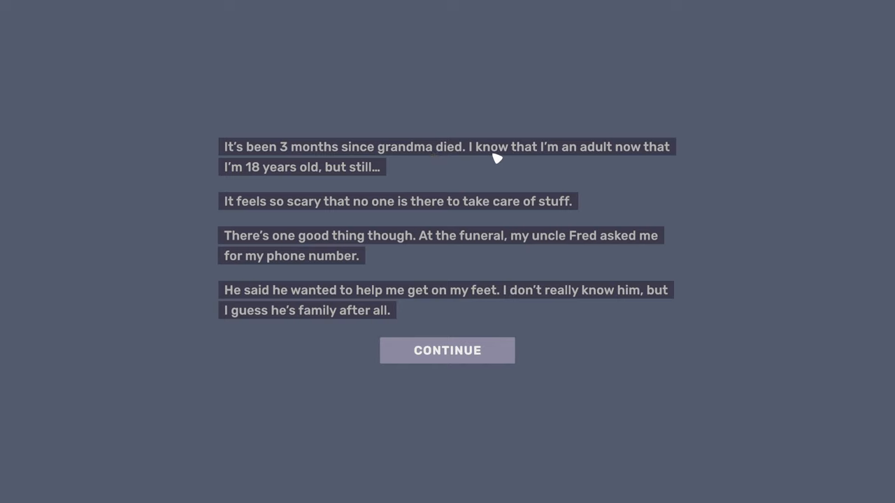
mouse_move(232, 182)
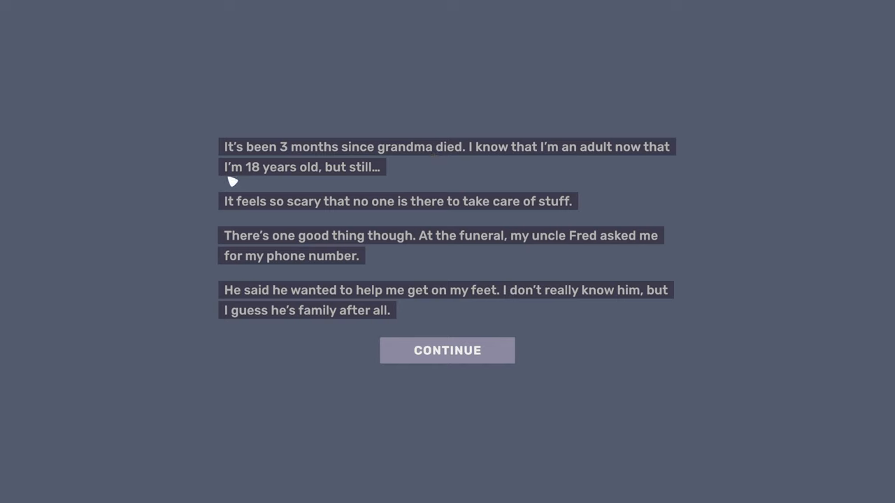
mouse_move(294, 186)
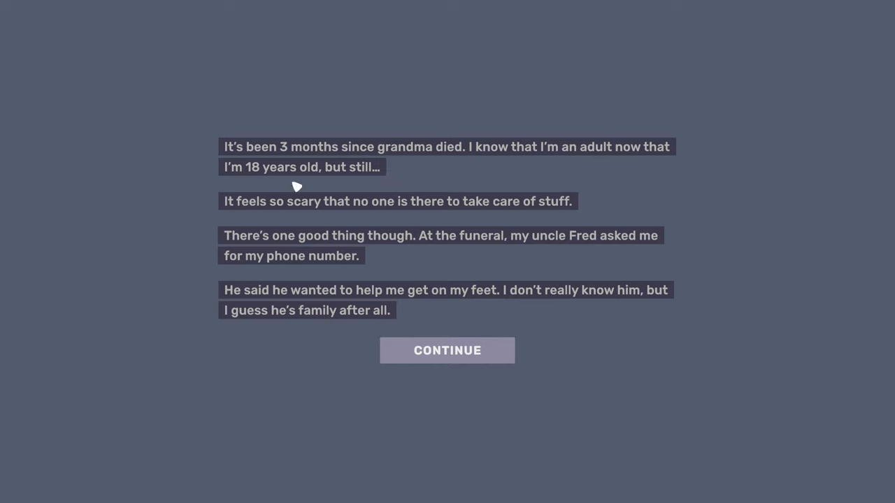
mouse_move(347, 218)
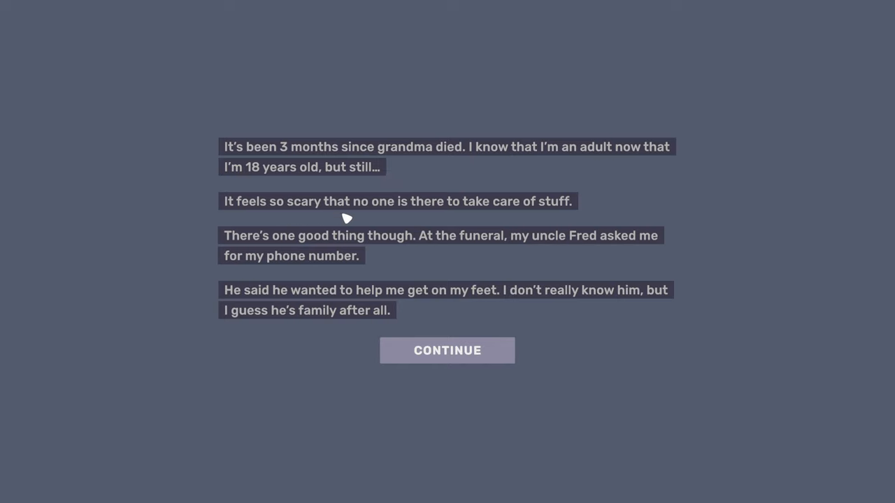
mouse_move(576, 215)
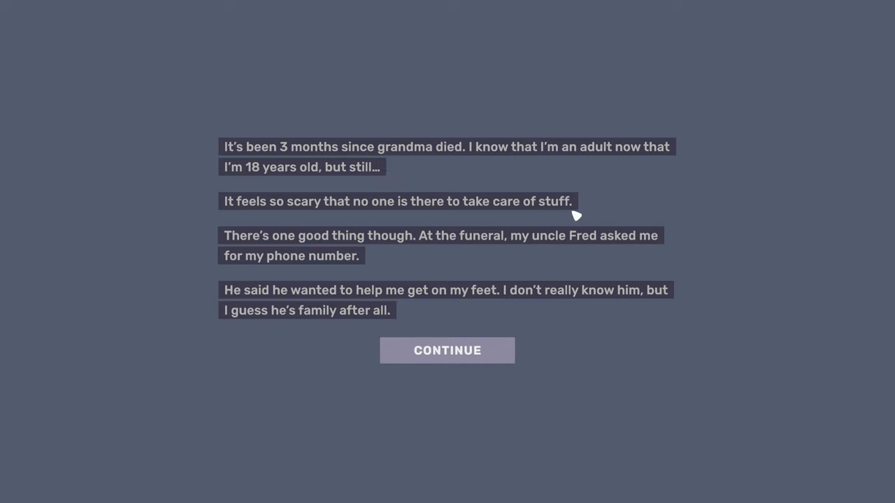
mouse_move(332, 246)
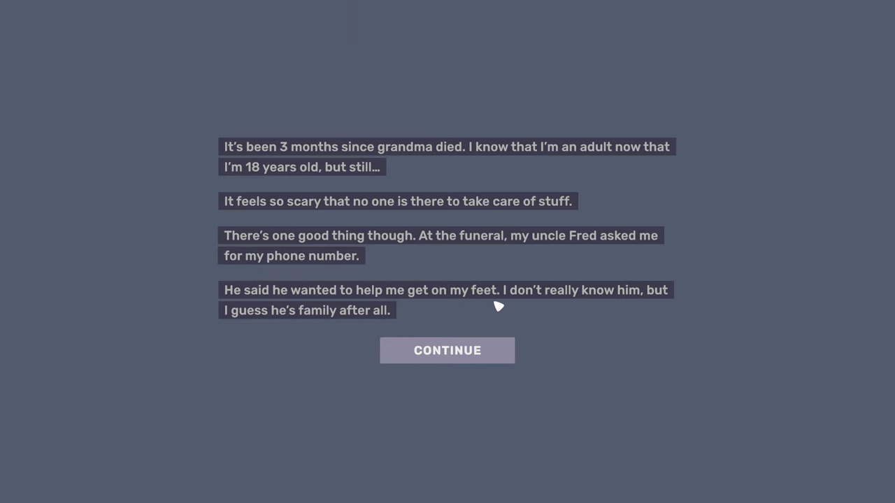
mouse_move(598, 311)
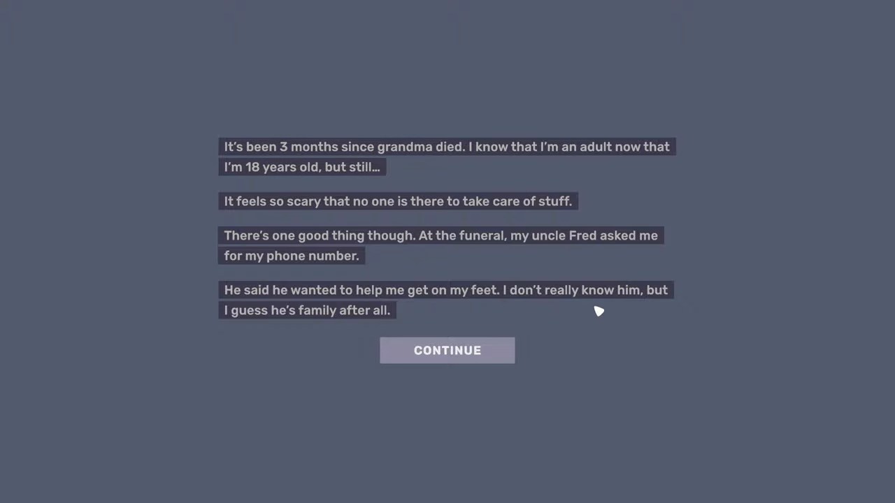
mouse_move(294, 332)
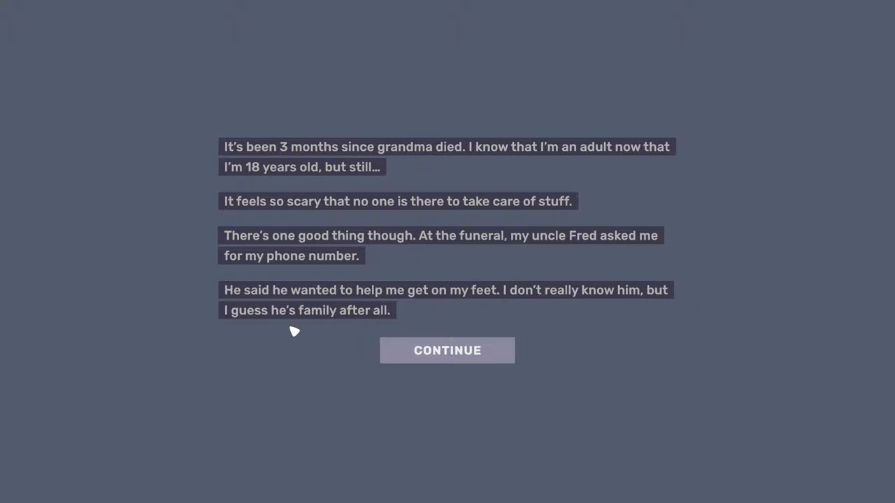
click(447, 351)
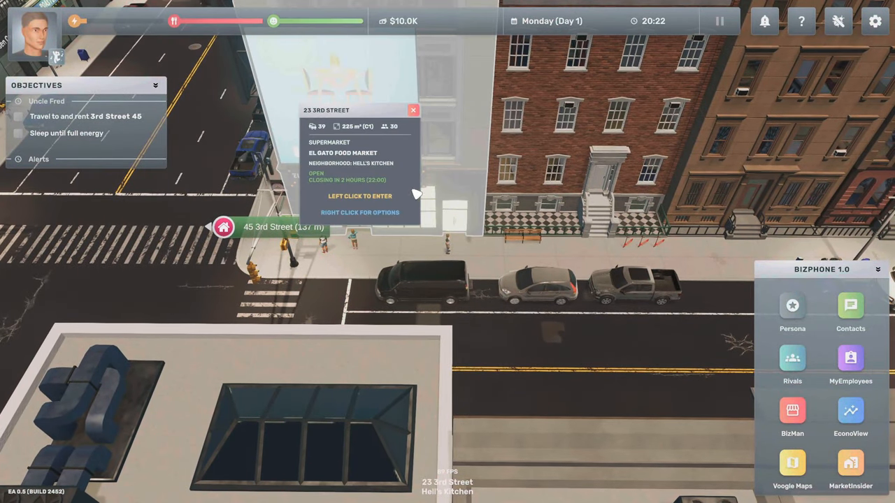
- Check the movement key binding in Options > Controls, then walk toward 45 3rd Street
click(413, 110)
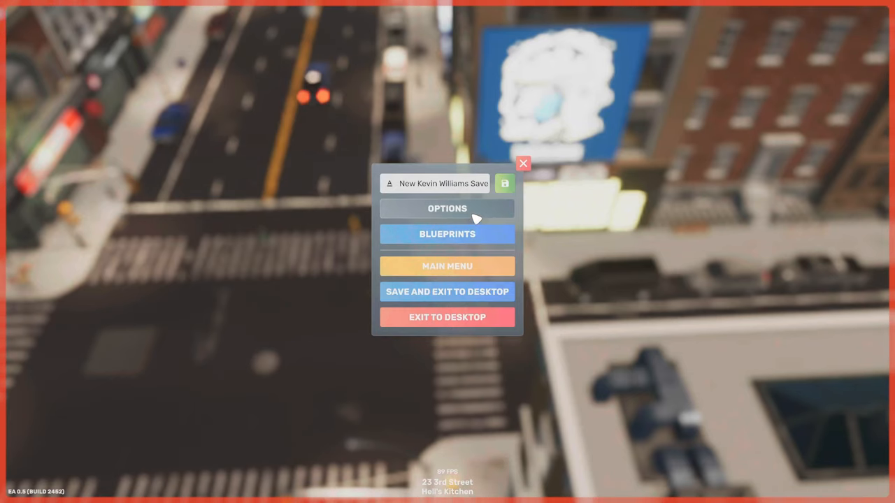
click(447, 208)
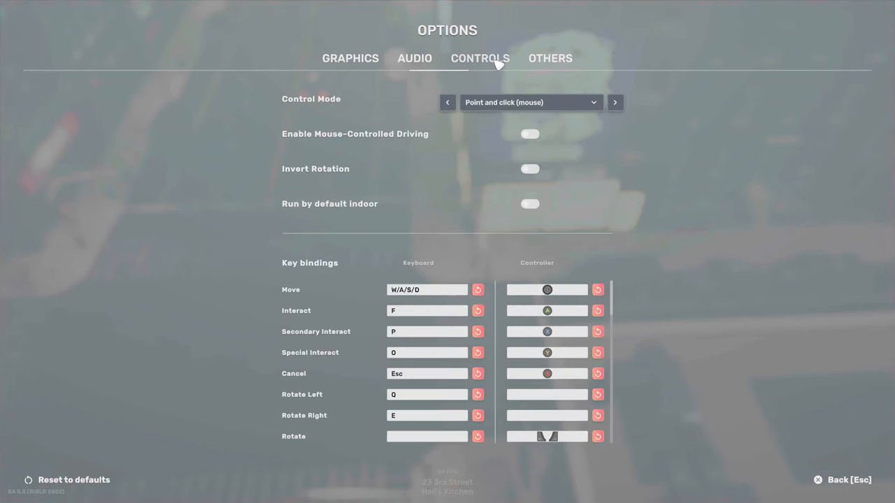
click(427, 290)
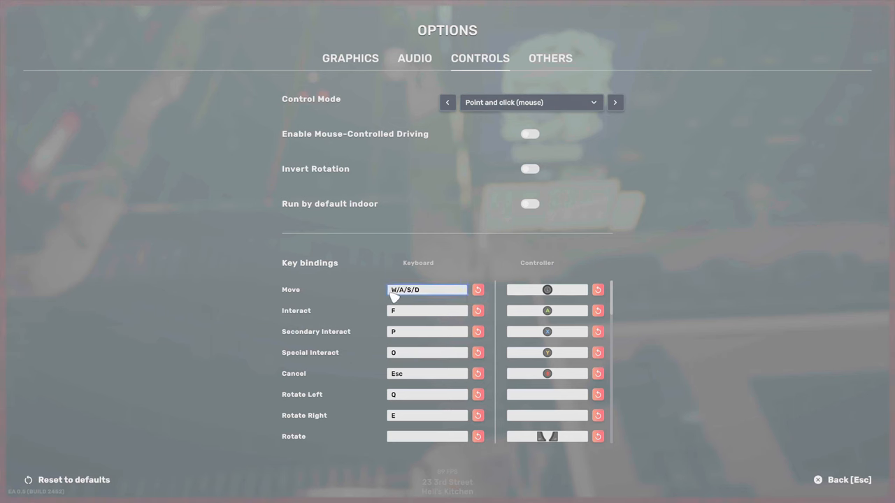
mouse_move(530, 231)
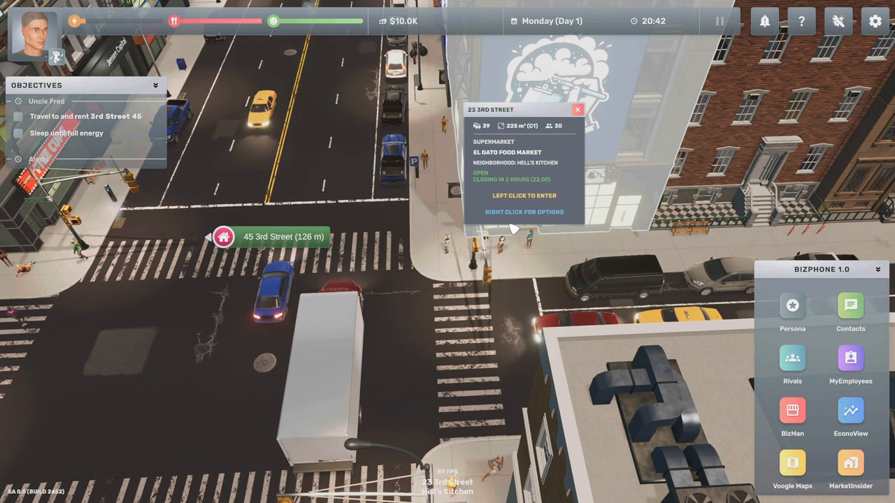
click(577, 109)
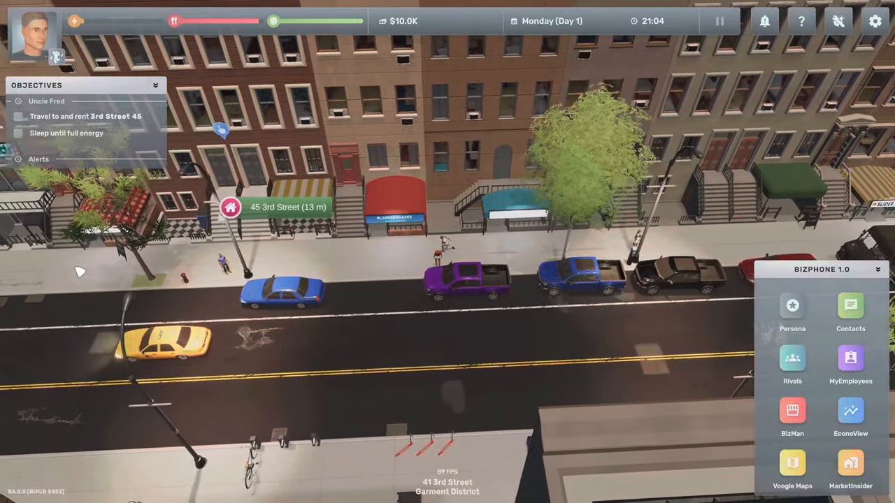
- View 45 3rd Street's rental details and rotate its apartment layout preview
click(230, 207)
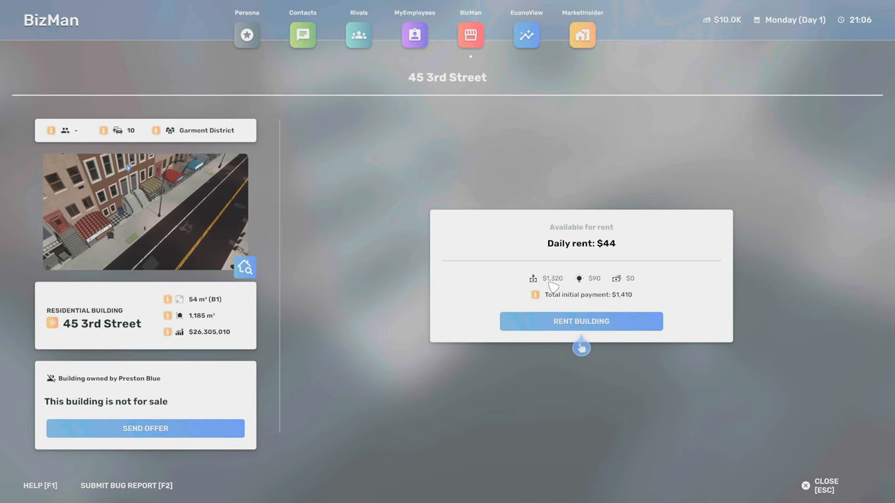
mouse_move(594, 278)
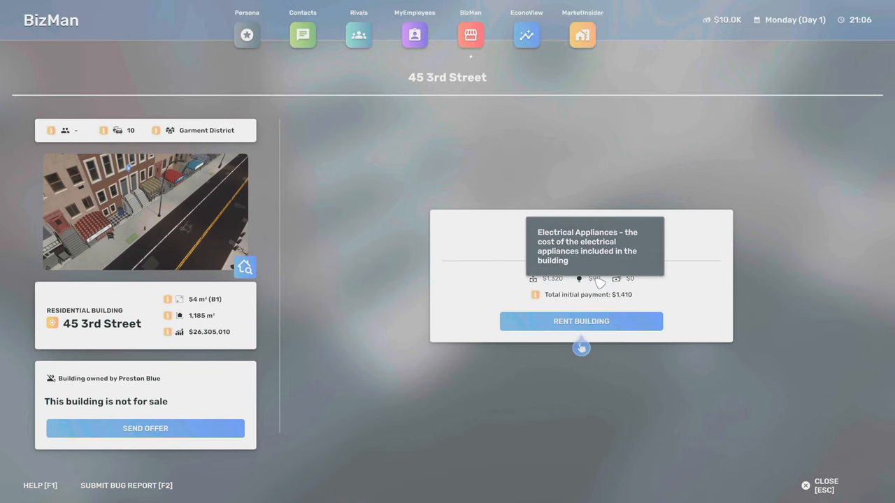
mouse_move(581, 321)
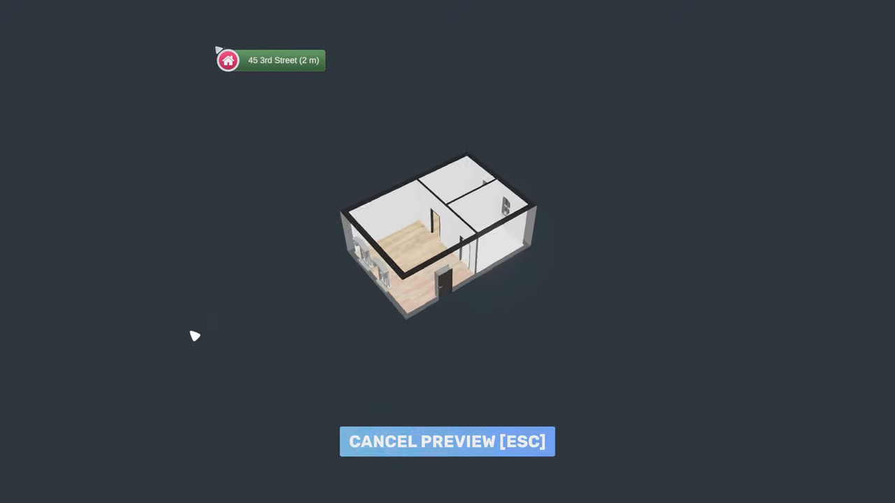
drag(196, 337, 534, 309)
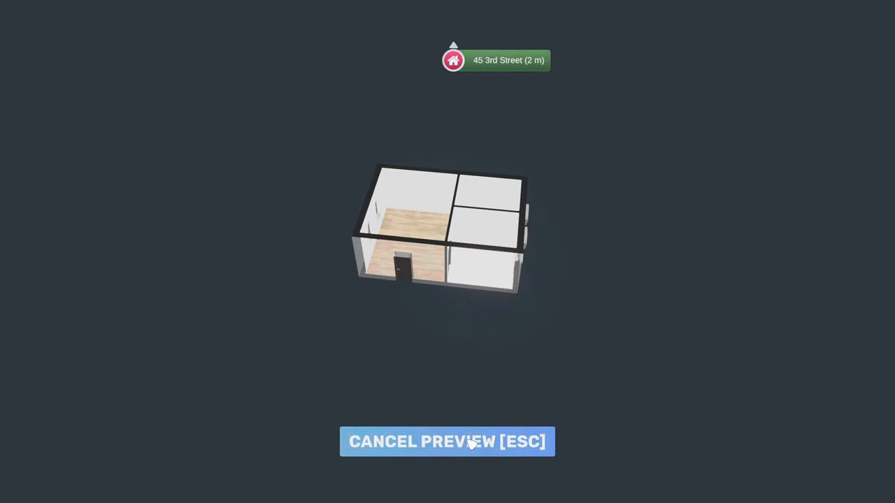
click(447, 441)
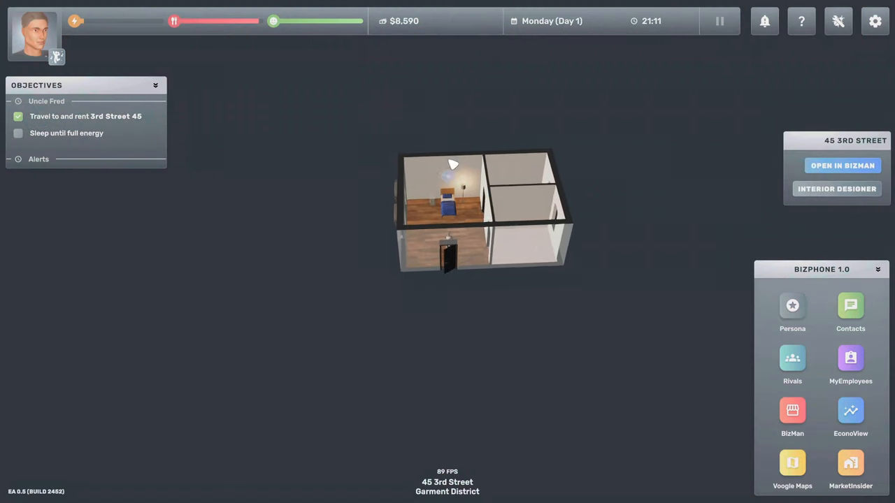
- Sleep on the bed for just over nine hours until Tuesday morning
click(447, 203)
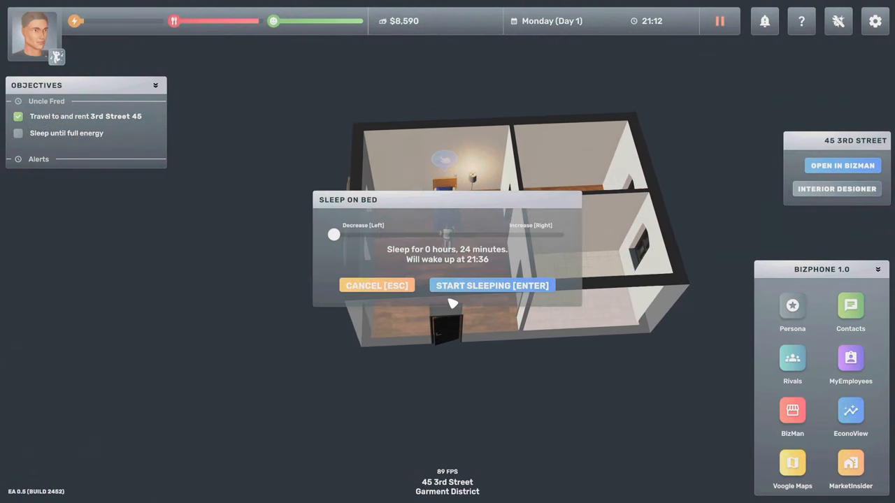
drag(334, 234, 397, 234)
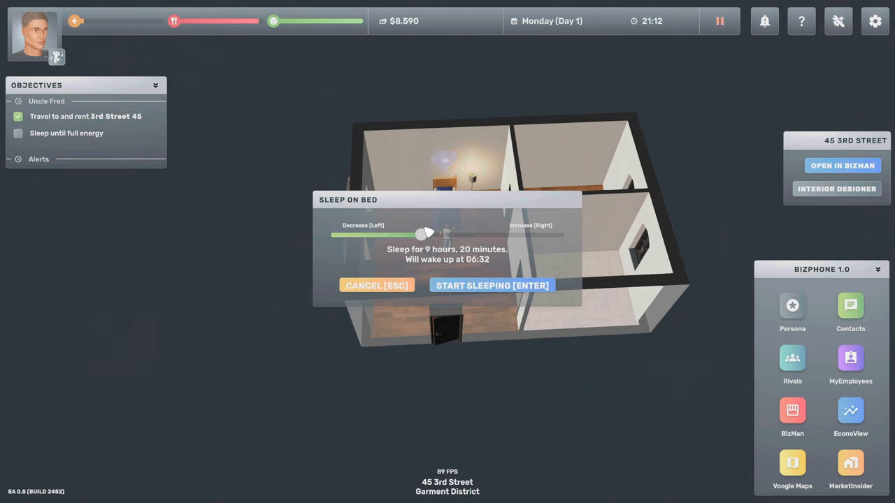
drag(426, 234, 416, 234)
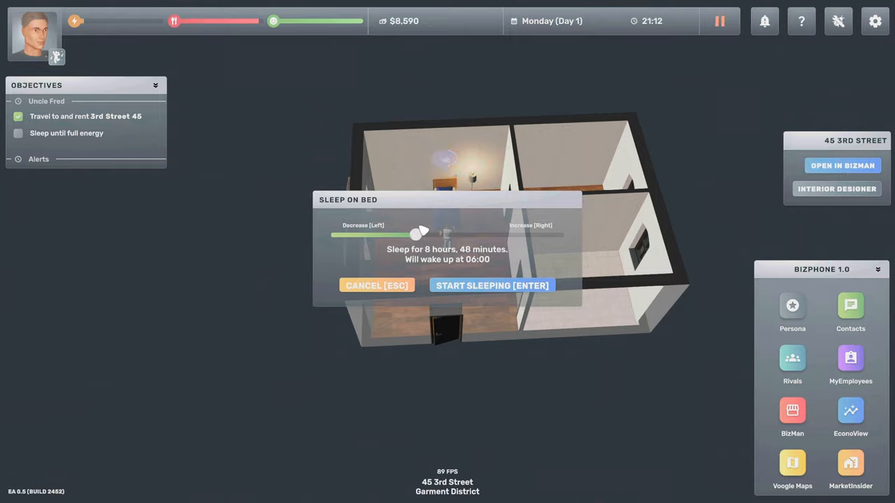
click(492, 286)
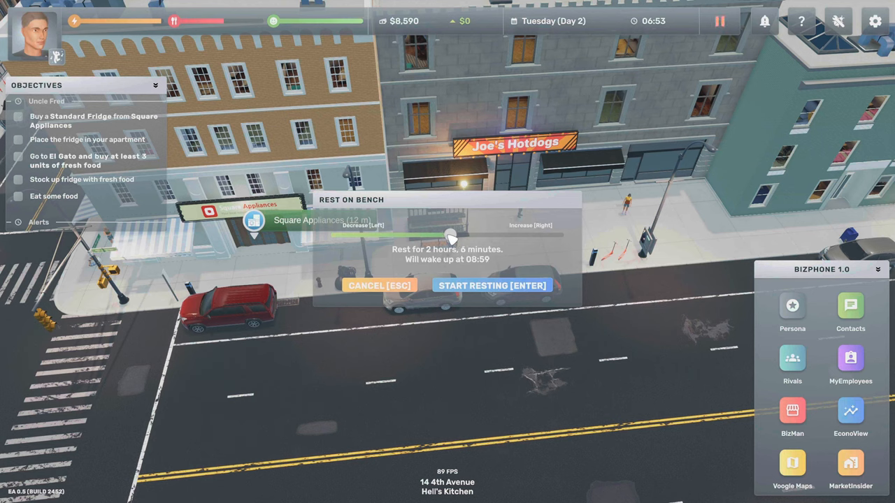
- Rest about two hours, then buy the Standard Fridge at Square Appliances for $1,800
click(491, 285)
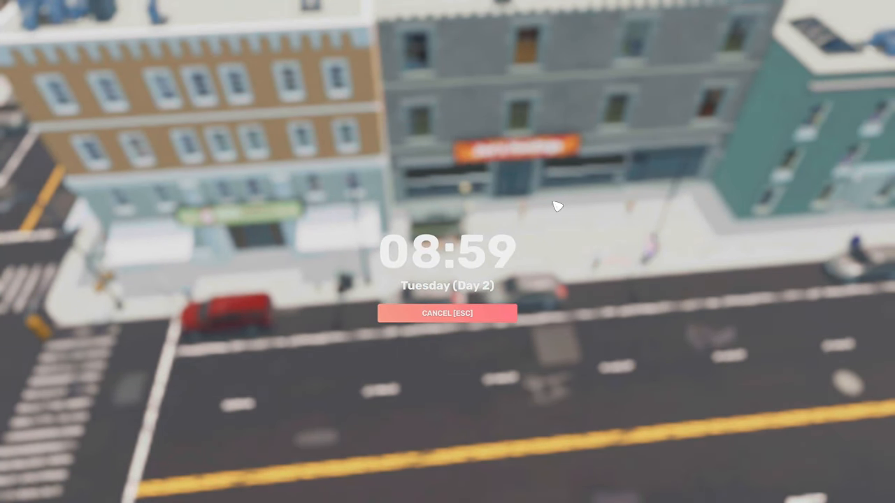
click(446, 312)
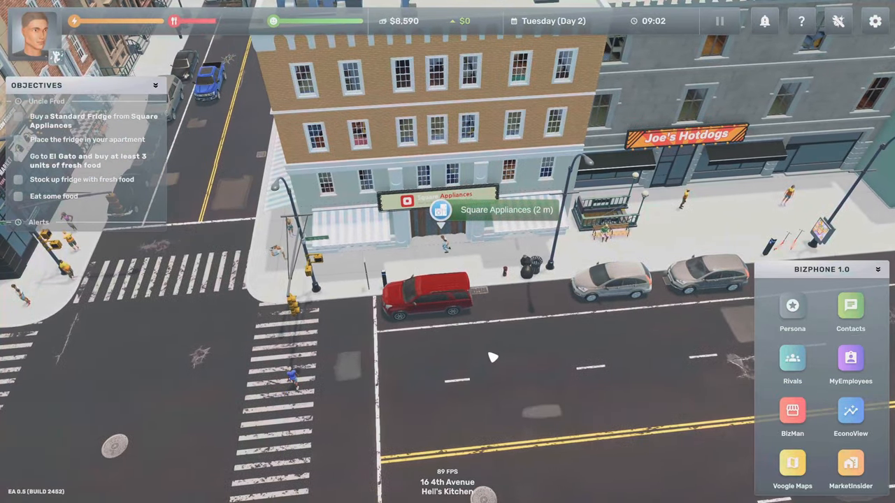
click(441, 210)
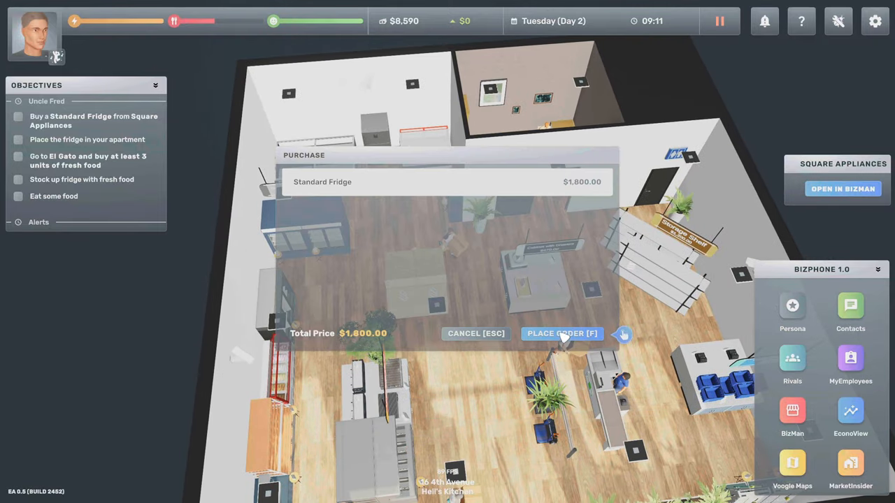
click(561, 333)
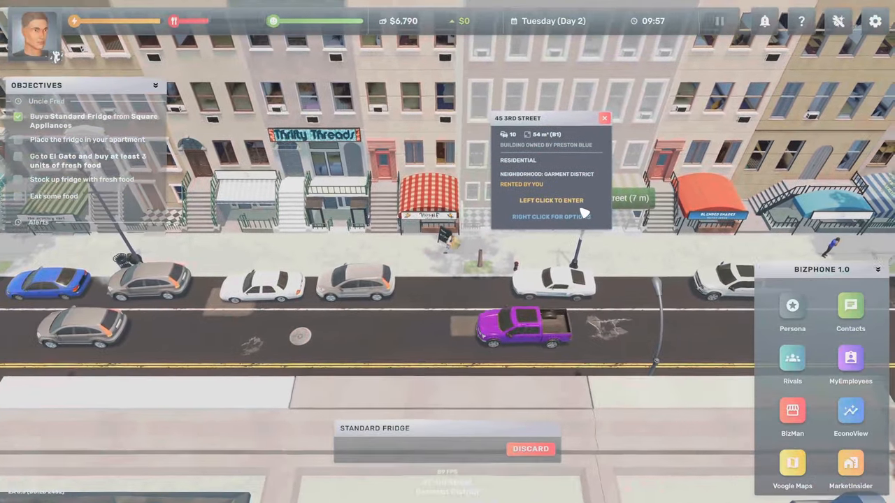
- Enter the 45 3rd Street apartment and place the fridge in the small room
click(551, 200)
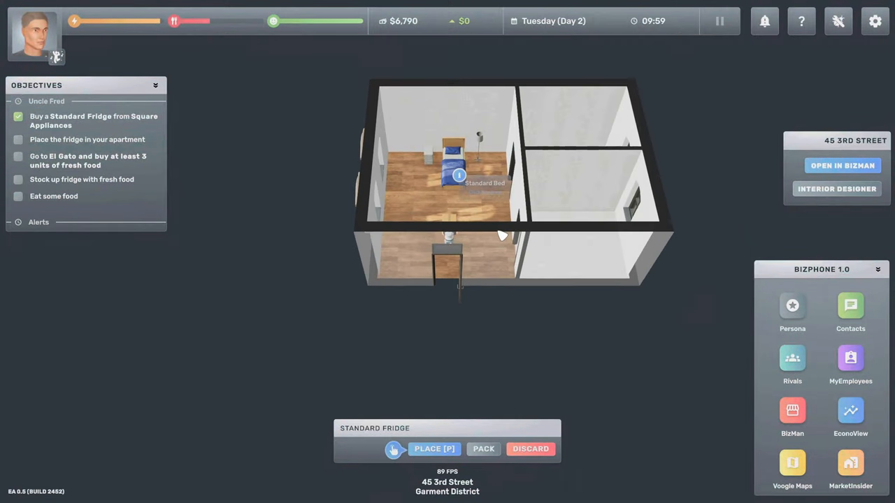
click(434, 449)
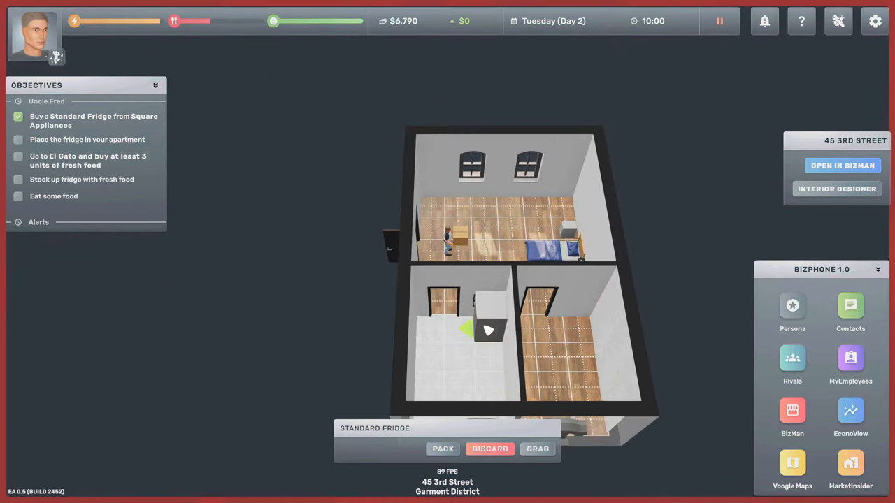
click(537, 449)
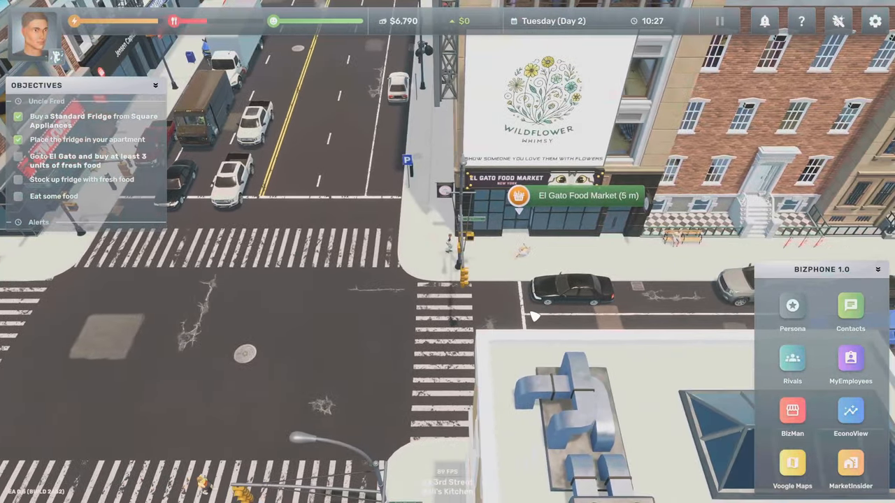
- Enter El Gato Food Market and buy ten Fresh Food for $111.01
click(577, 195)
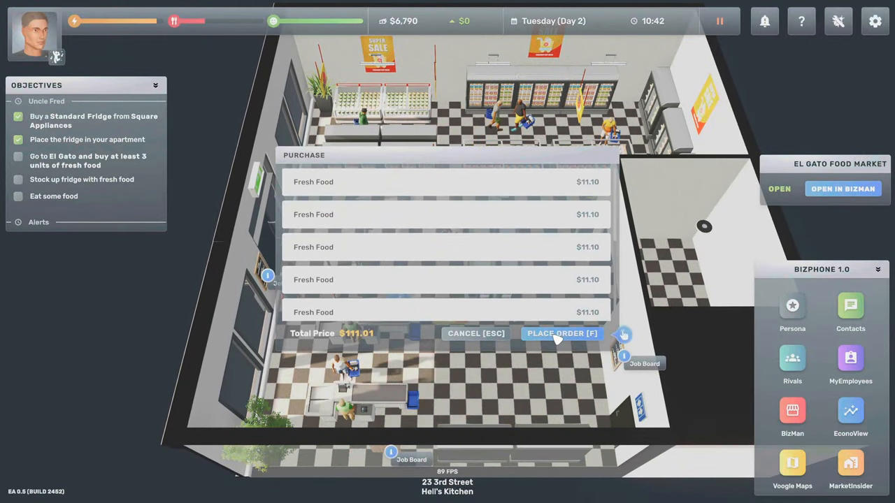
click(562, 334)
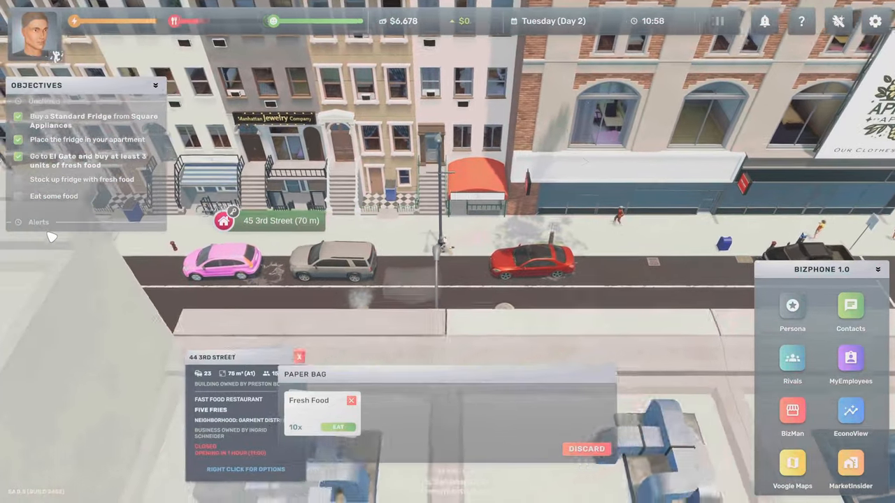
- Close the 44 3rd Street info card and go into the 45 3rd Street apartment
click(298, 356)
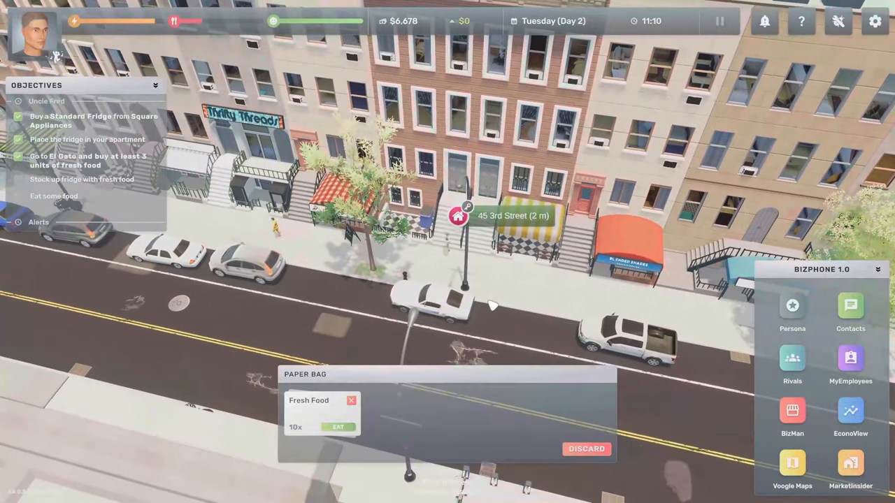
click(457, 216)
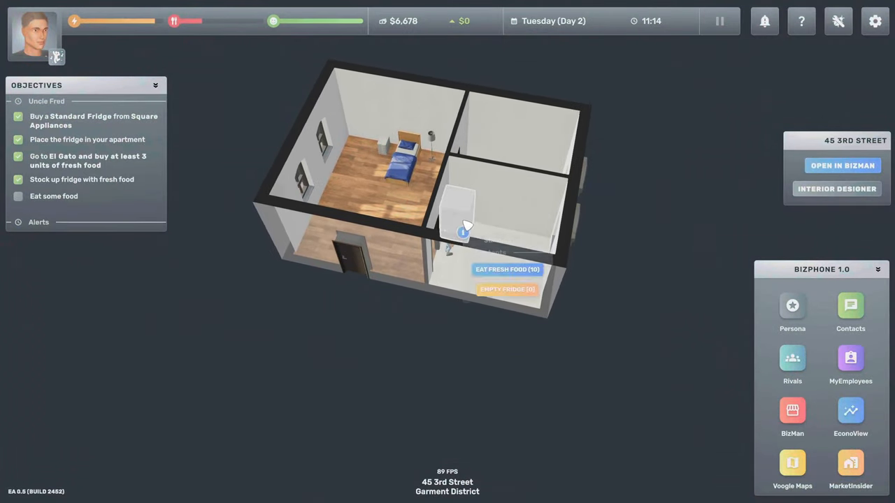
- Eat Fresh Food from the fridge and dismiss Uncle Fred's message
click(507, 269)
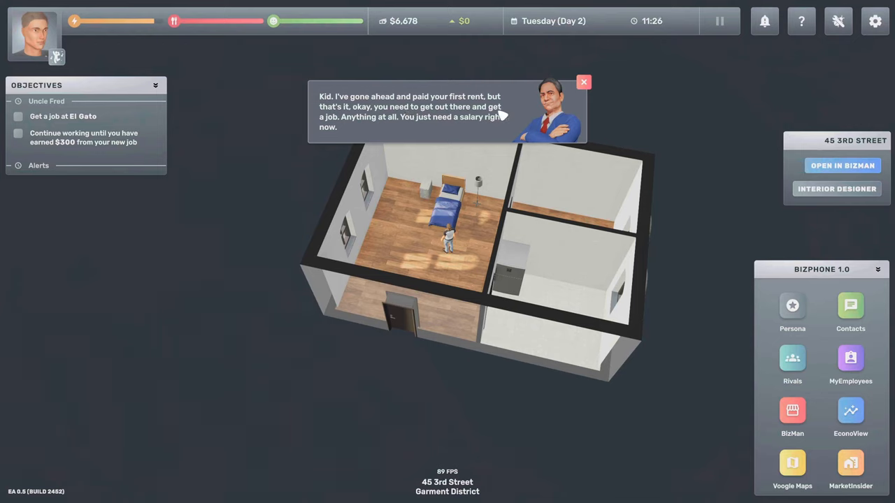
mouse_move(422, 127)
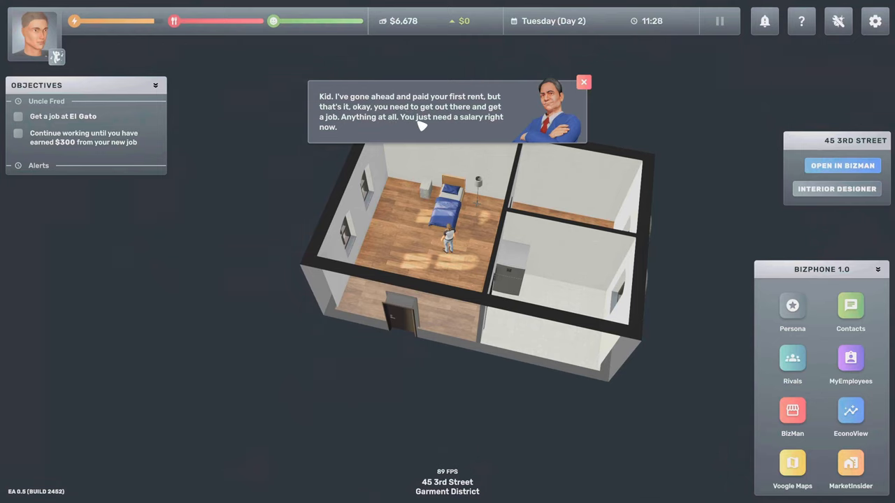
click(406, 322)
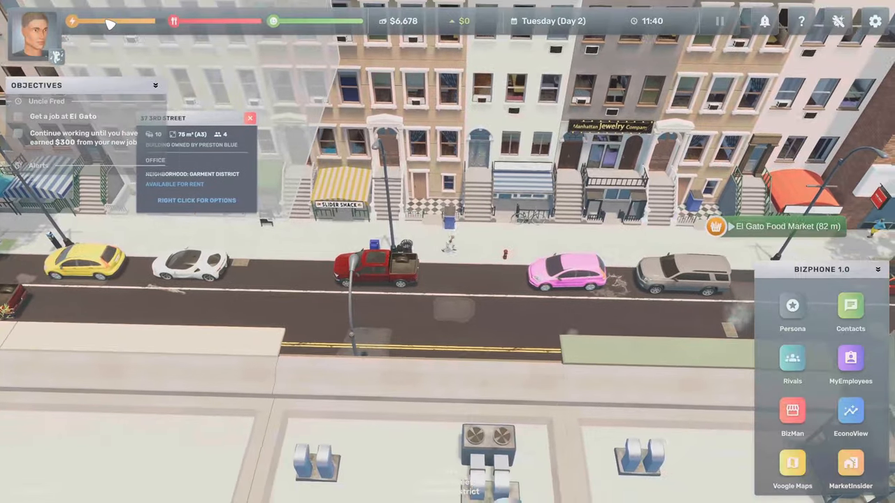
- Open Kevin Williams' persona overview and the Happiness help article
click(792, 311)
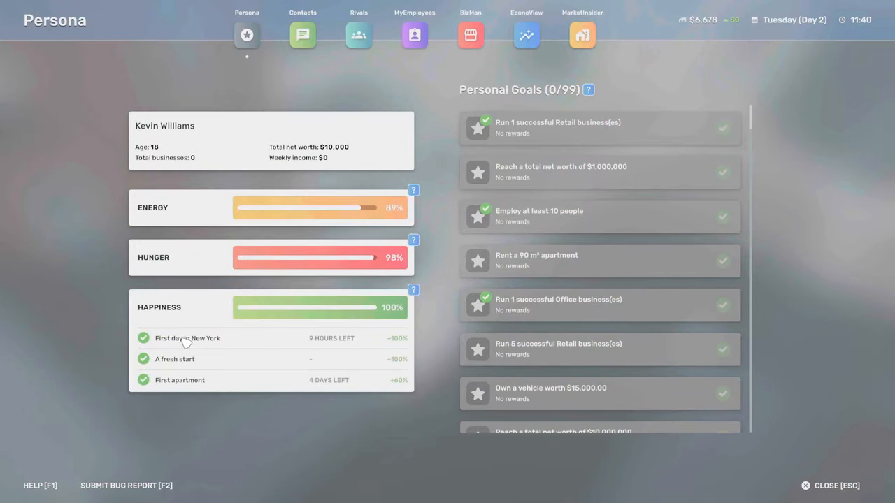
mouse_move(374, 307)
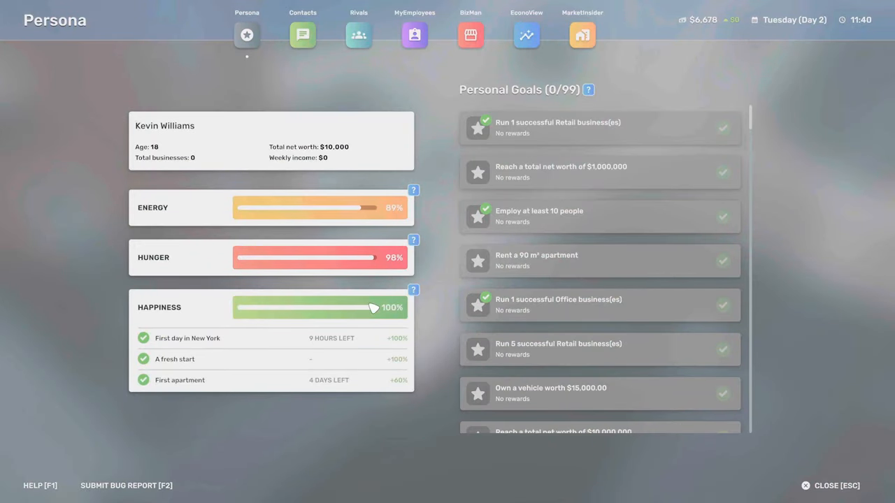
click(413, 288)
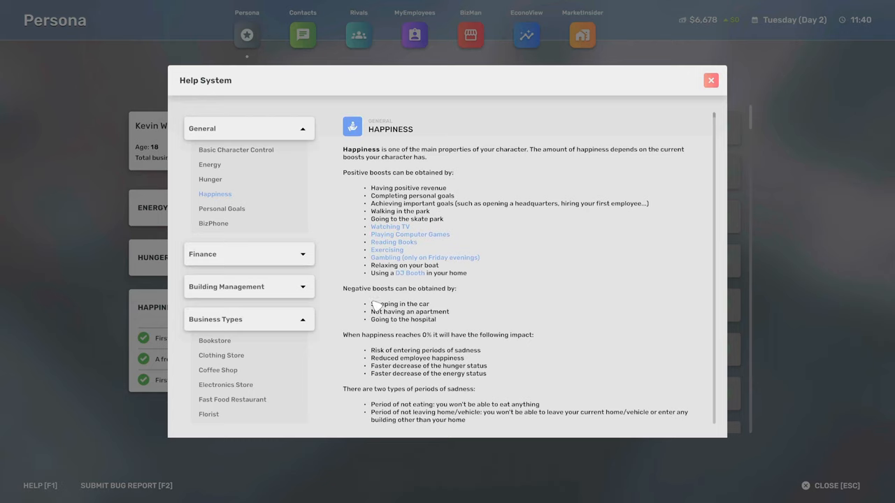
mouse_move(356, 326)
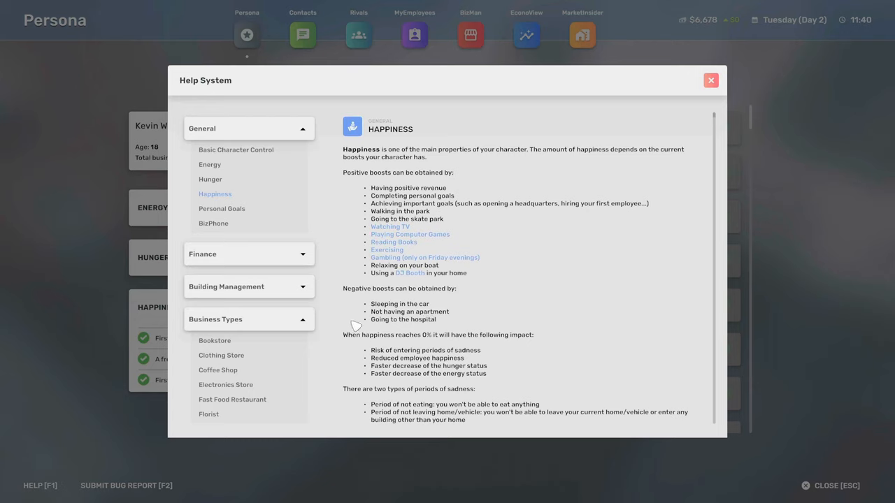
mouse_move(447, 312)
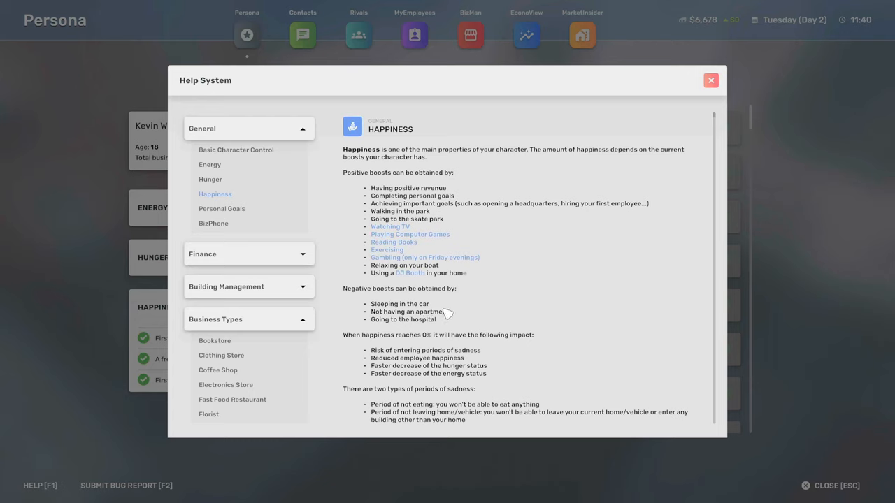
mouse_move(448, 349)
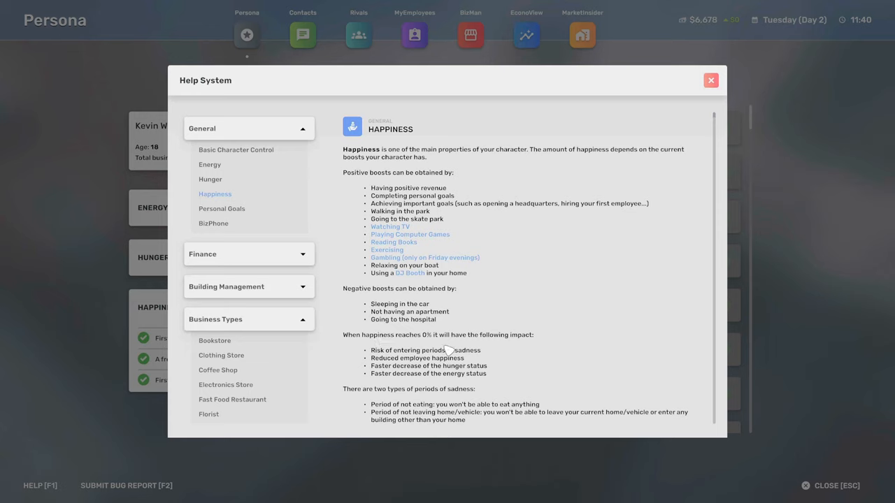
mouse_move(427, 384)
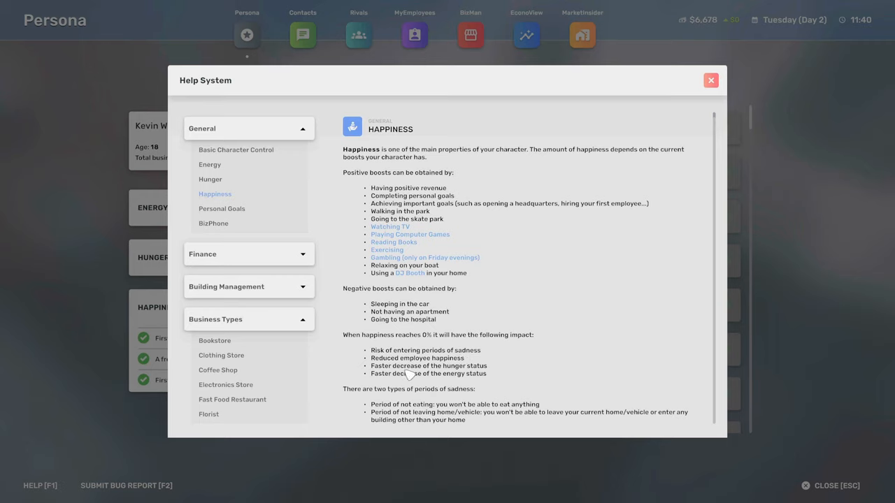
mouse_move(490, 384)
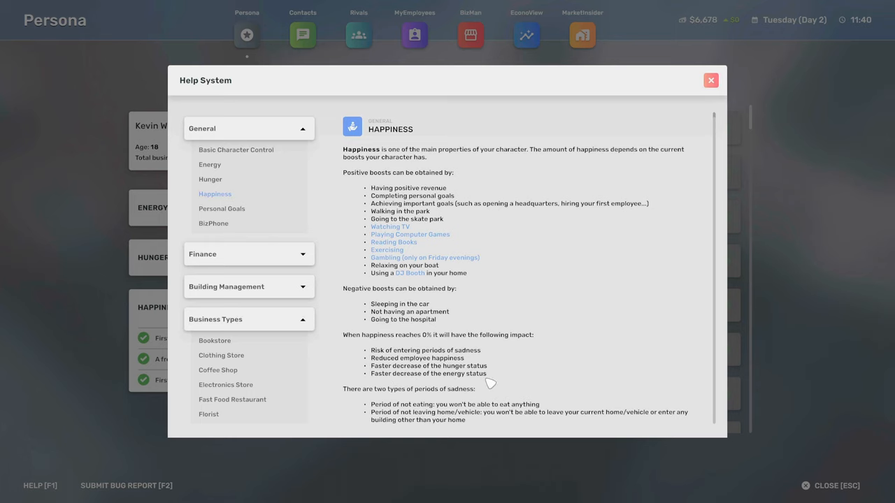
mouse_move(470, 404)
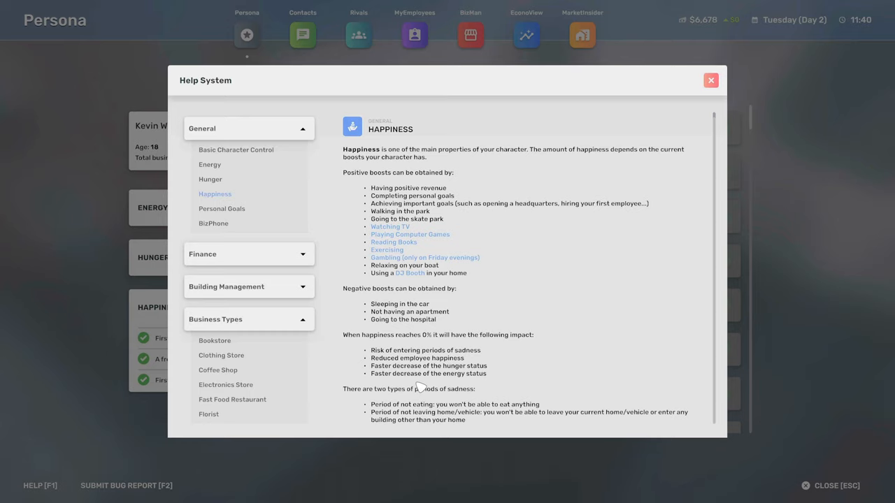
- Read the Hunger, Energy and Basic Character Control help articles, then close the Help System
click(210, 179)
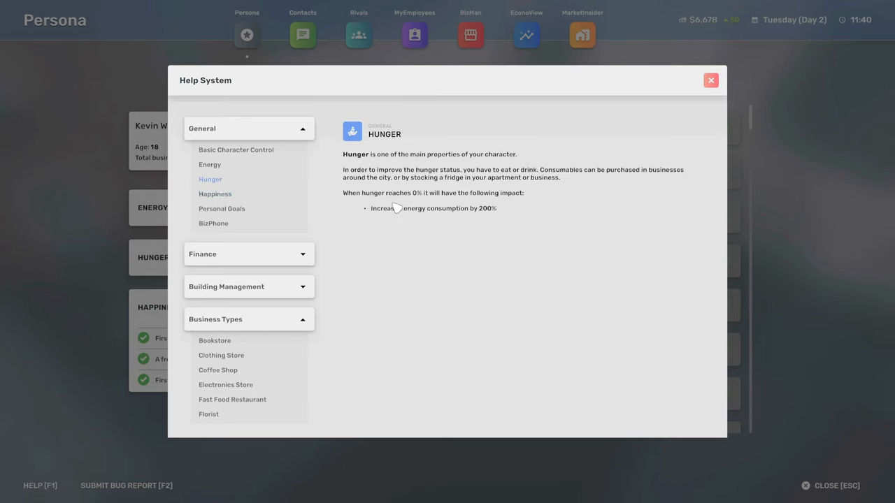
mouse_move(381, 194)
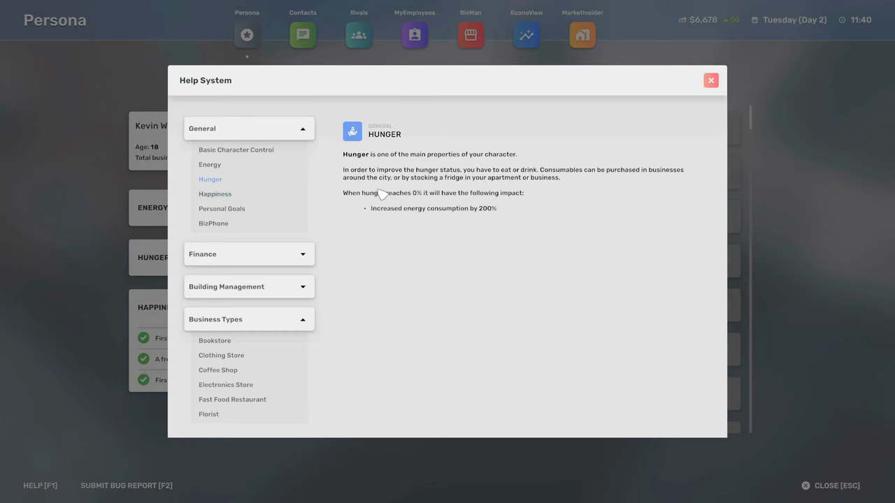
mouse_move(334, 208)
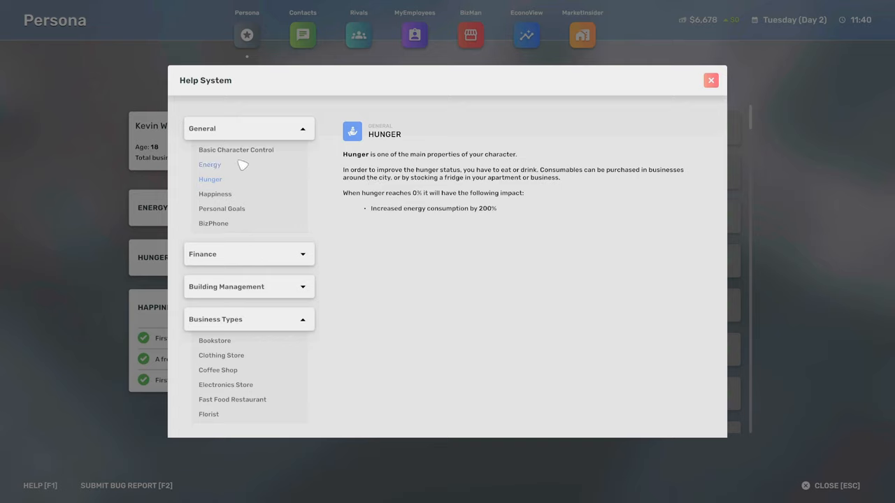
click(209, 164)
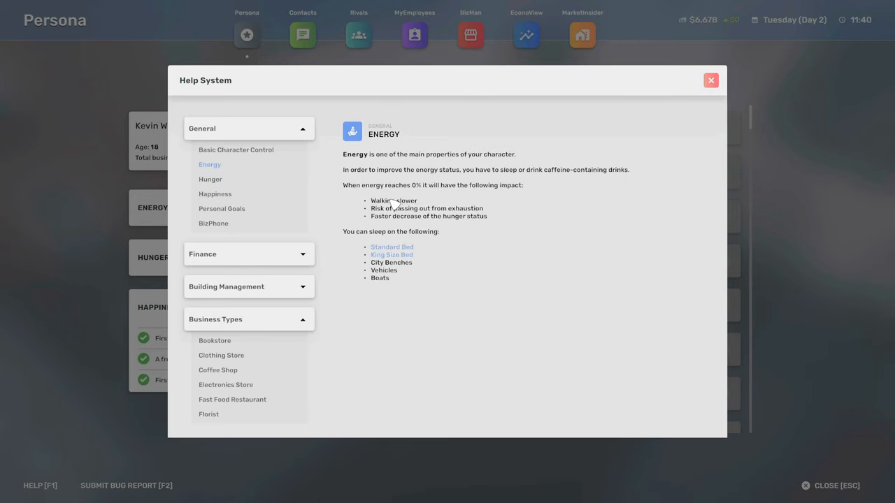
mouse_move(395, 217)
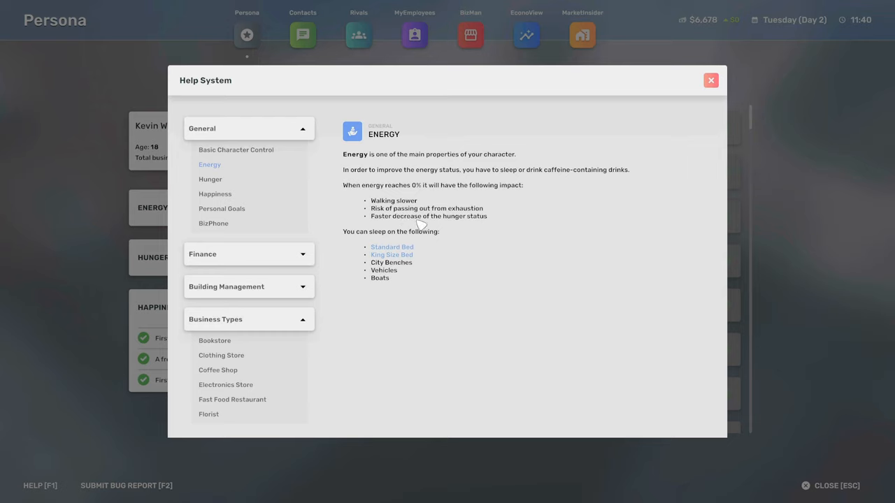
mouse_move(508, 224)
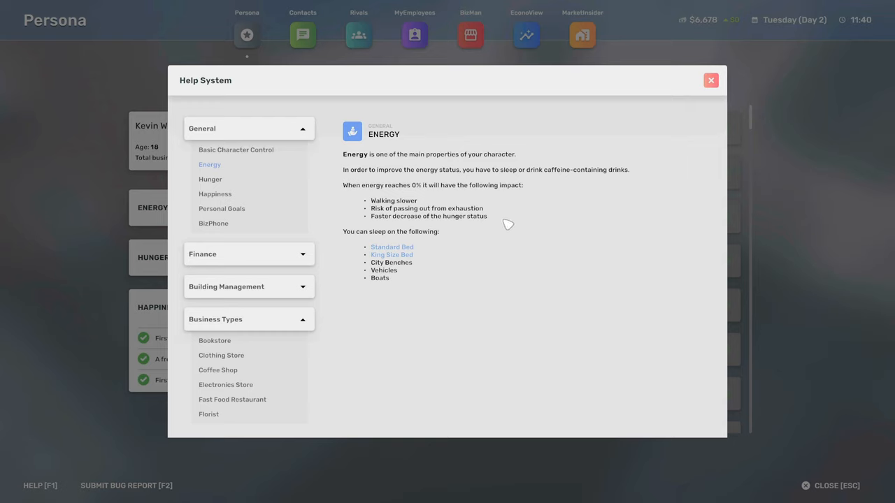
mouse_move(399, 294)
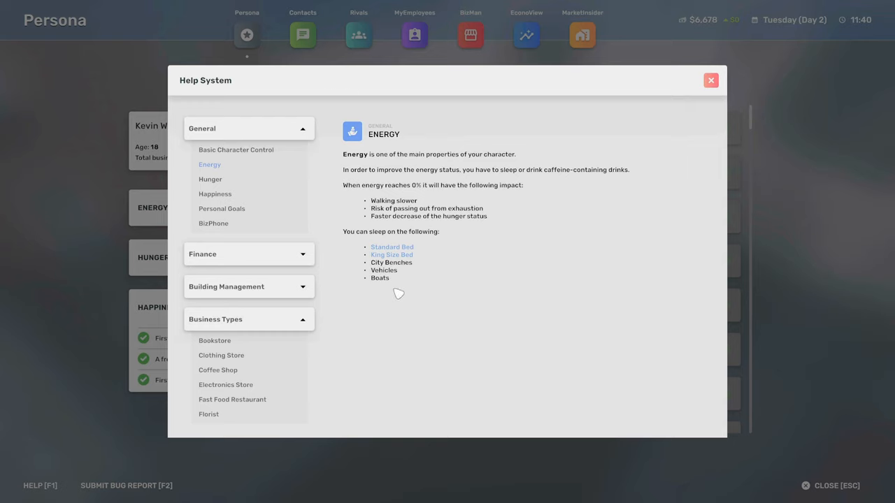
mouse_move(445, 246)
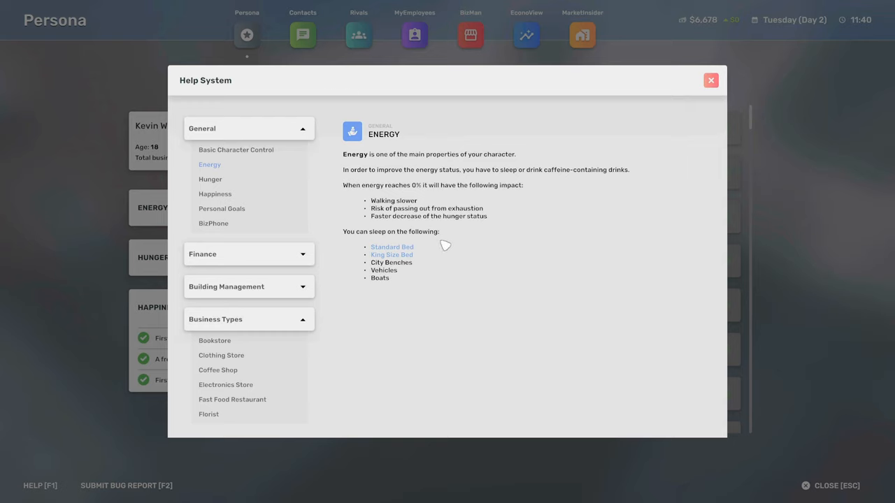
mouse_move(407, 271)
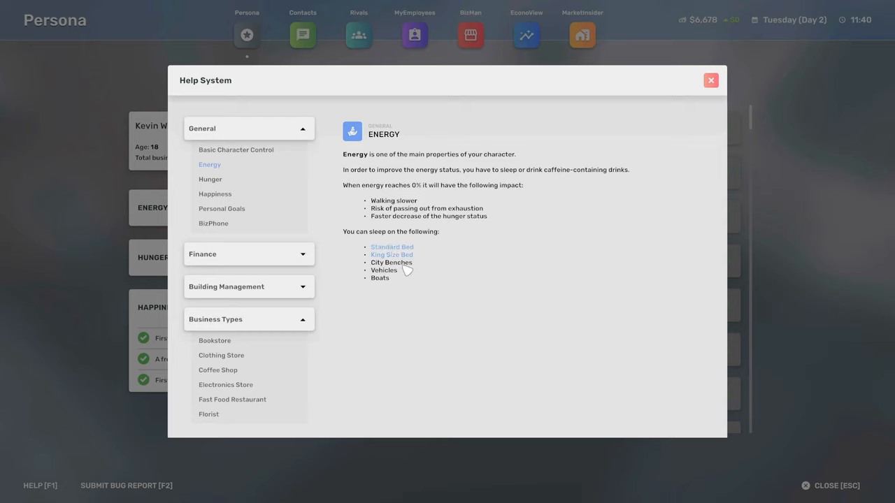
mouse_move(415, 288)
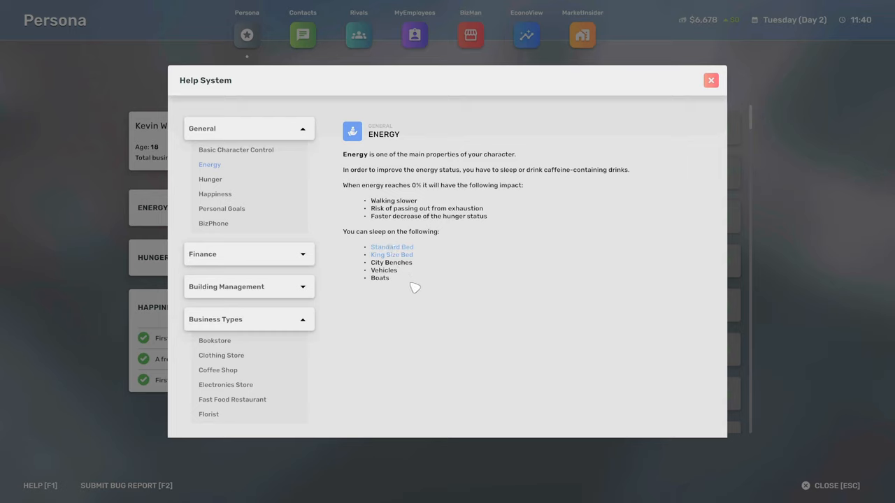
click(237, 150)
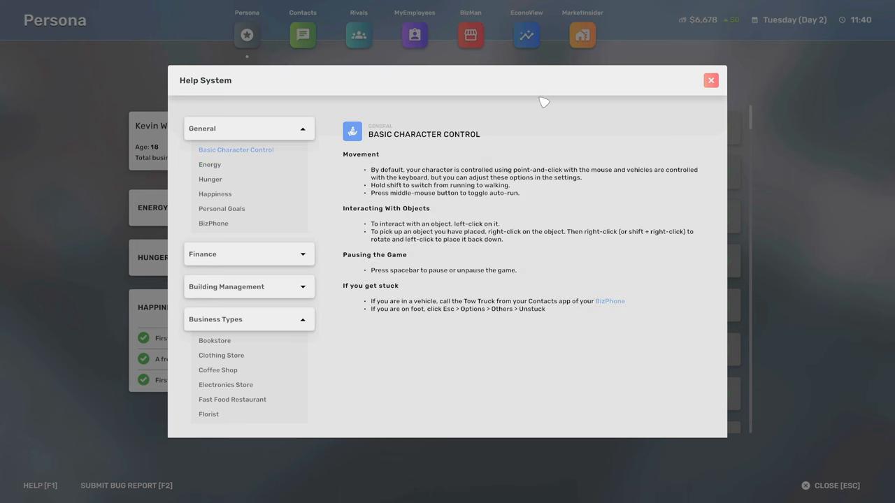
click(710, 79)
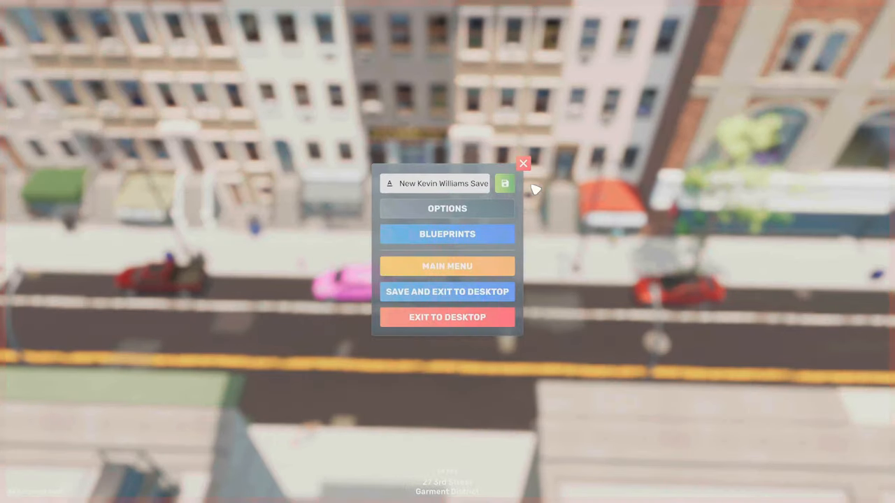
- Return to the Persona screen and scroll through the personal goals list
click(523, 163)
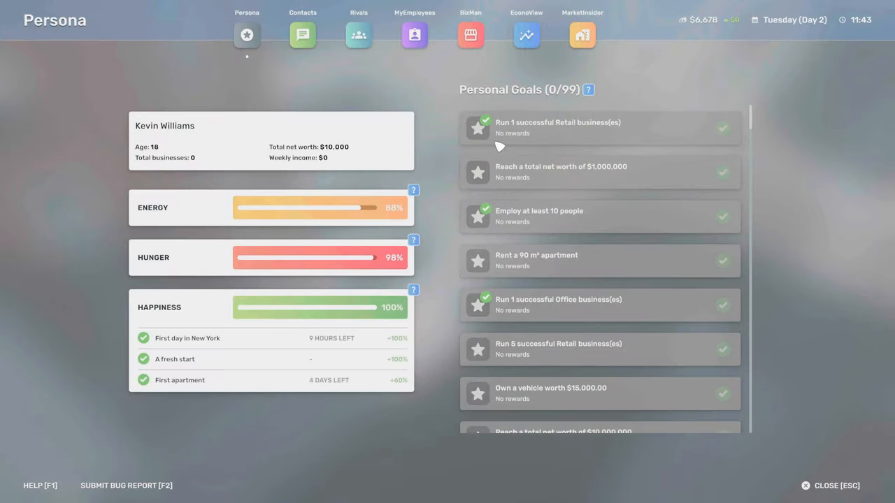
scroll(down, 3)
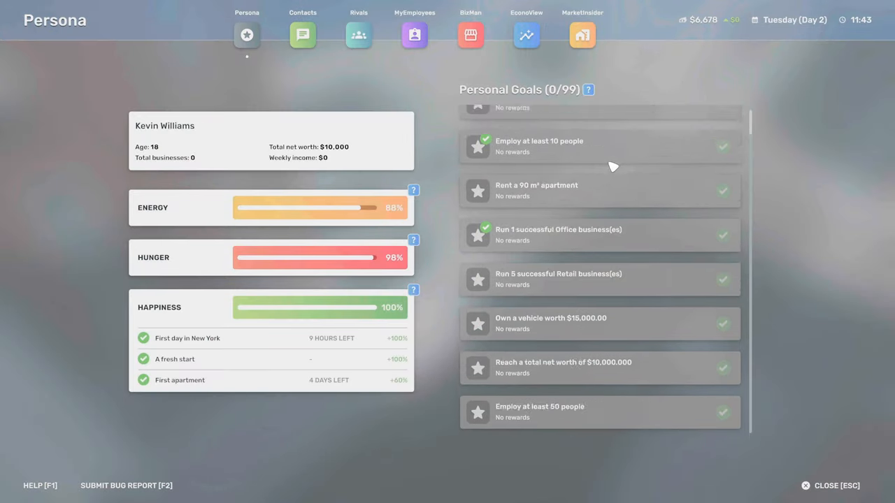
scroll(down, 3)
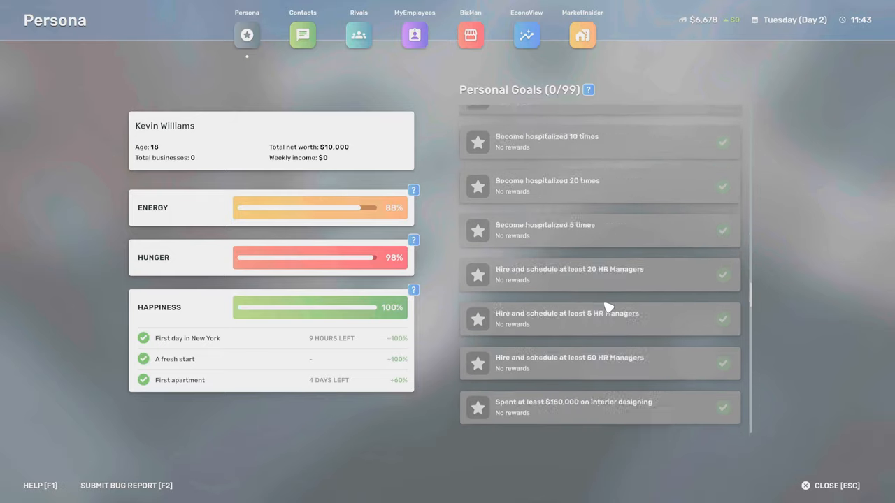
scroll(up, 3)
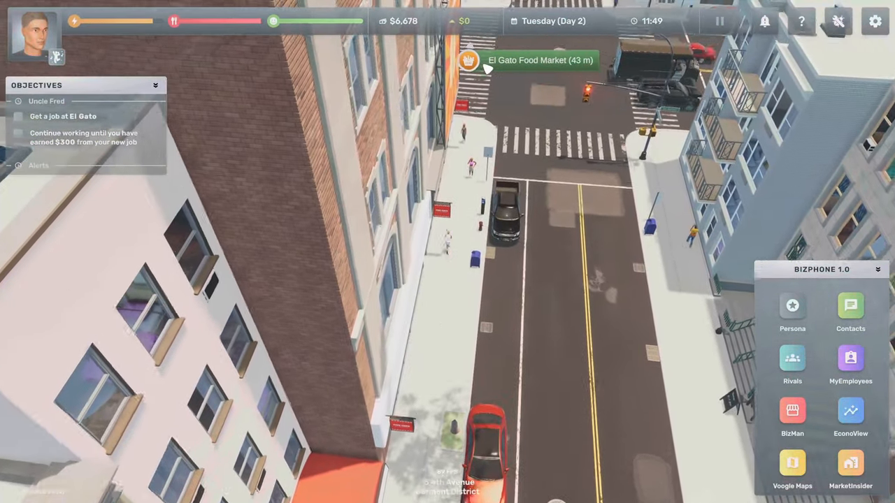
- Enter El Gato Food Market and apply for the Cashier position on its Job Board
click(851, 416)
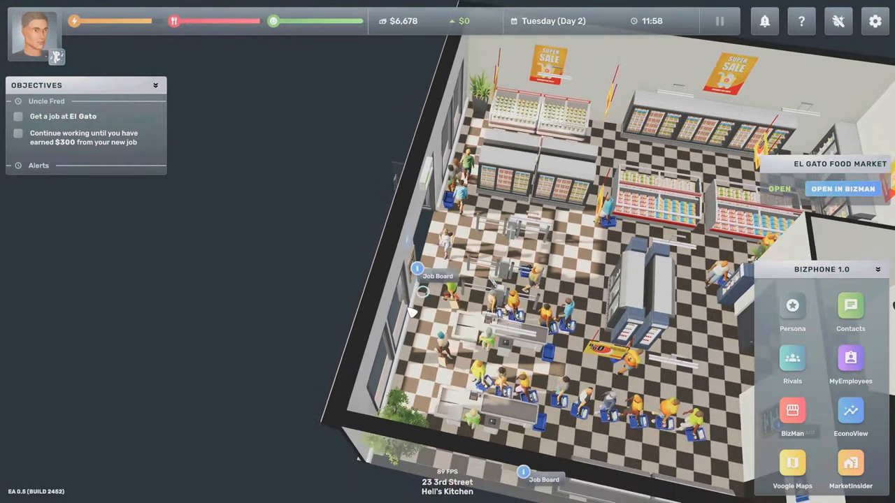
click(417, 268)
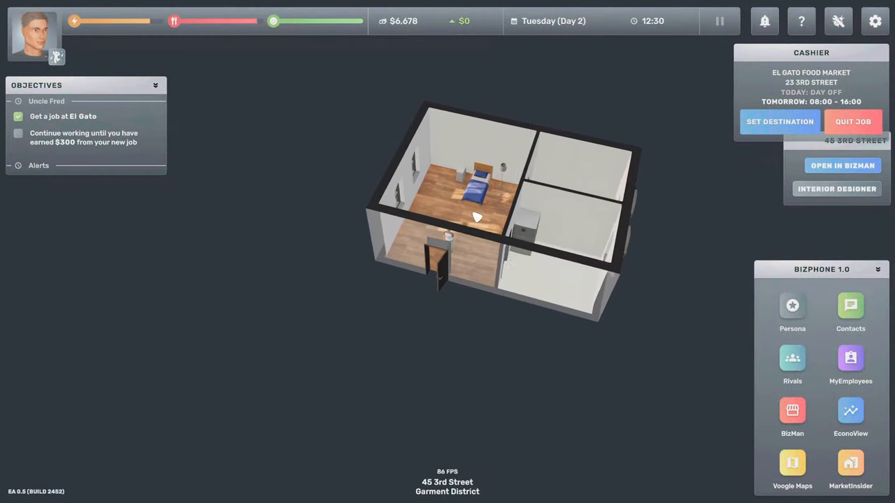
- Sleep in the apartment bed for 18 hours 55 minutes, waking around 07:26
click(475, 188)
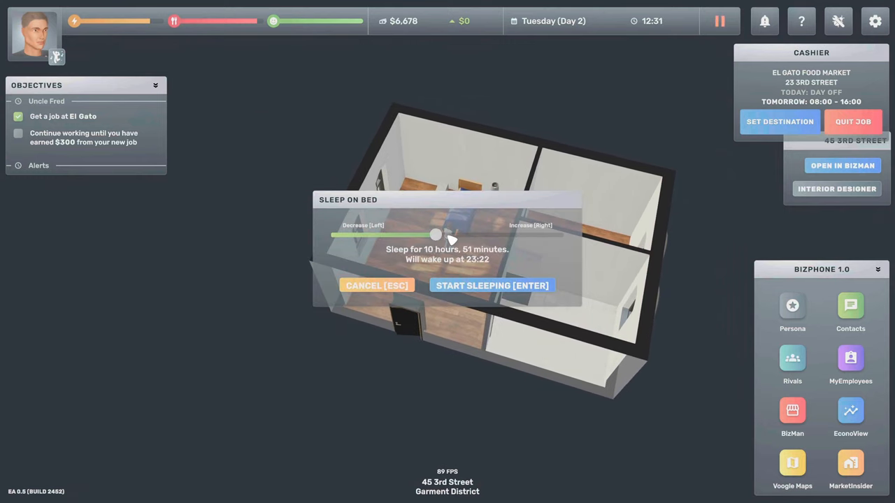
drag(436, 235, 386, 235)
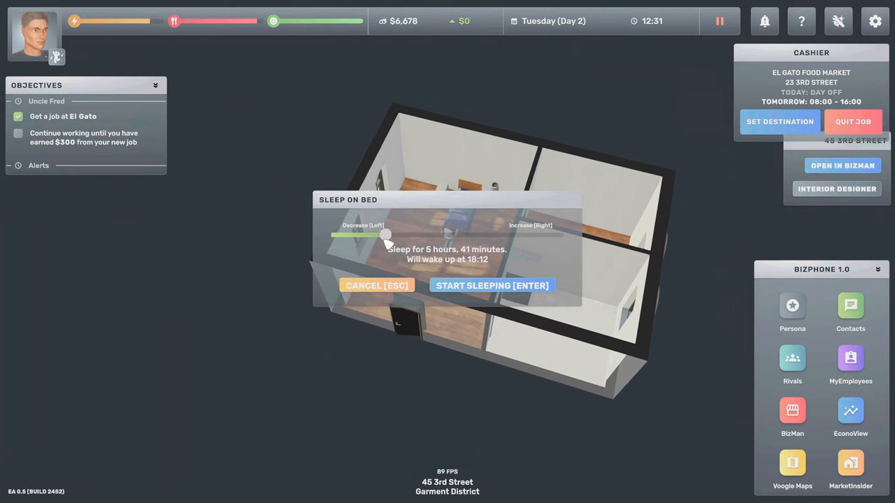
drag(388, 235, 479, 235)
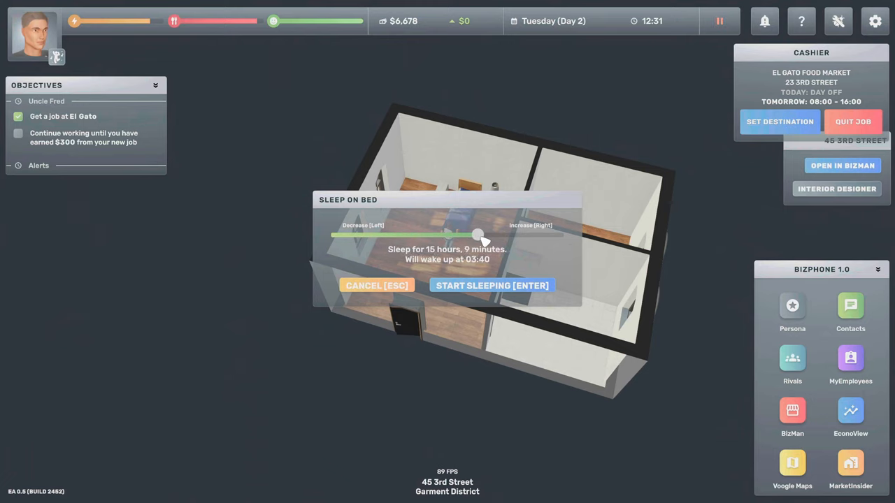
drag(479, 235, 514, 235)
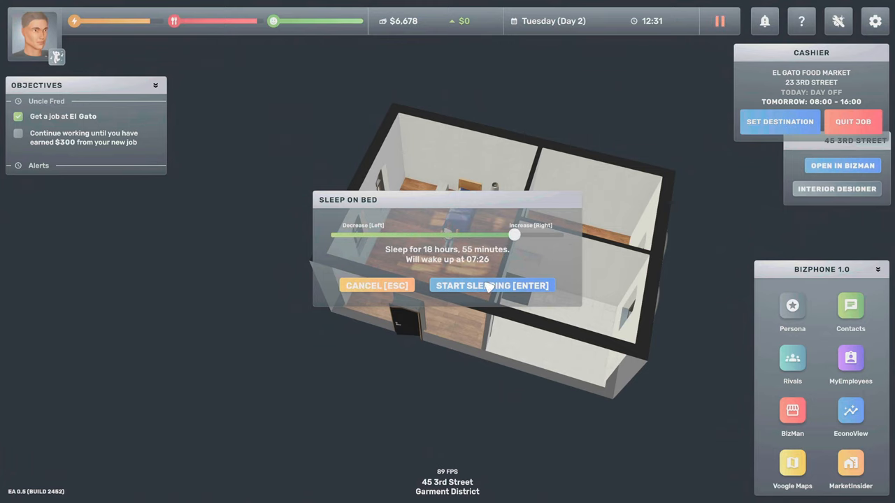
click(492, 285)
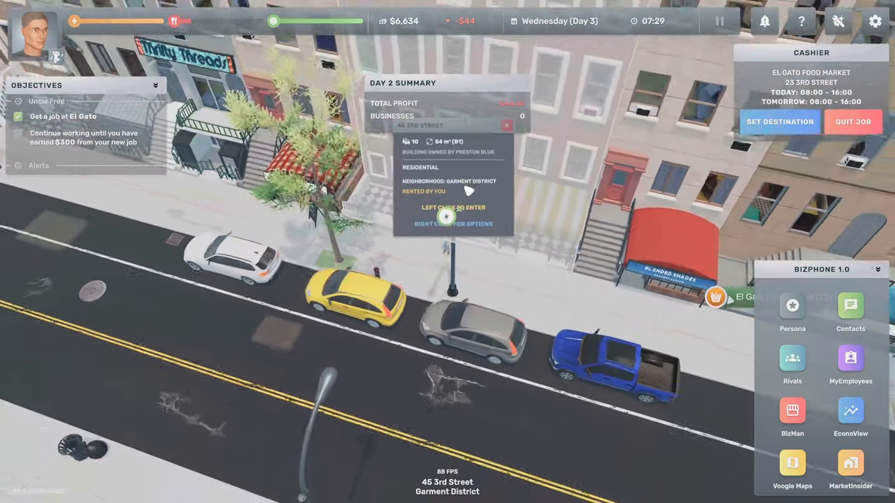
- Start the Work as Cashier shift at El Gato Food Market's register
click(454, 207)
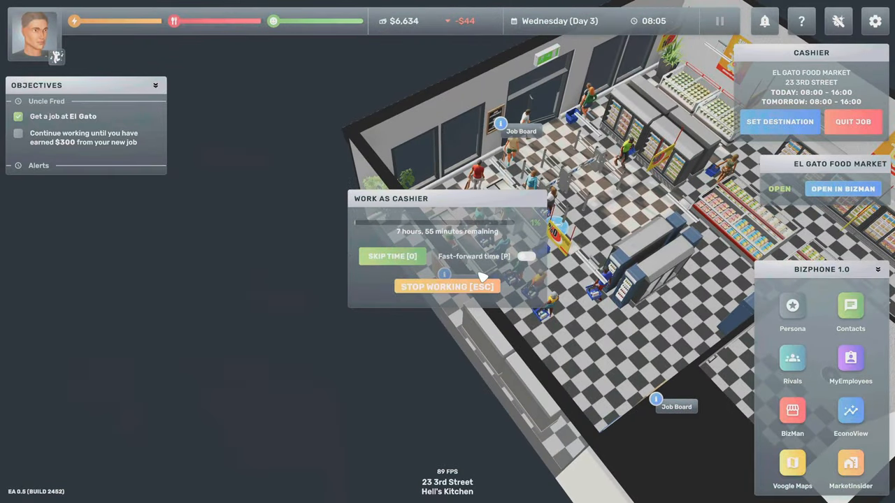
- Fast-forward time through Wednesday's cashier shift at El Gato
click(527, 256)
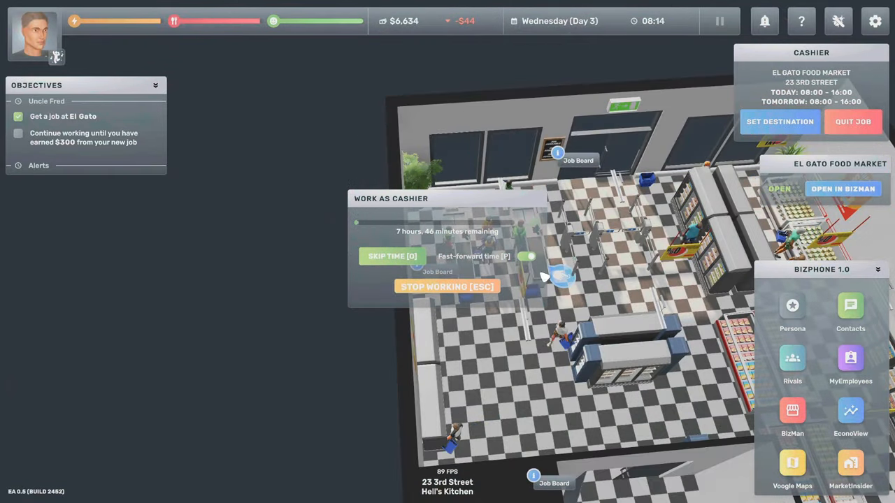
click(393, 255)
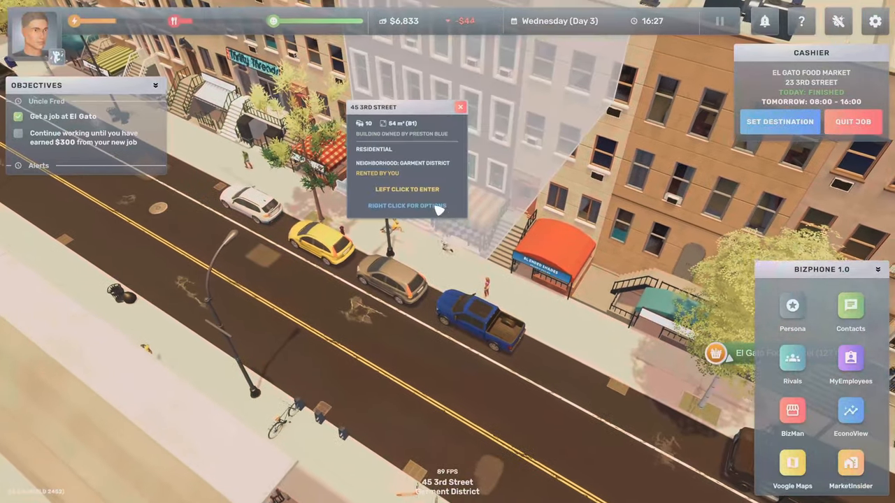
- Go into 45 3rd Street and sleep in the bed until about 07:17 Thursday
click(407, 188)
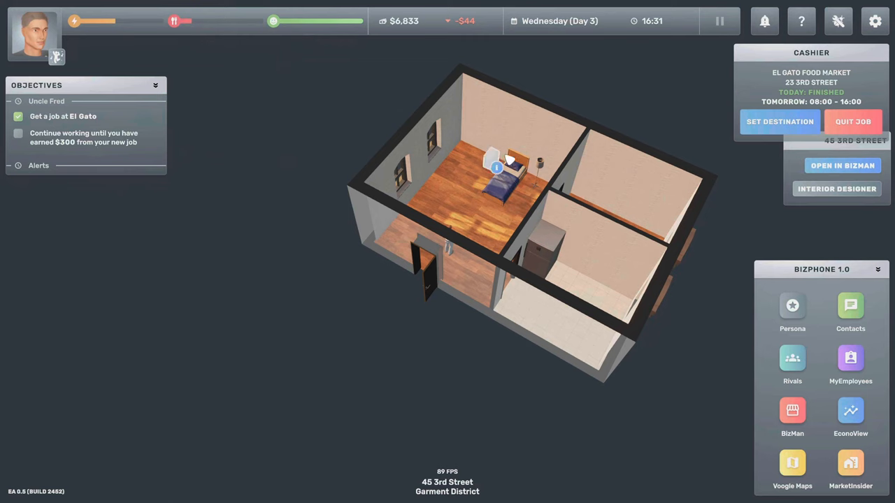
click(497, 168)
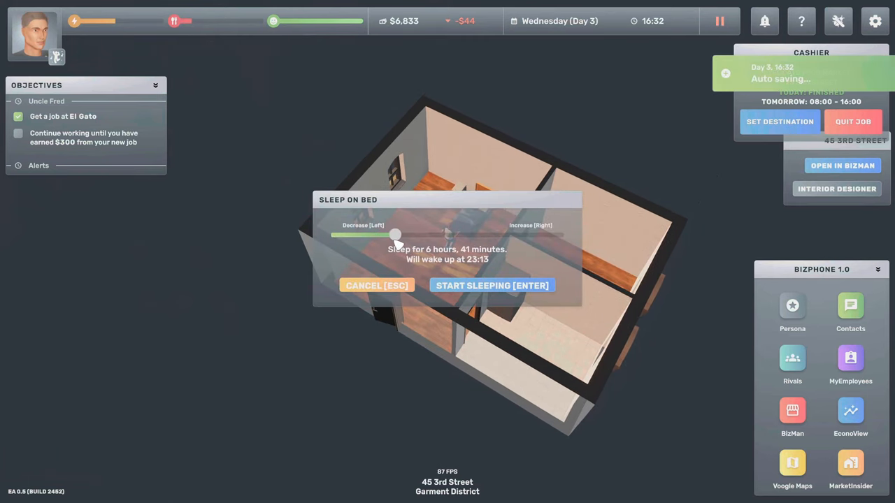
drag(395, 234, 458, 234)
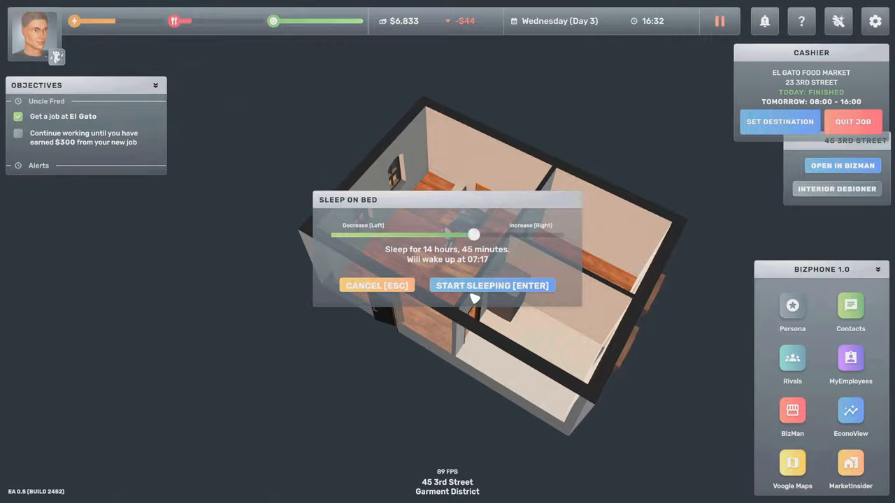
click(492, 285)
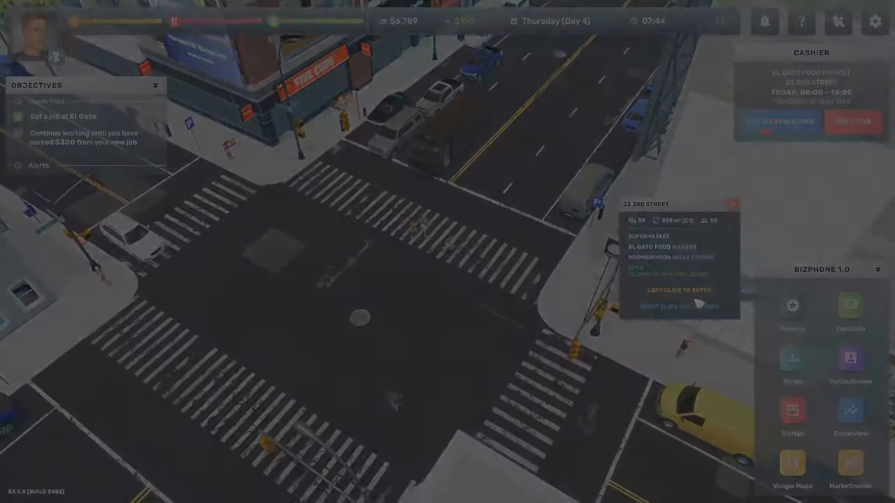
- Enter El Gato Food Market to work Thursday's cashier shift
click(678, 290)
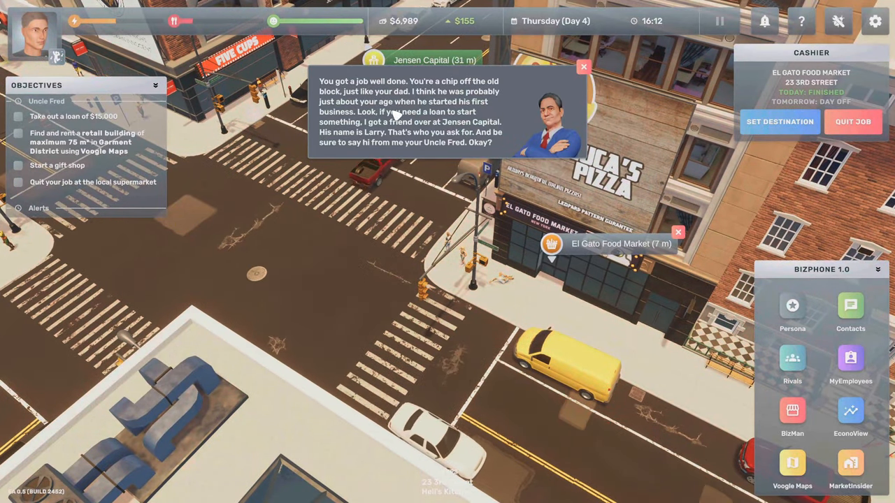
mouse_move(524, 112)
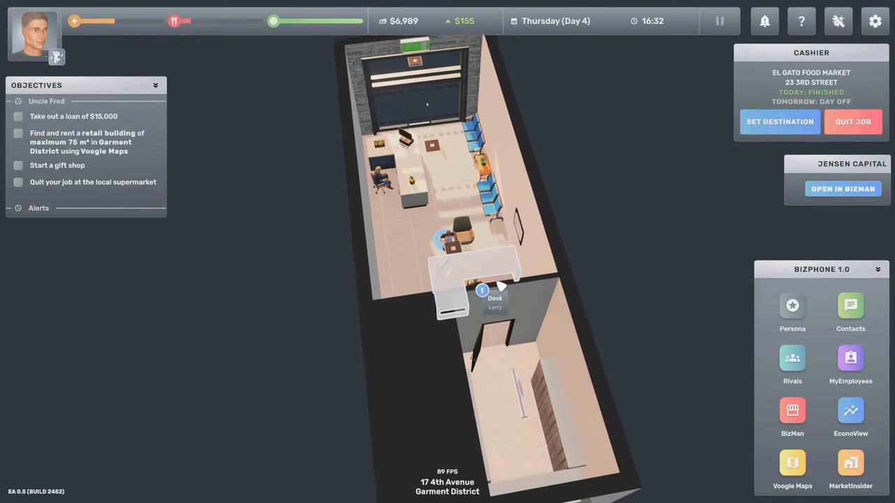
- Take a new $15,000 loan from the Jensen Capital banker, then quit the cashier job
click(453, 181)
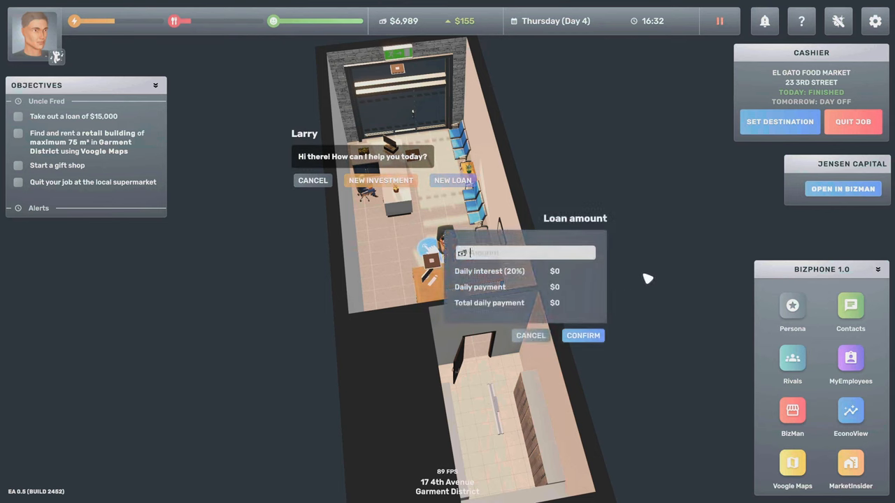
text(1500)
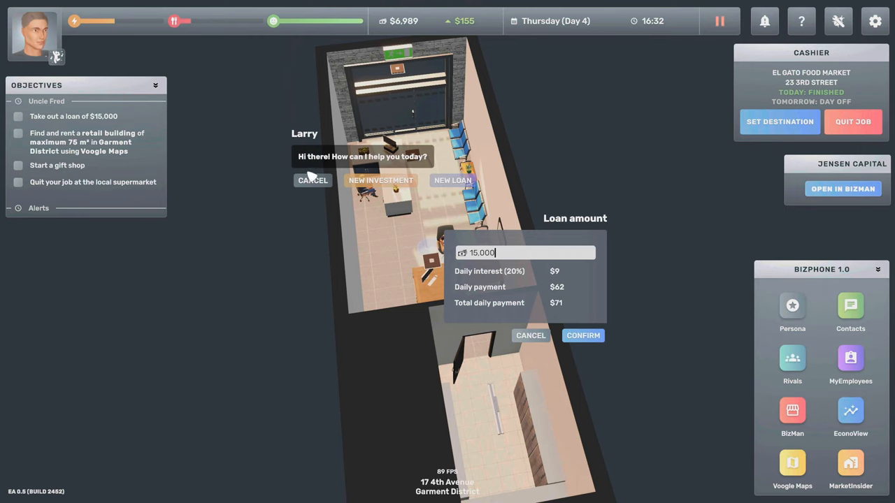
click(583, 336)
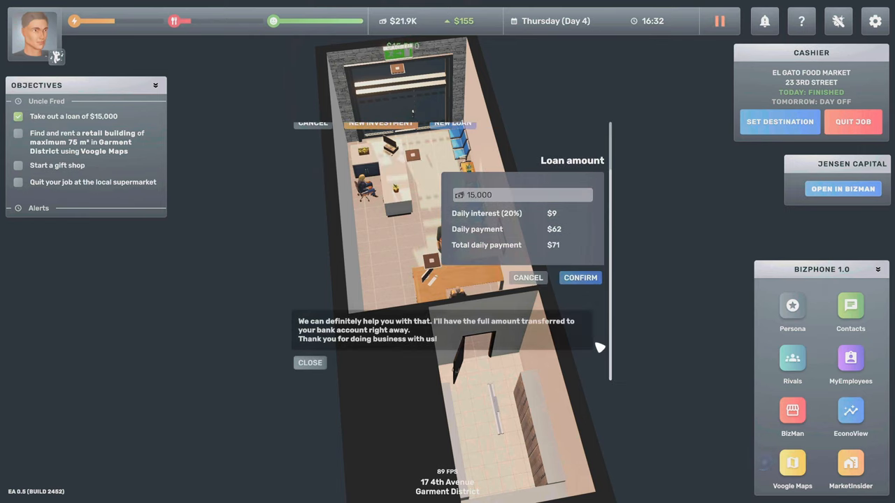
click(581, 277)
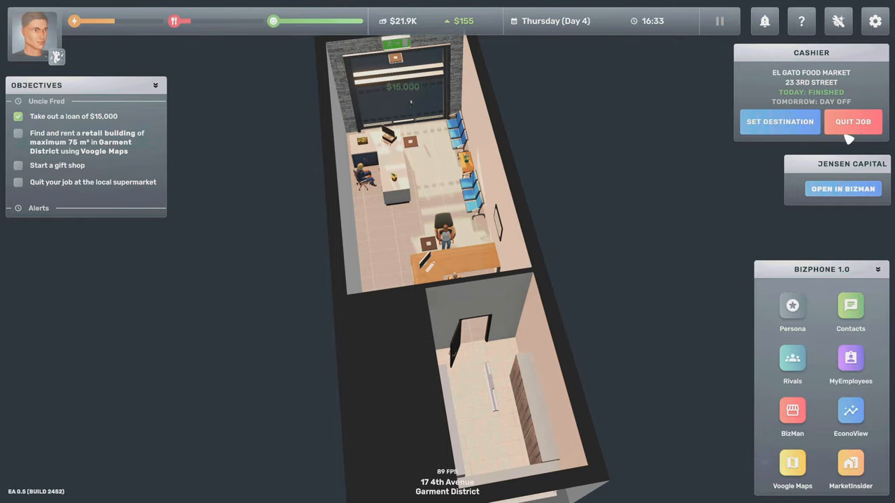
click(853, 121)
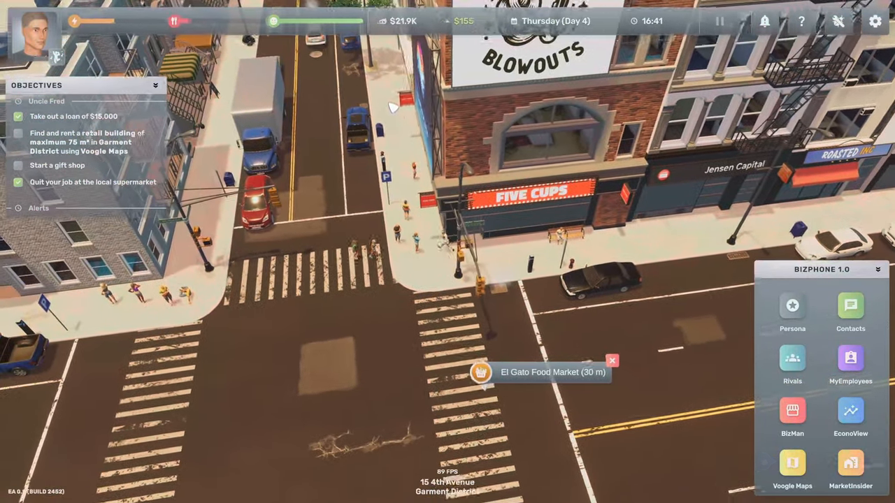
- Find 41 3rd Street with Voogle Maps' Retail filter, preview it in BizMan, and rent it
click(792, 468)
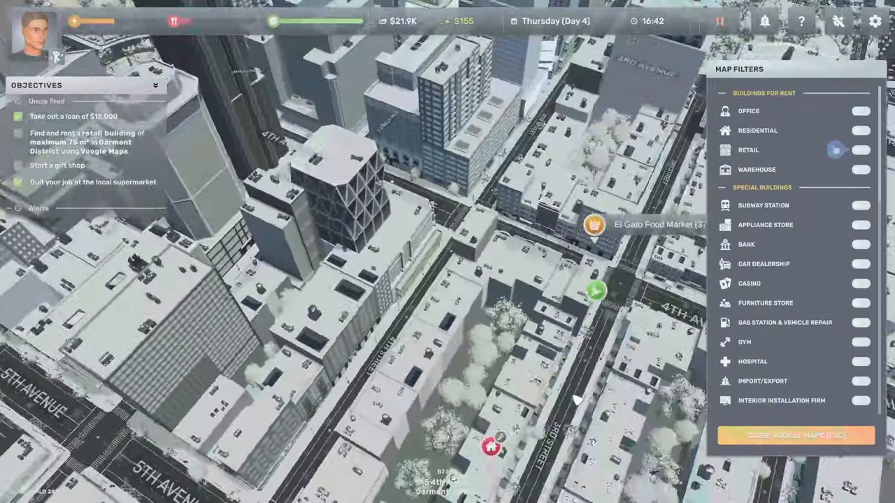
click(861, 150)
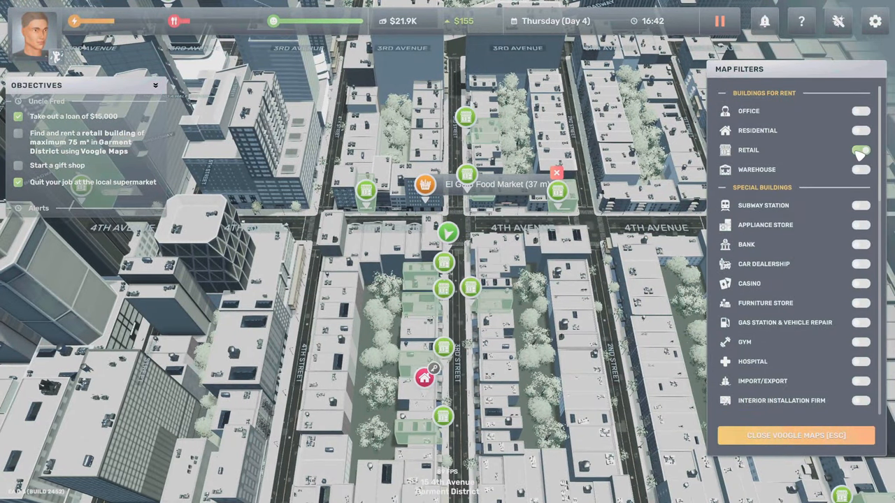
click(861, 149)
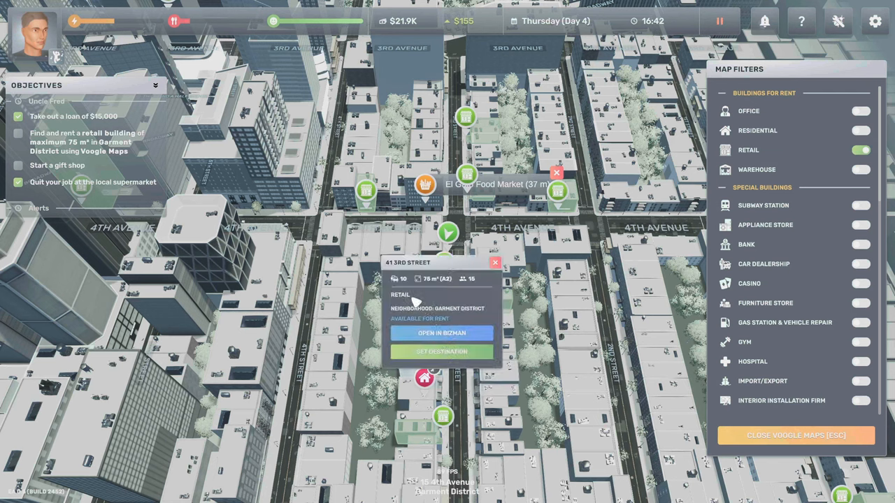
mouse_move(442, 333)
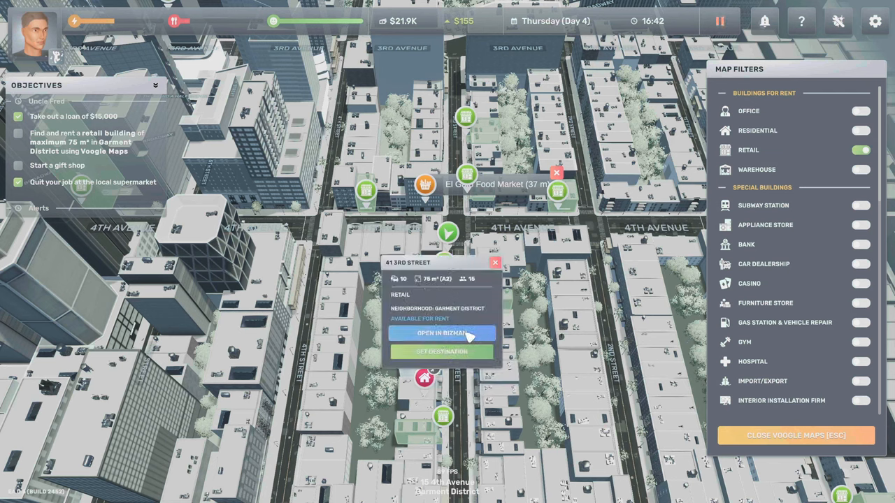
click(441, 333)
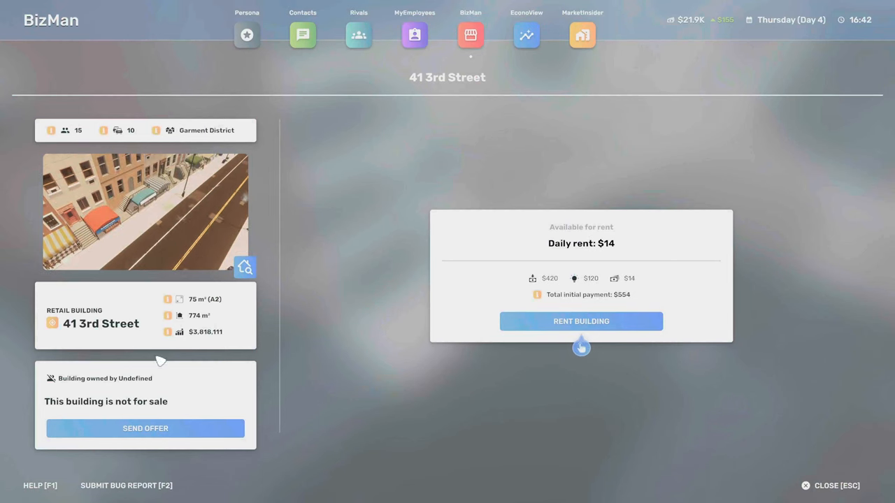
click(245, 267)
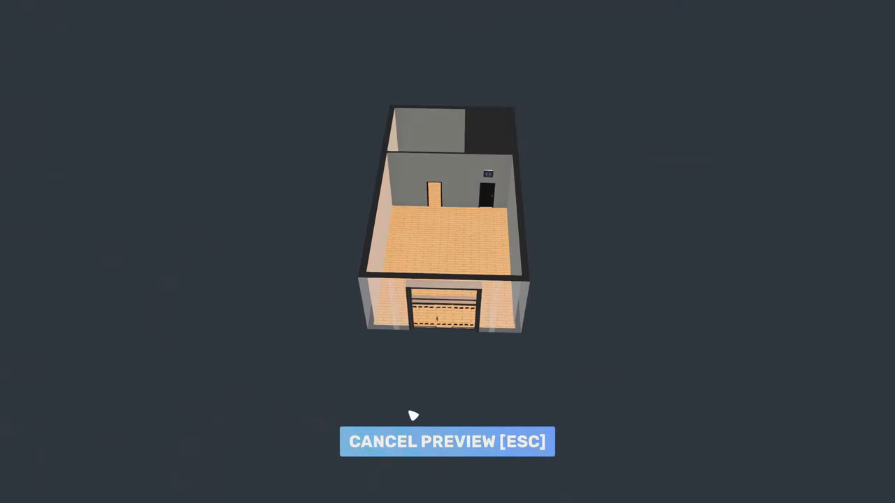
click(447, 441)
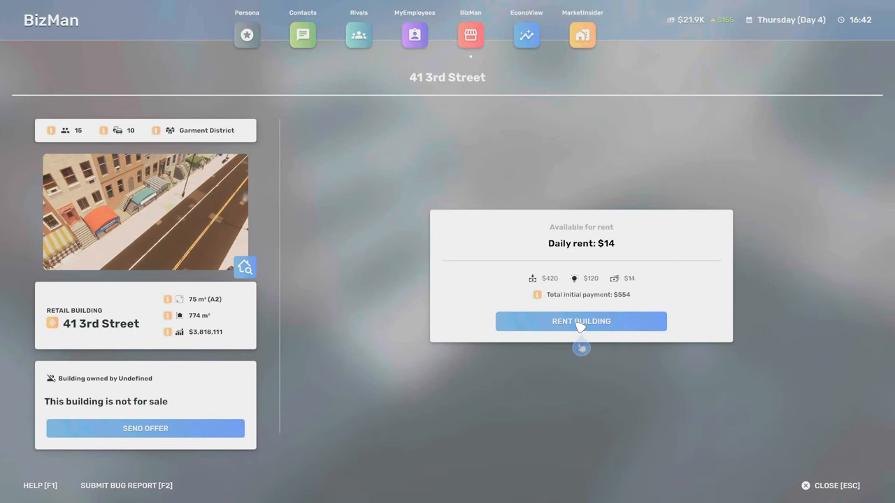
click(582, 321)
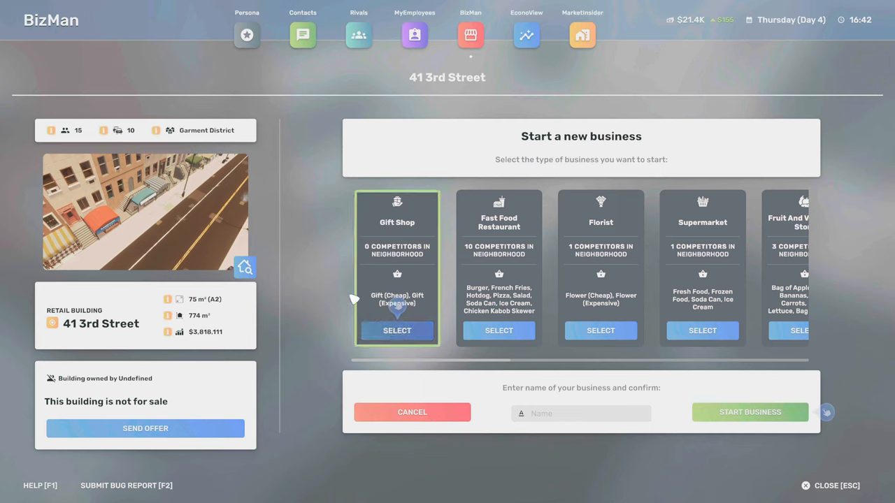
- Pick the Gift Shop card and type 'Williams Gifts' into the Name field
click(750, 412)
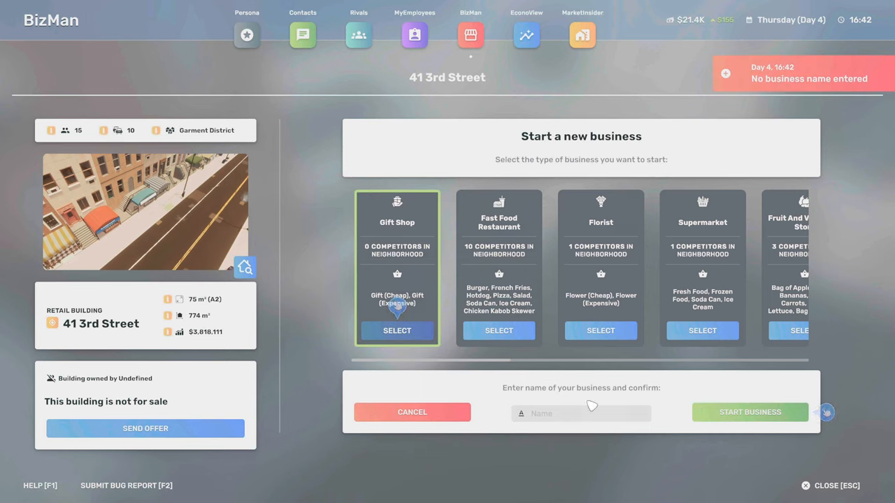
click(581, 413)
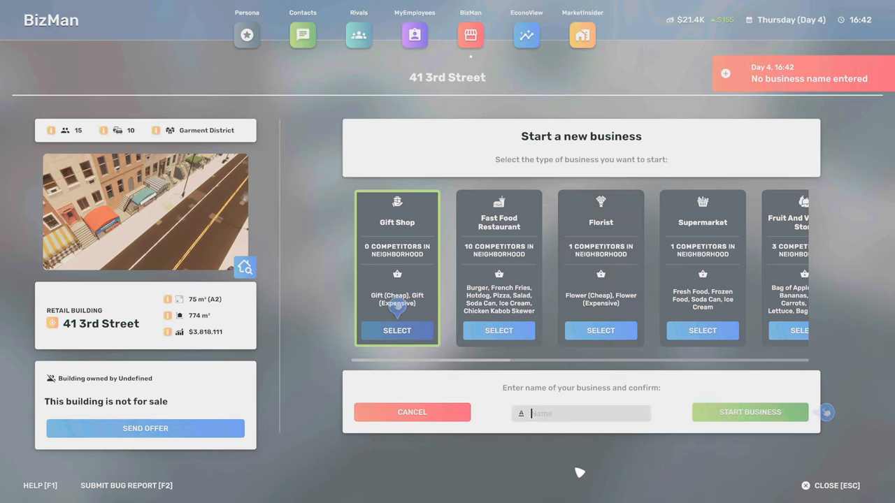
text(wiLL)
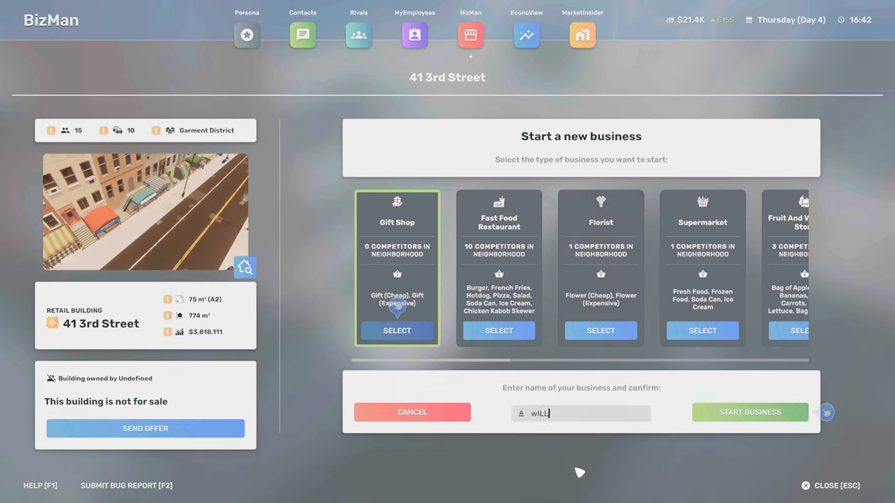
text(IAMS GIF)
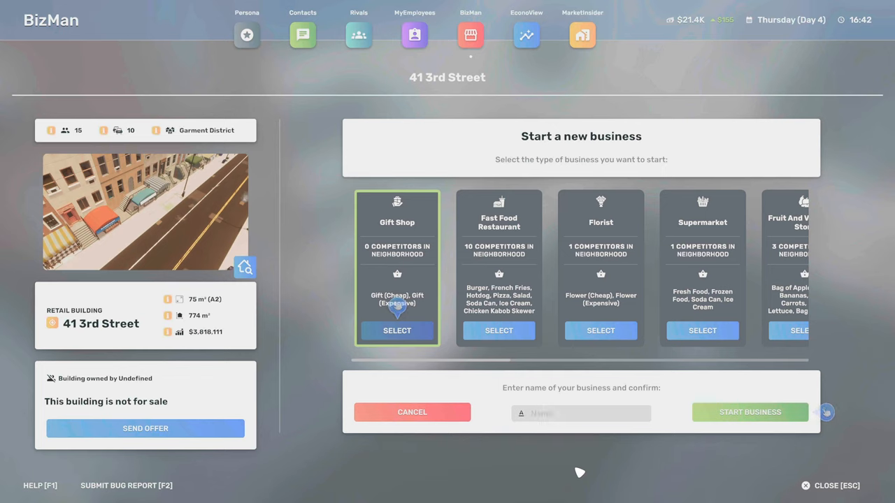
text(William S)
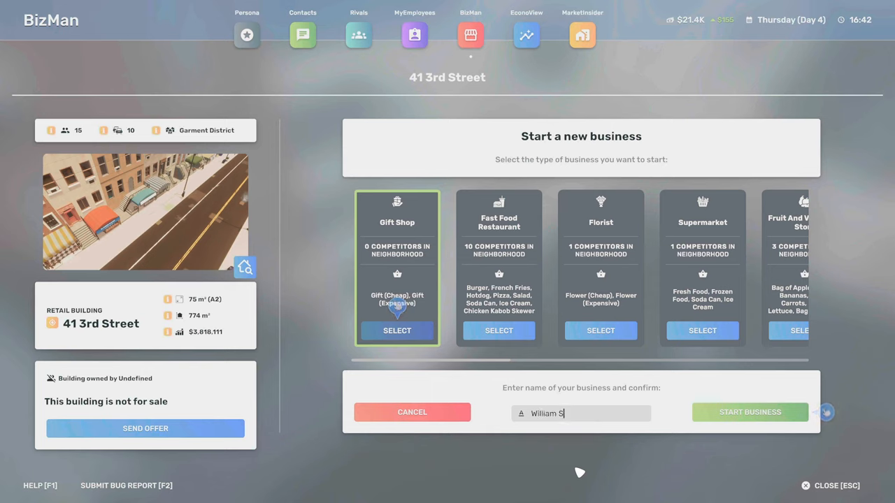
text(ifto)
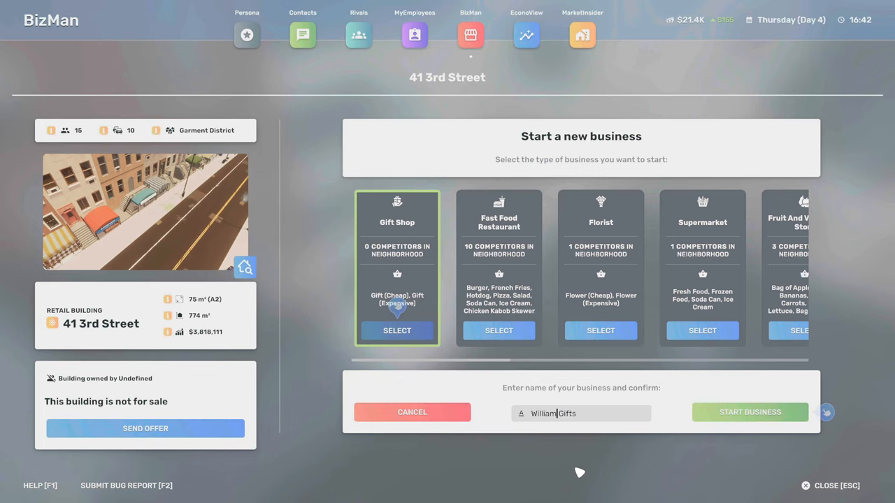
text(s)
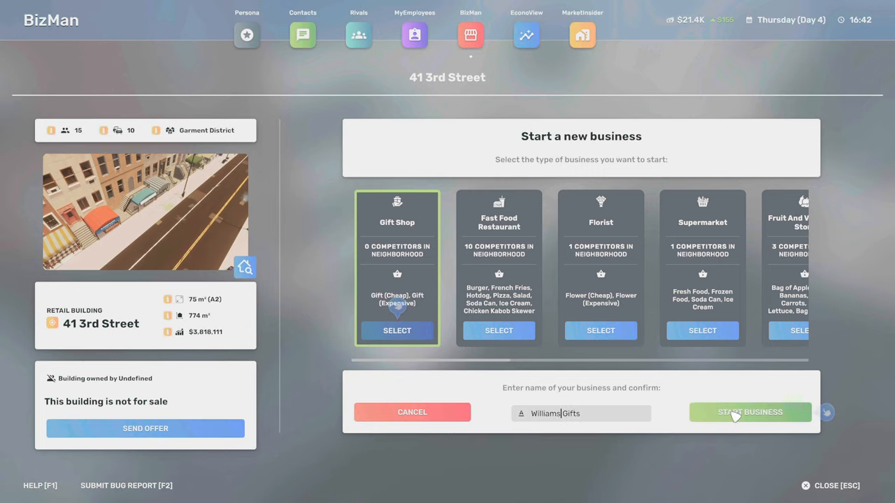
click(749, 412)
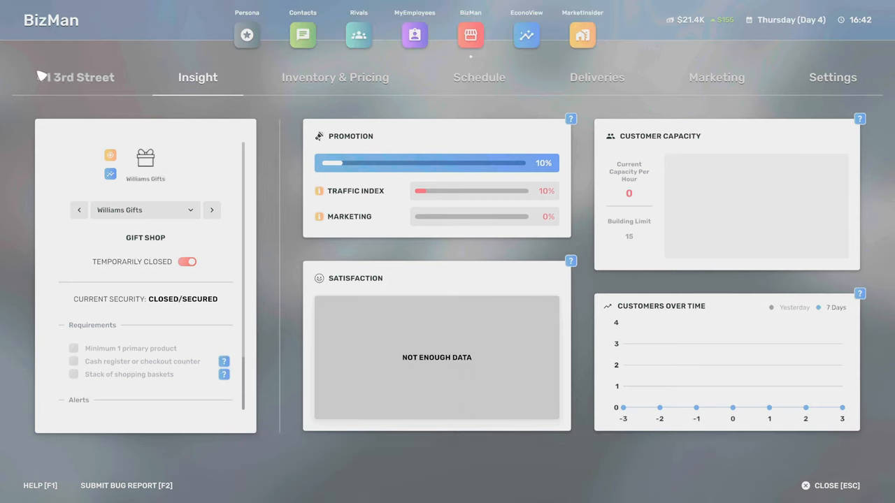
click(76, 77)
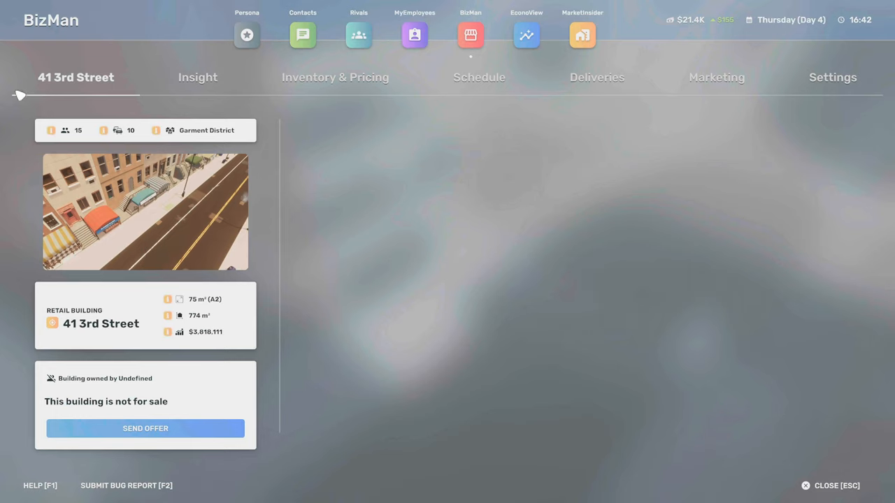
mouse_move(133, 133)
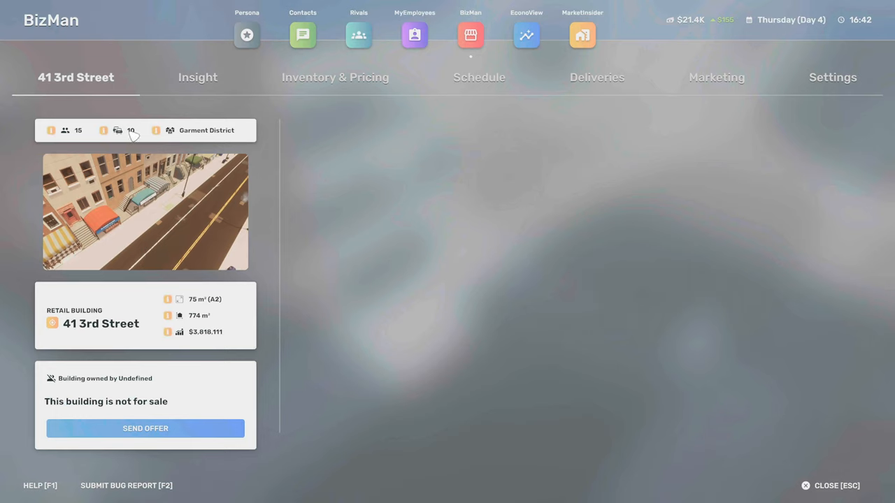
mouse_move(51, 131)
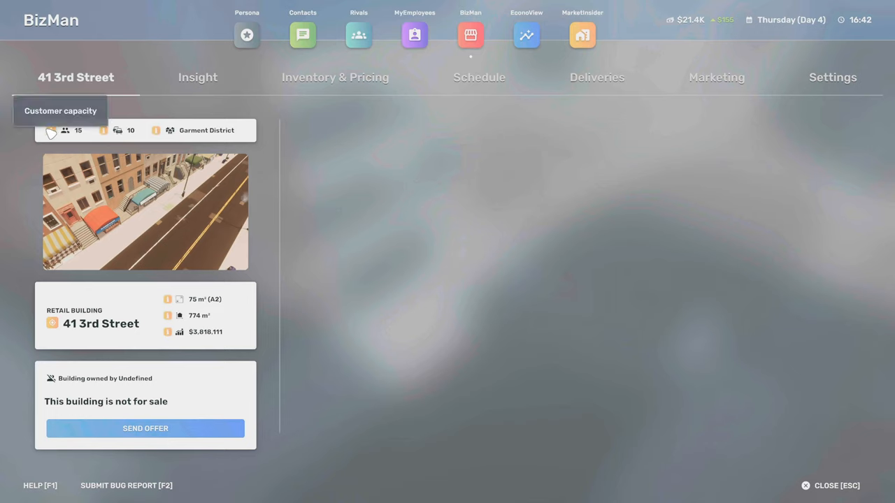
mouse_move(100, 146)
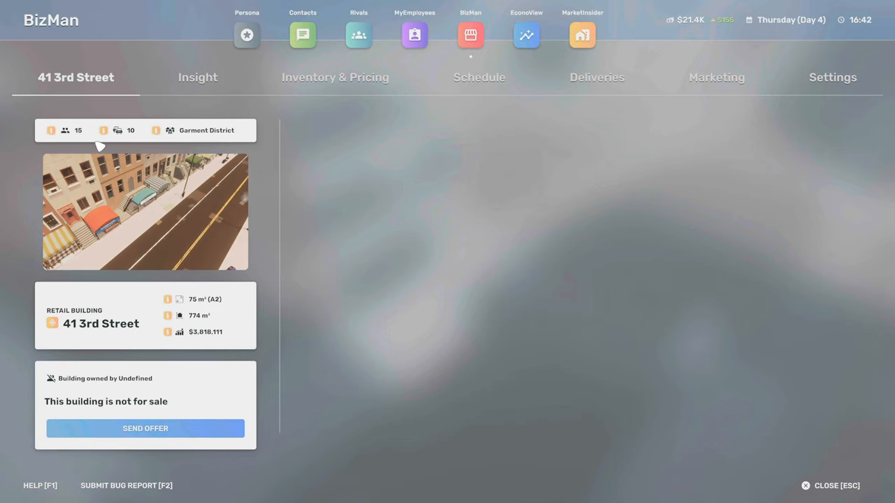
mouse_move(154, 135)
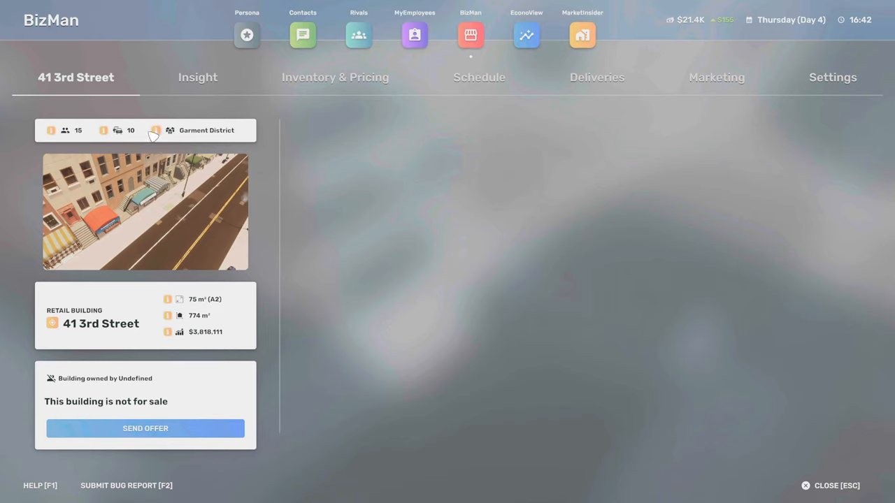
mouse_move(794, 84)
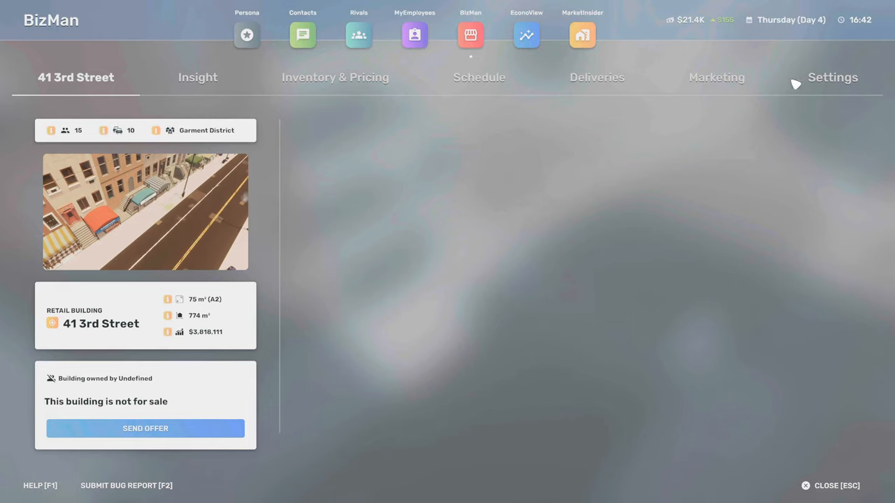
mouse_move(197, 427)
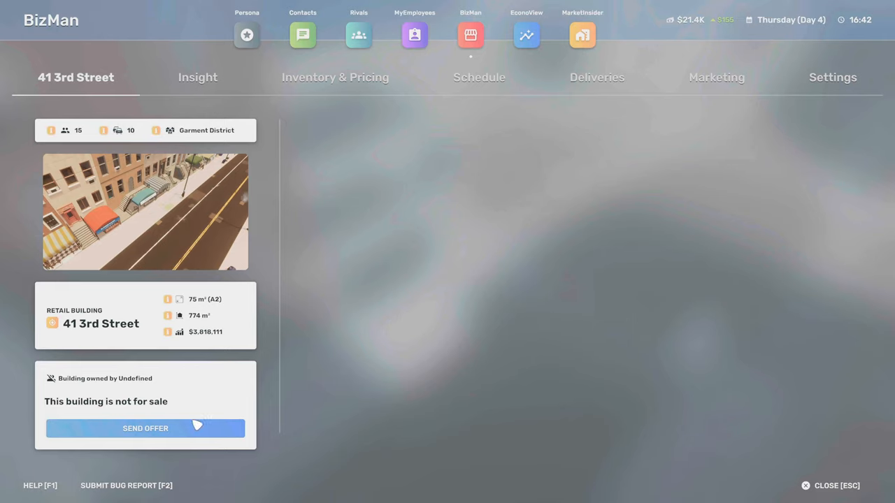
- Return to the map and browse retail rentals such as 25 3rd Street
click(837, 486)
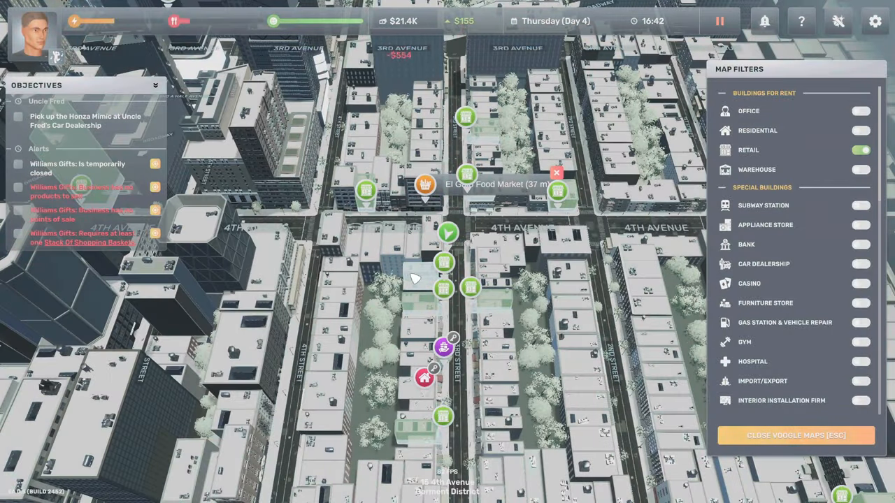
mouse_move(496, 301)
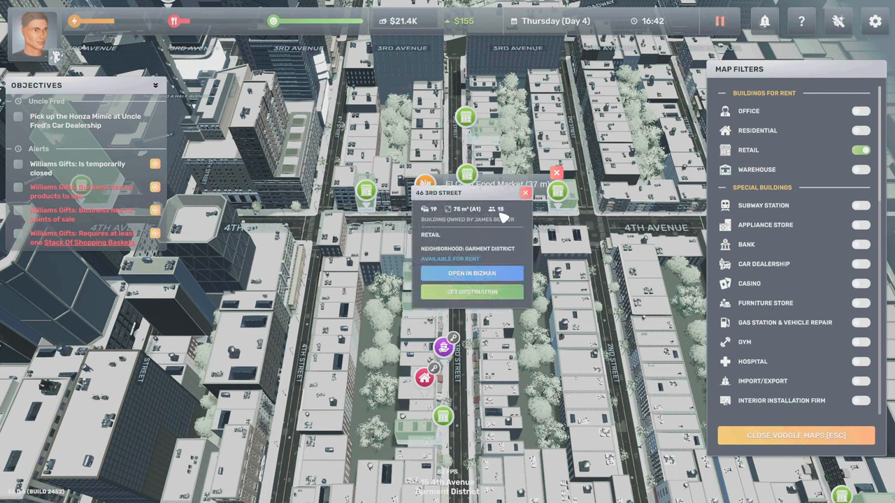
click(526, 193)
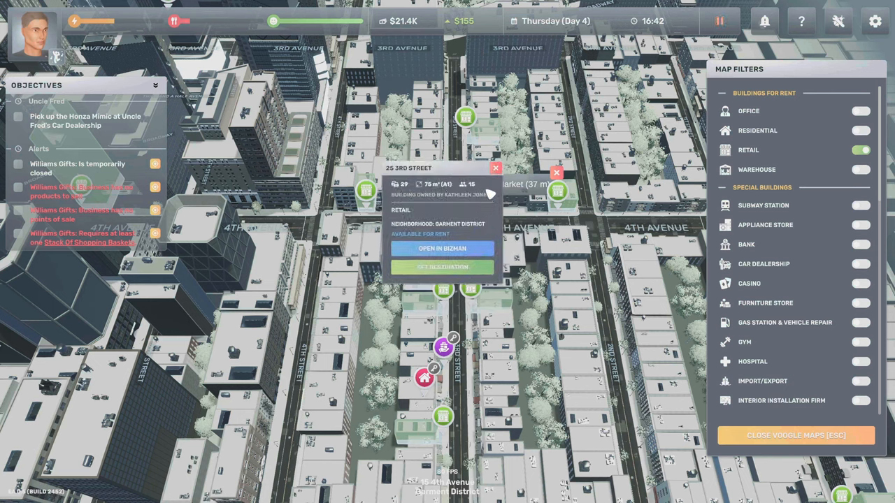
click(450, 232)
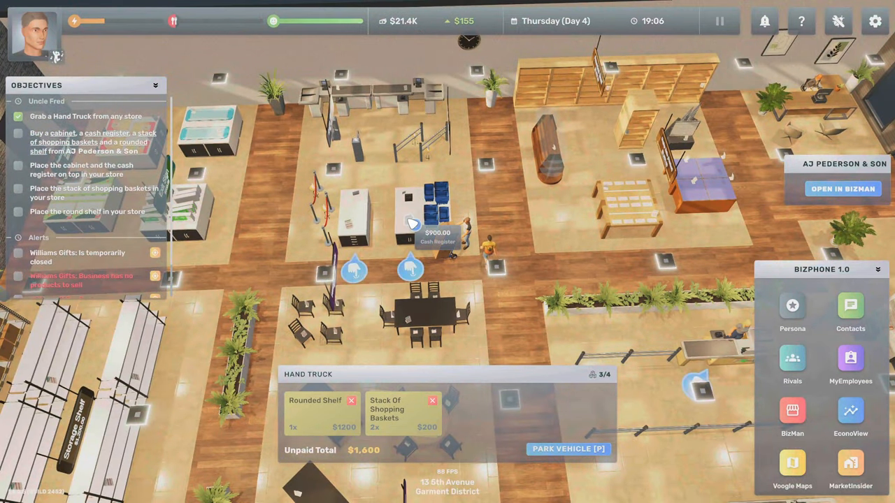
- Add the cash register to the hand truck
click(413, 214)
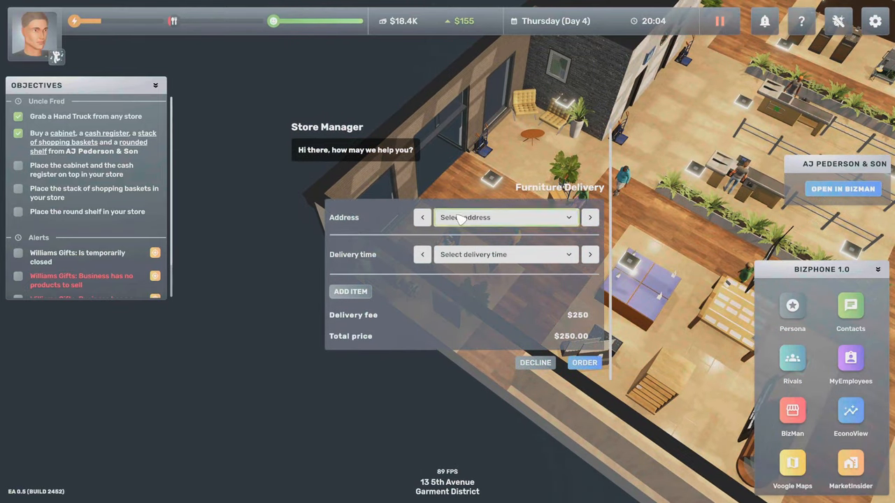
- Check the delivery address choices for the store furniture
click(535, 362)
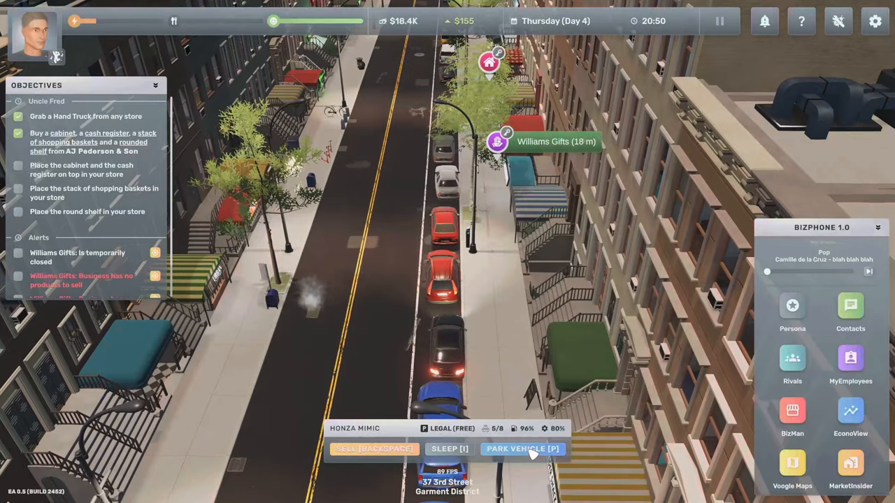
- Park the Honza Mimic outside Williams Gifts
click(523, 449)
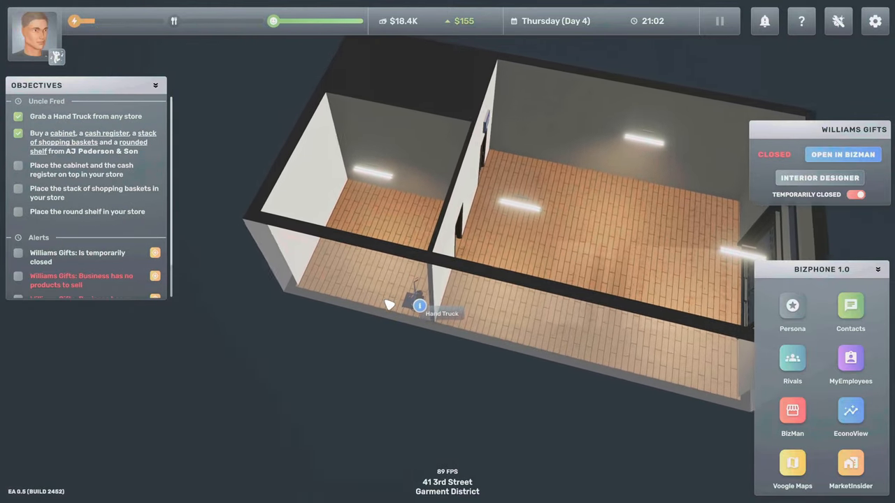
- Grab the hand truck and move the four furniture items from the car's cargo onto it
click(420, 306)
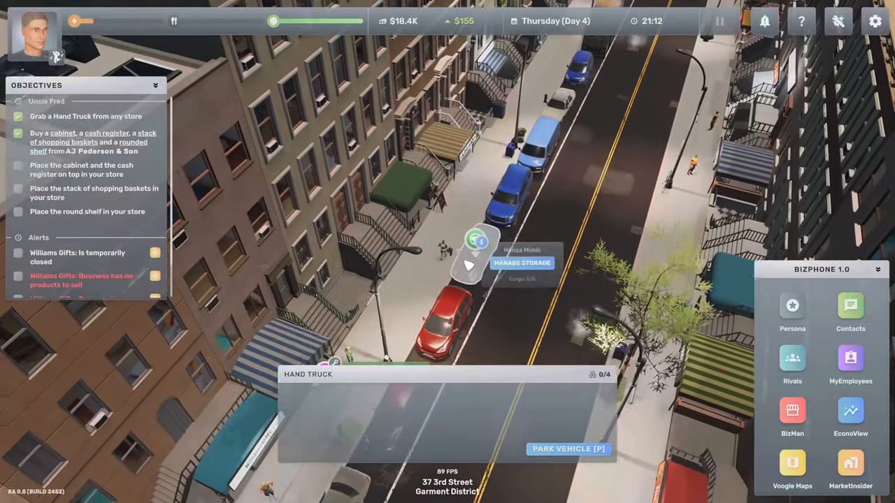
click(522, 263)
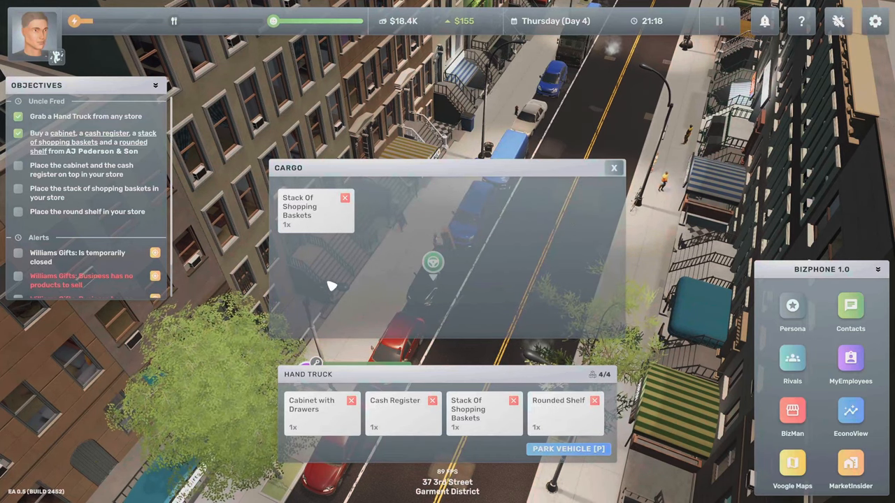
click(614, 167)
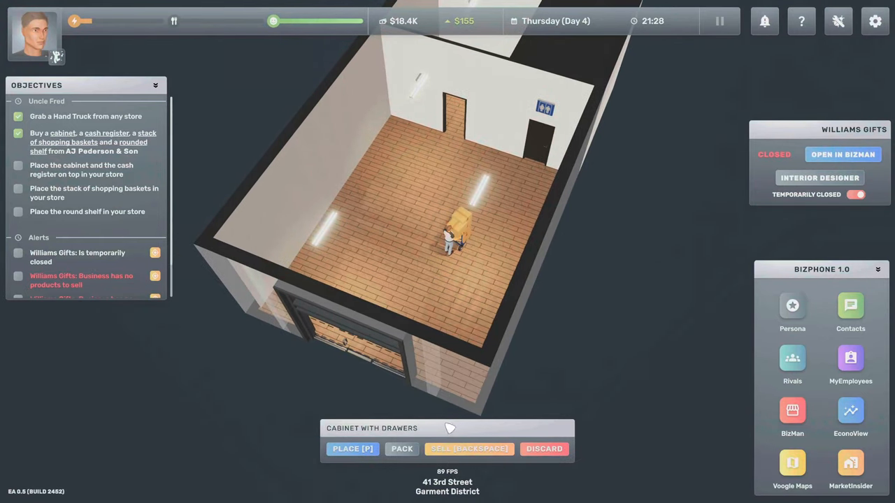
mouse_move(495, 440)
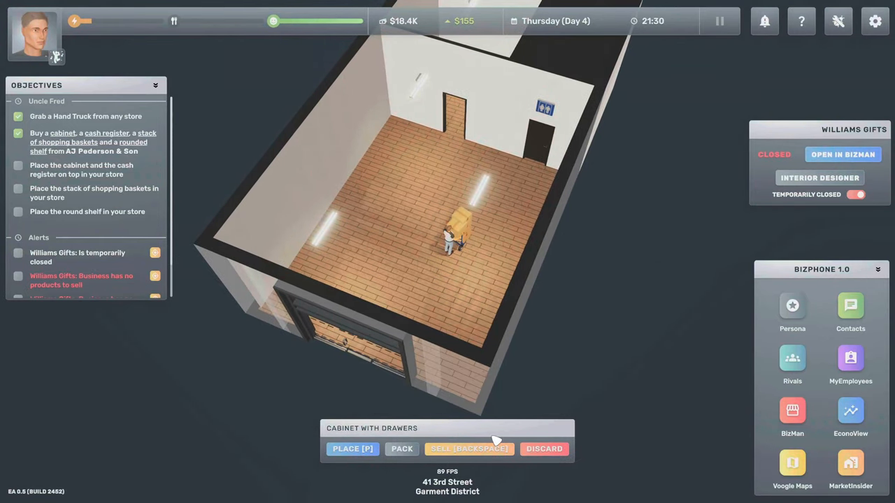
- Place the cabinet and shopping baskets by the window, then set the register on the cabinet
click(352, 449)
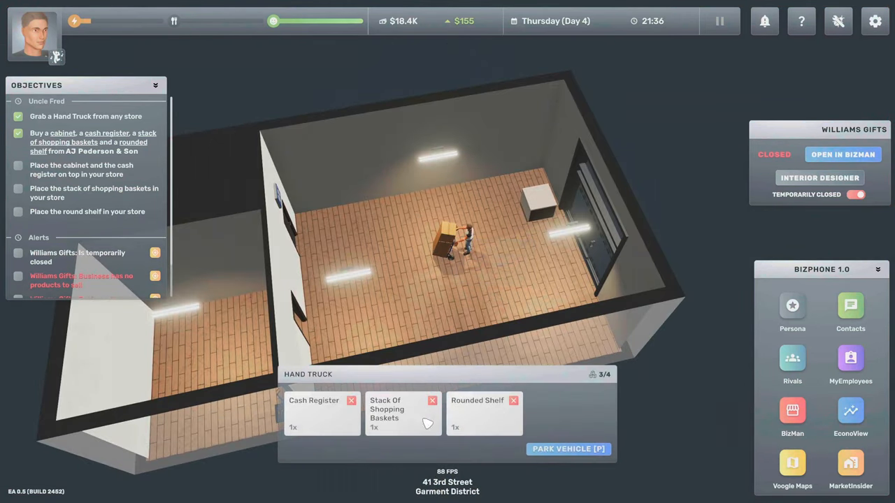
click(484, 413)
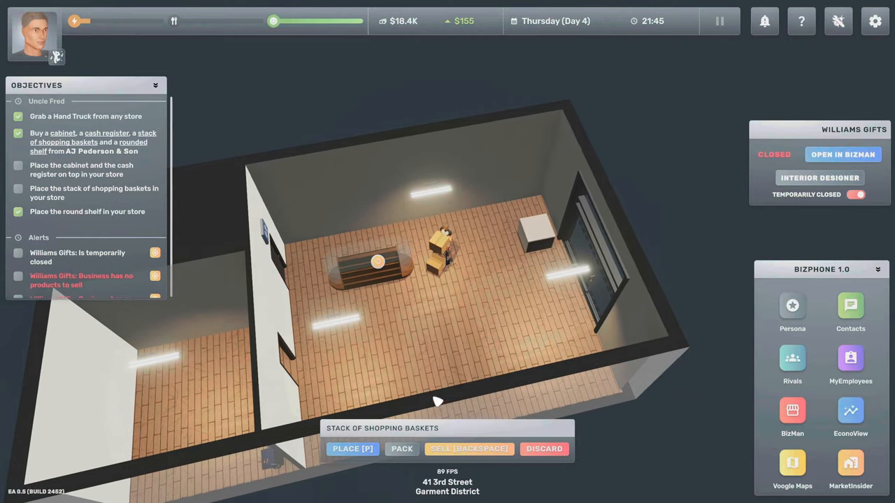
click(353, 449)
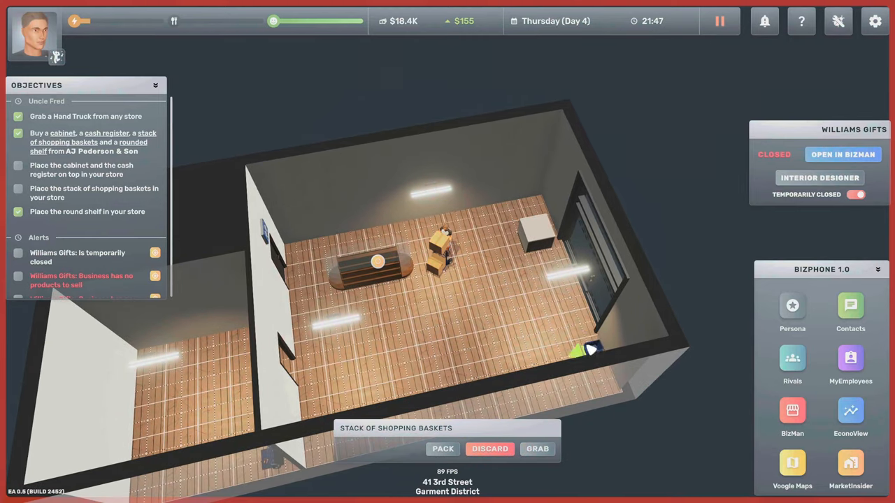
click(537, 449)
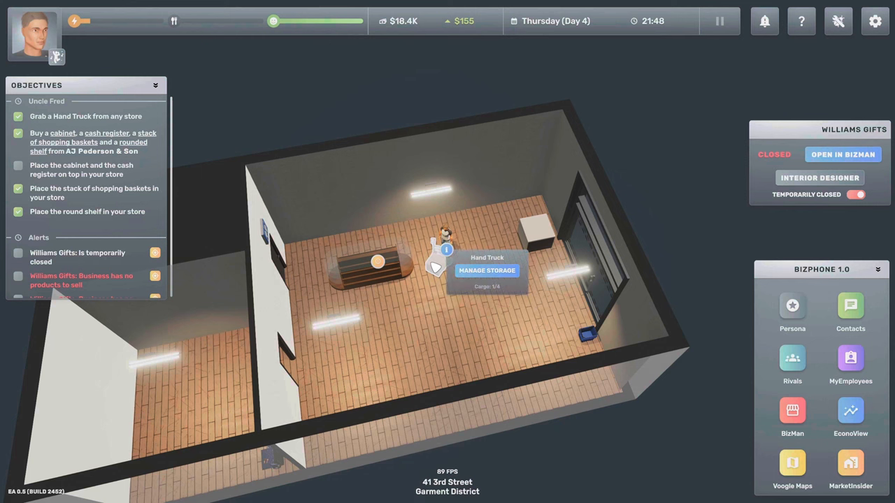
click(487, 270)
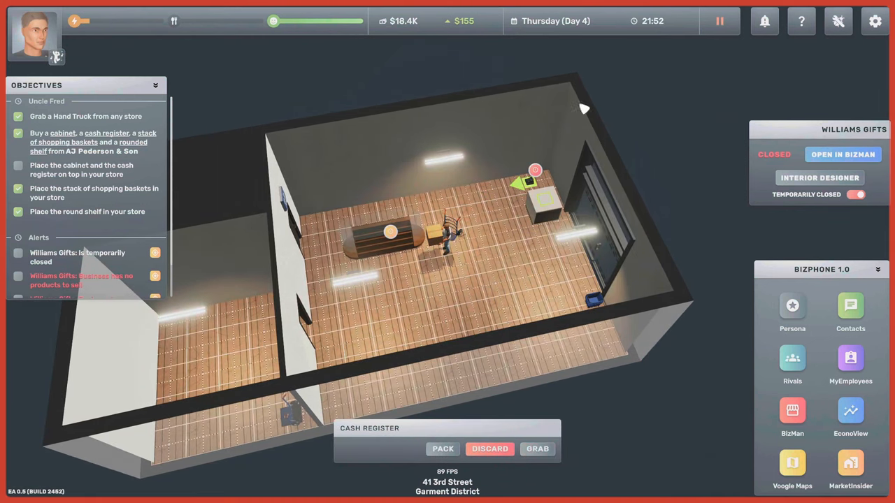
click(537, 449)
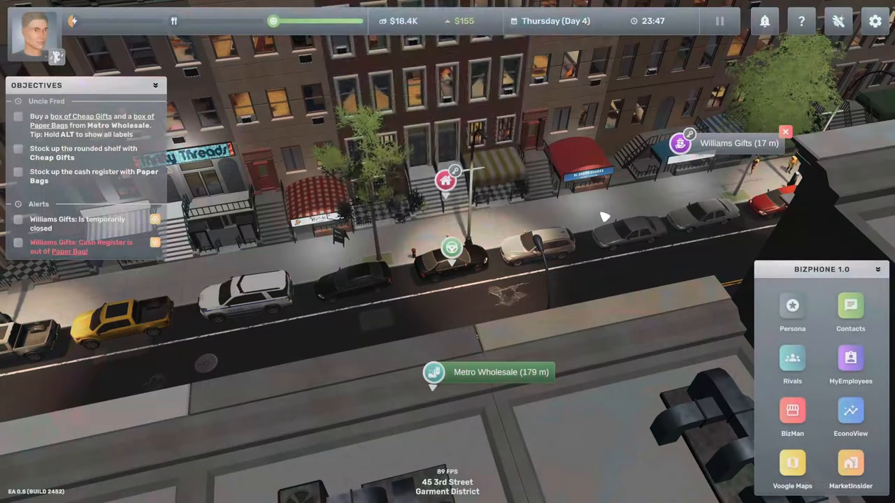
- Go home to 45 3rd Street and sleep about eight hours, waking at 08:04
click(445, 180)
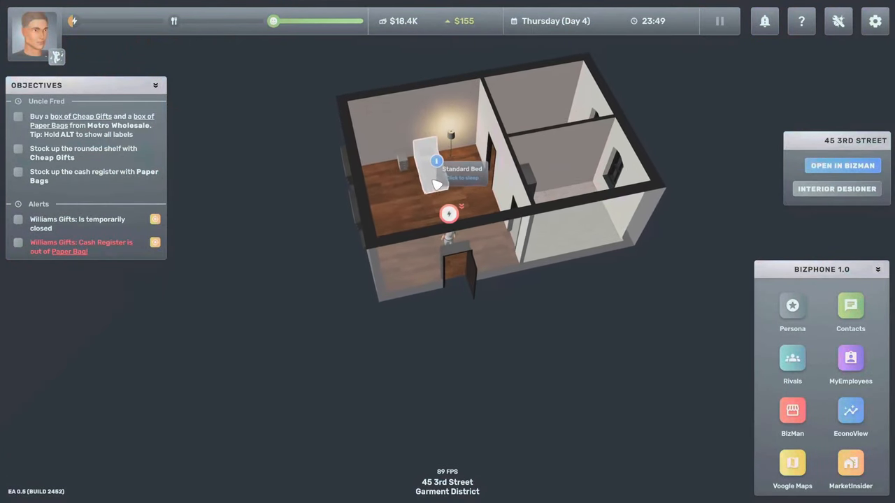
click(436, 162)
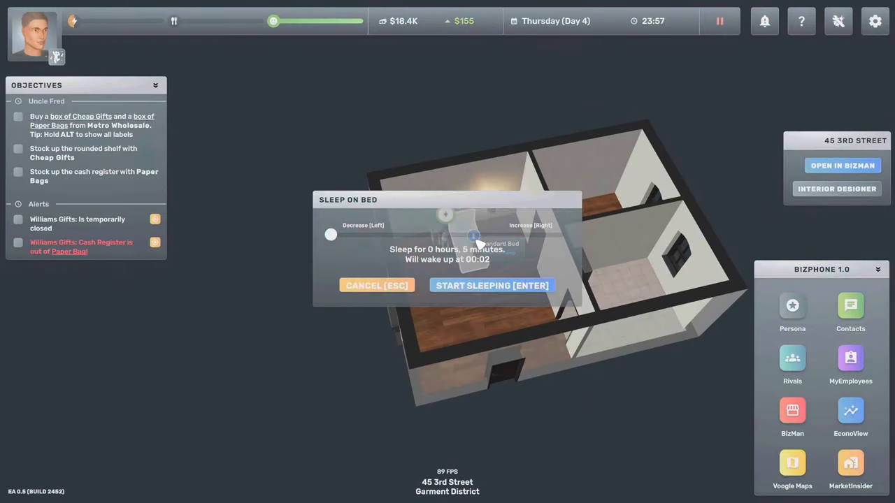
drag(331, 234, 381, 235)
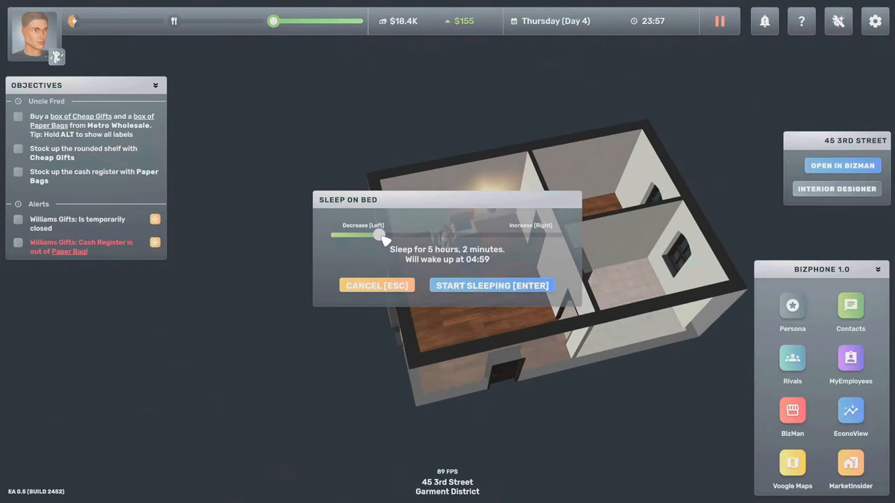
drag(381, 235, 402, 235)
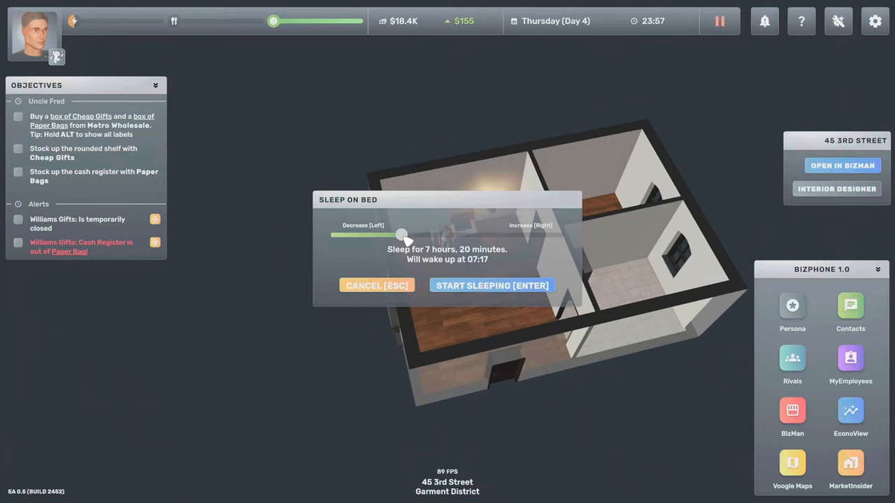
drag(401, 234, 409, 234)
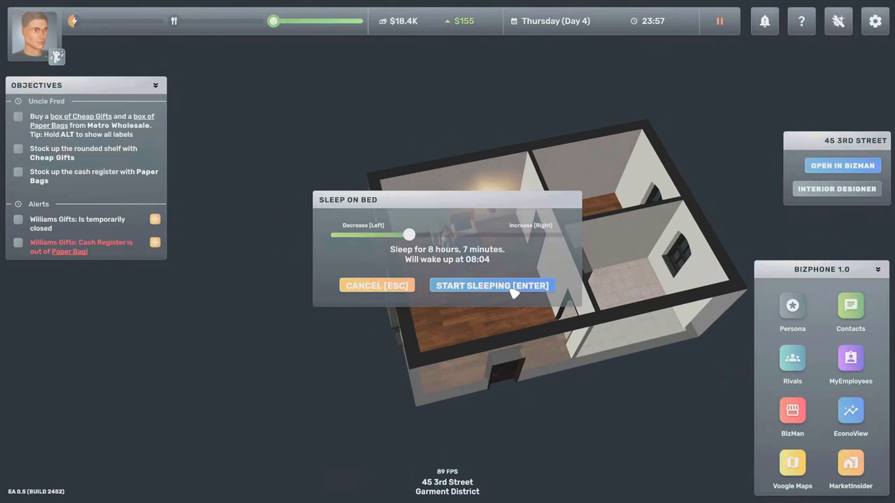
click(491, 286)
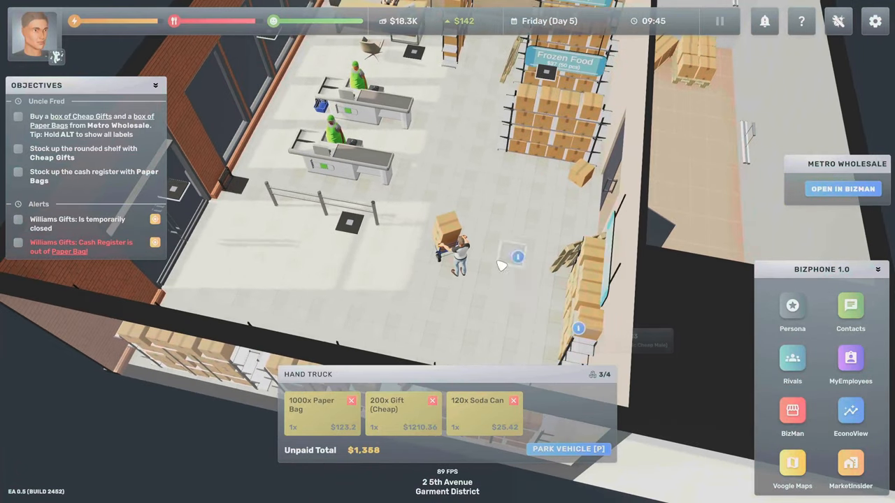
- Review the wholesale basket and place the order for bags, gifts and soda
click(568, 449)
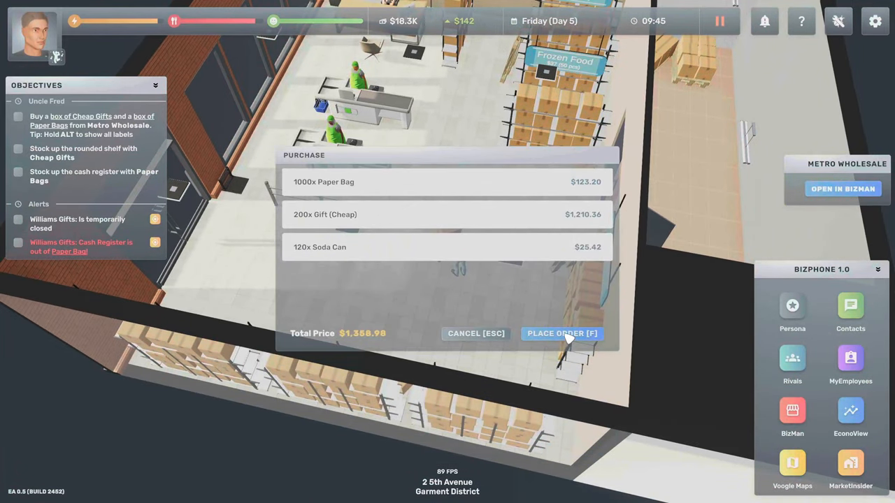
click(561, 334)
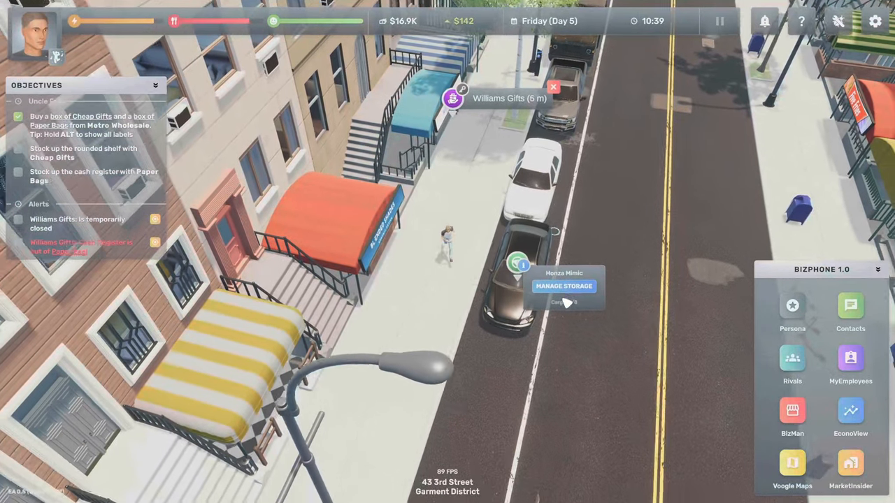
- Unload the paper bags, gifts and soda cans from the car onto the hand truck
click(564, 286)
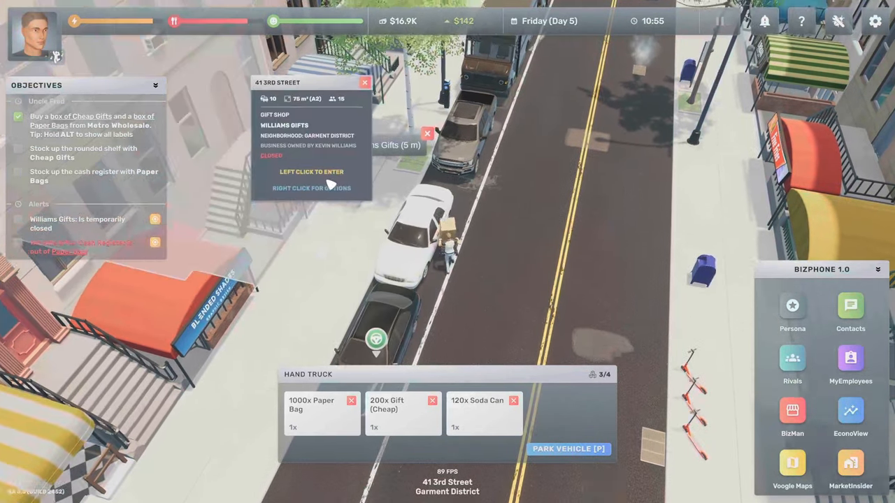
- Enter Williams Gifts at 41 3rd Street with the supply boxes
click(311, 171)
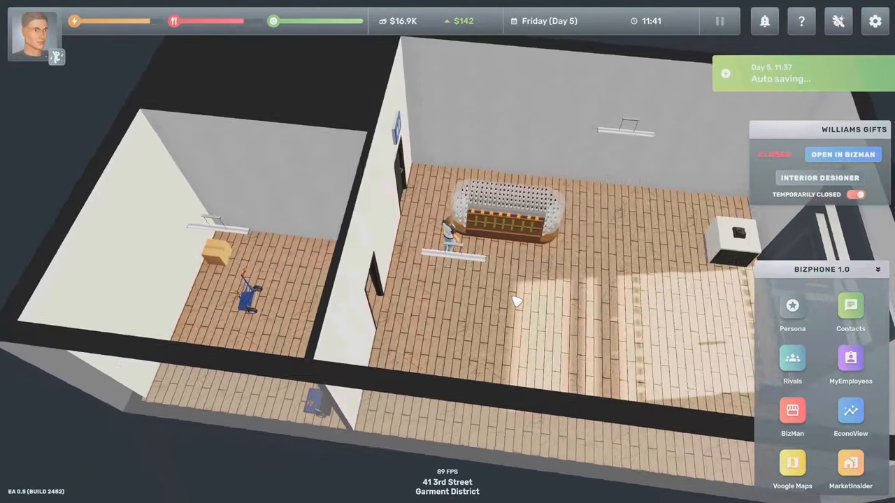
- Reopen Williams Gifts, start a register shift, and view its BizMan Insight page
click(856, 194)
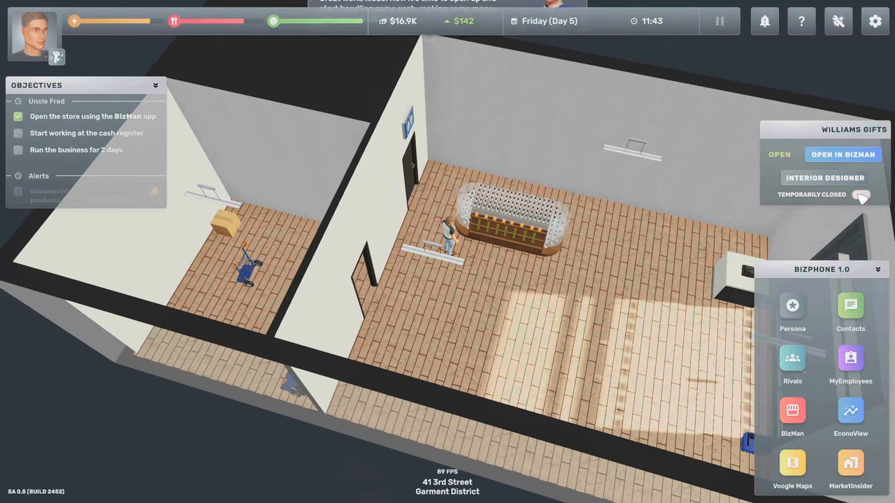
click(860, 195)
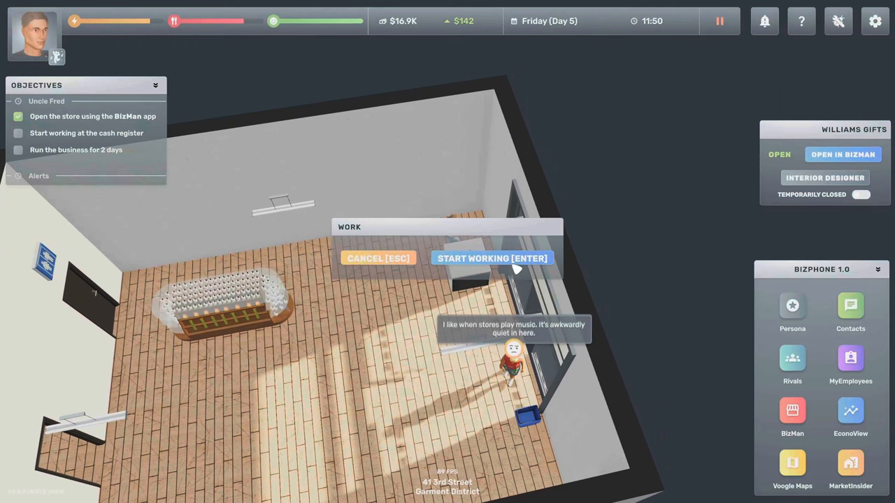
click(492, 258)
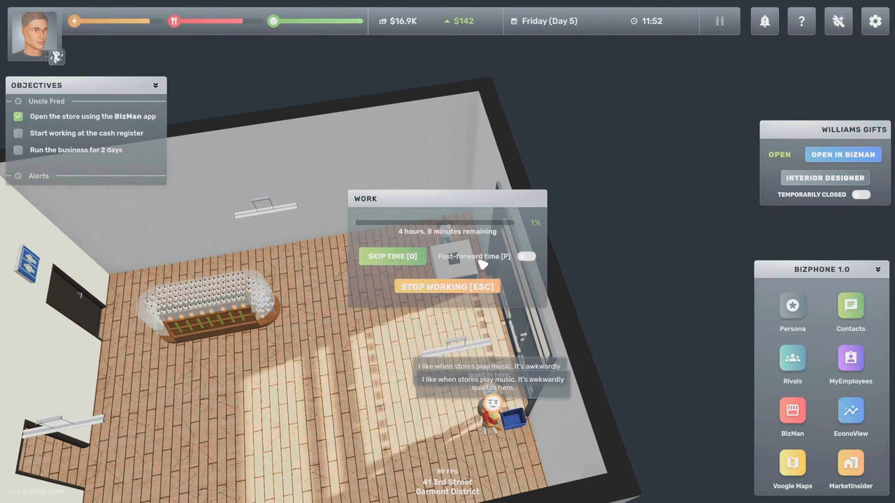
click(527, 256)
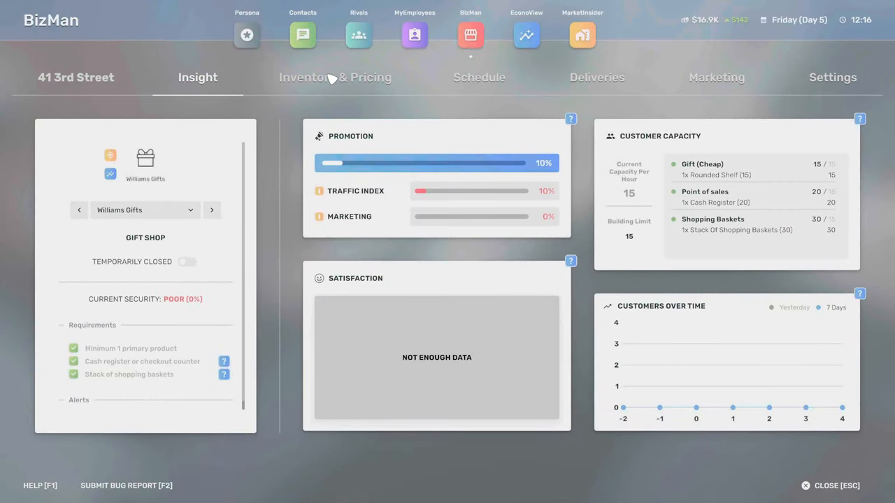
- Set Williams Gifts' opening hours to 08:00–20:00 in the BizMan schedule
click(479, 77)
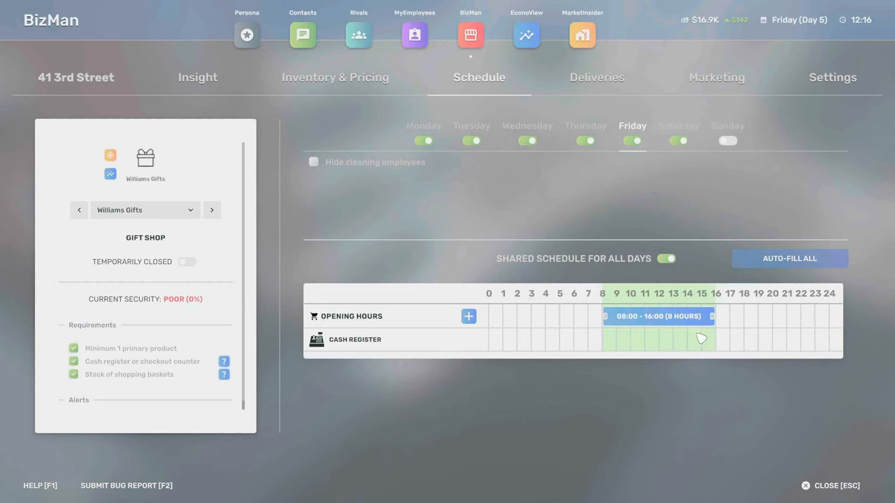
mouse_move(730, 324)
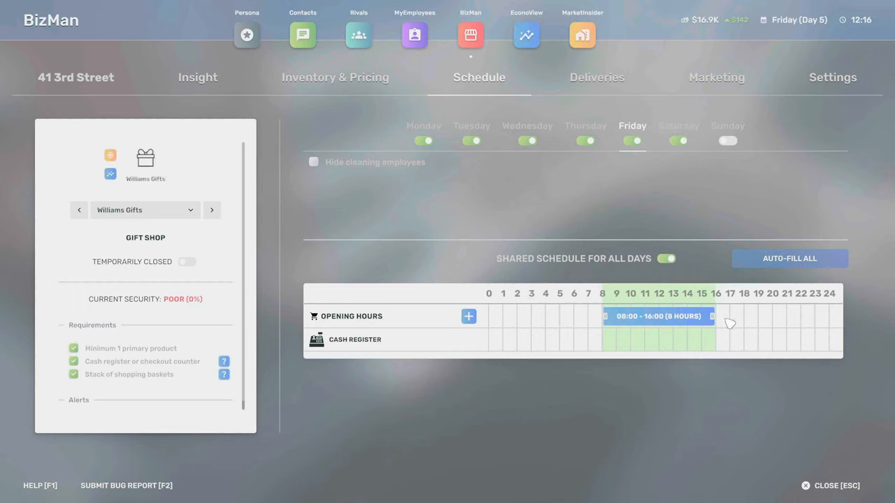
drag(712, 317, 769, 316)
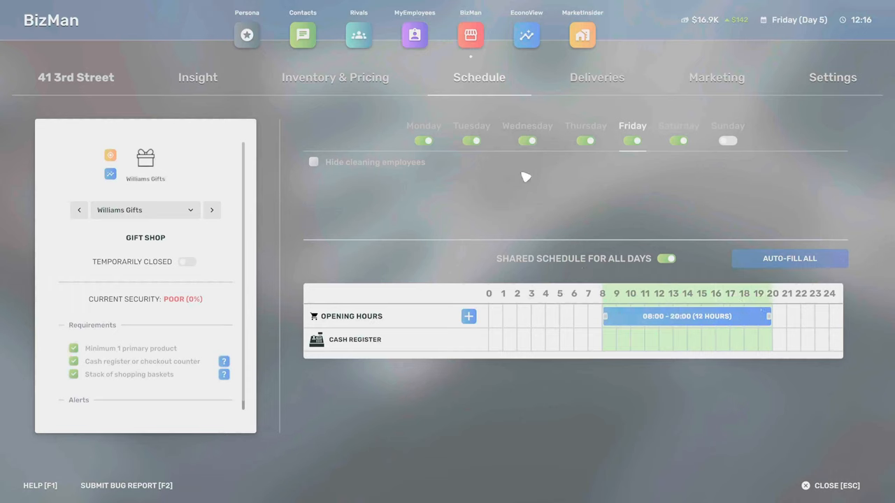
mouse_move(717, 115)
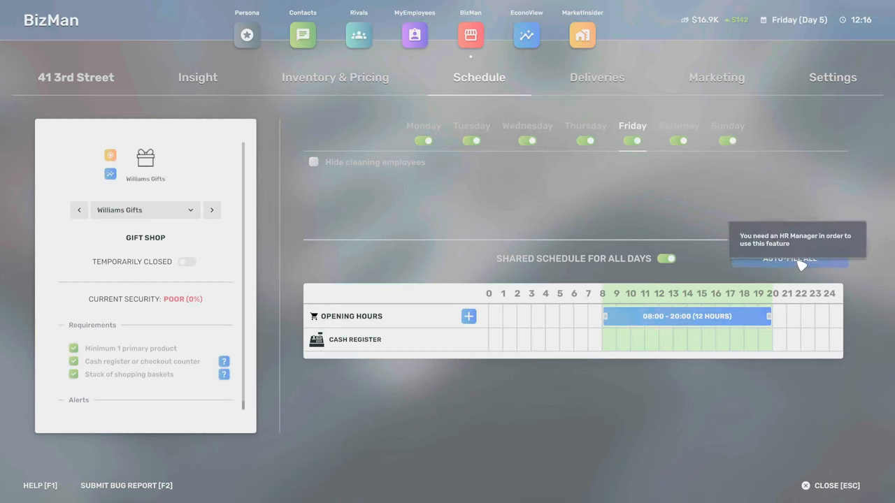
mouse_move(269, 240)
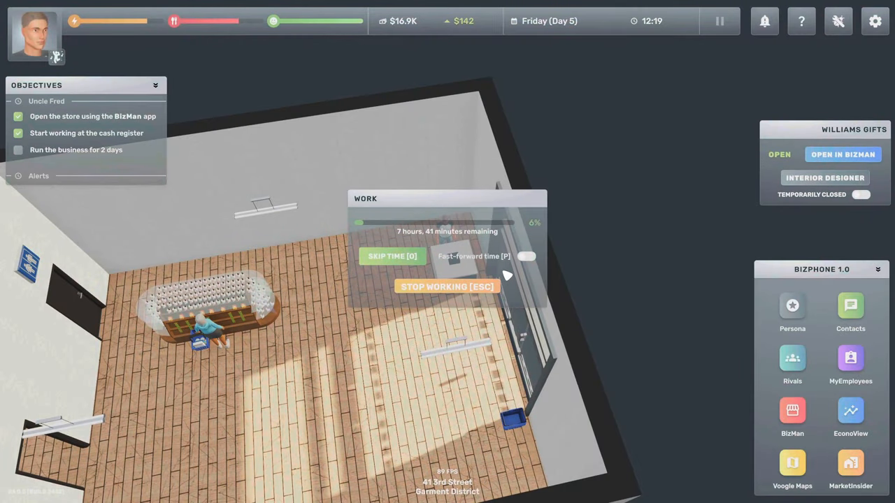
- Skip time through the register shift until Friday evening
click(392, 256)
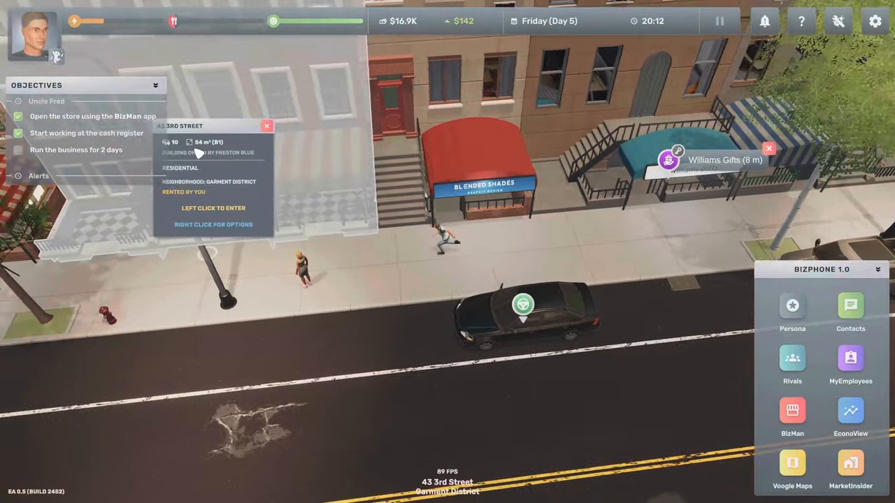
- Enter the 45 3rd Street apartment, set sleep to 13 hours, and view its BizMan page
click(213, 207)
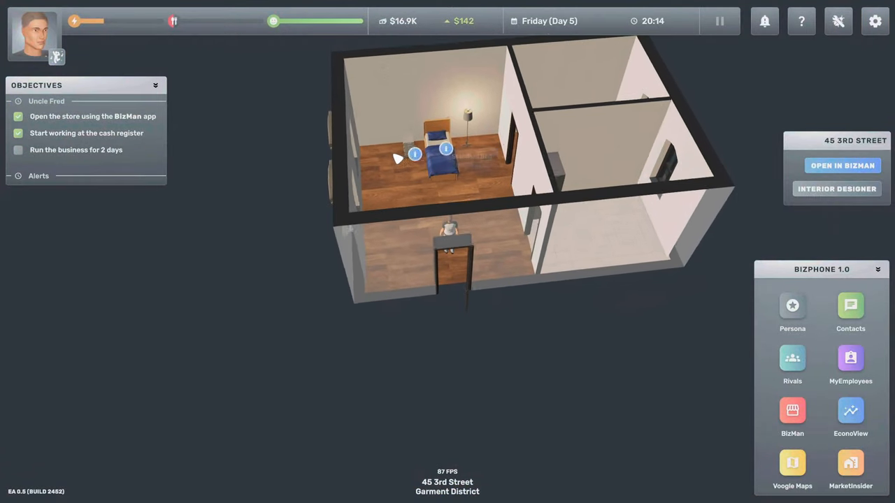
click(445, 149)
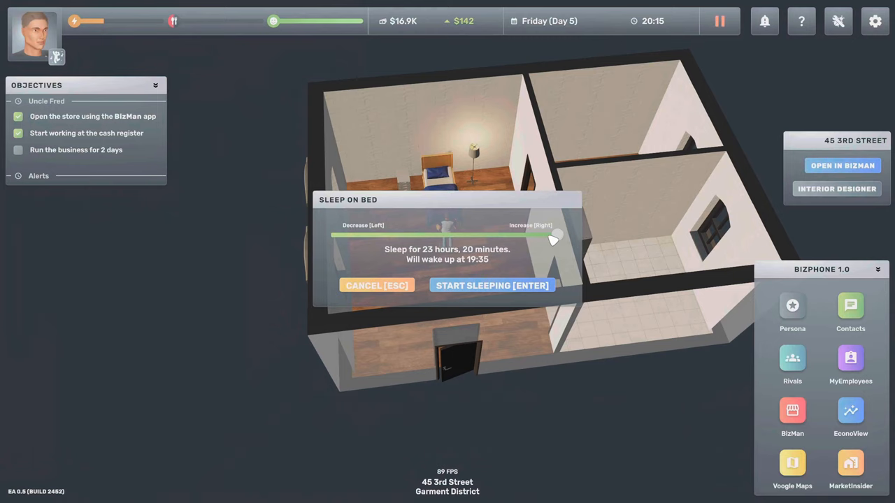
drag(553, 238, 457, 235)
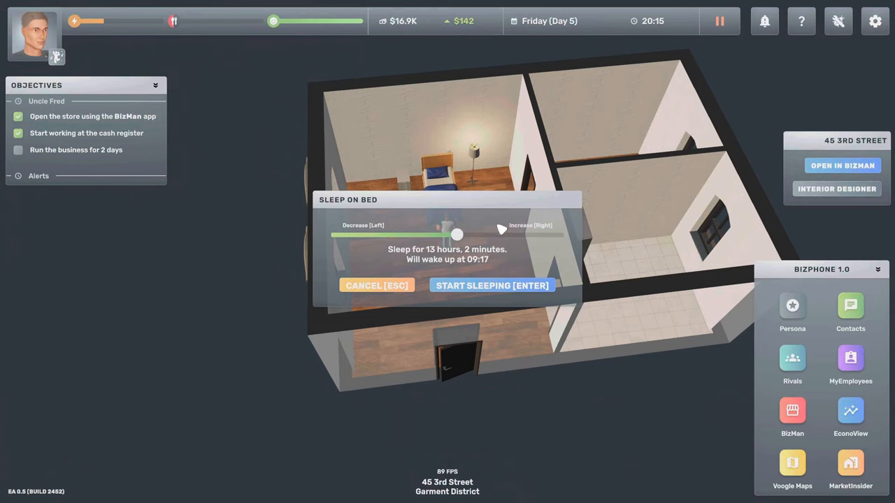
click(377, 285)
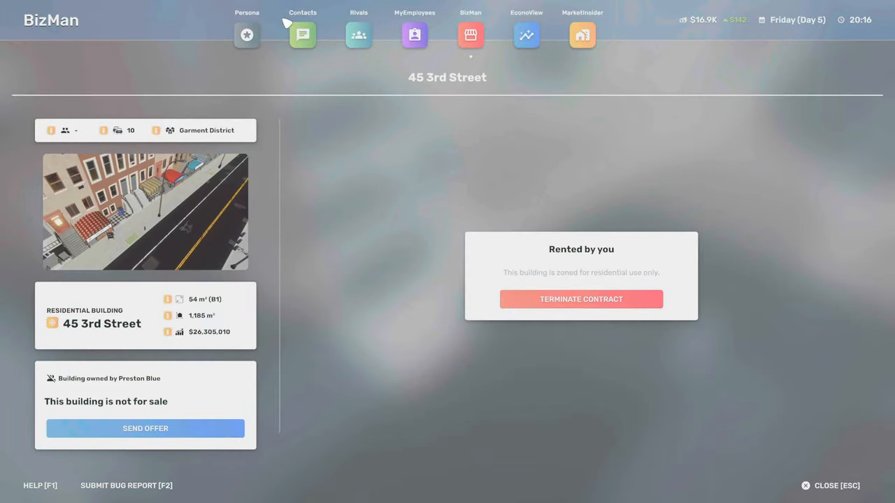
- View the Williams Gifts overview in BizMan, then close the app
click(470, 35)
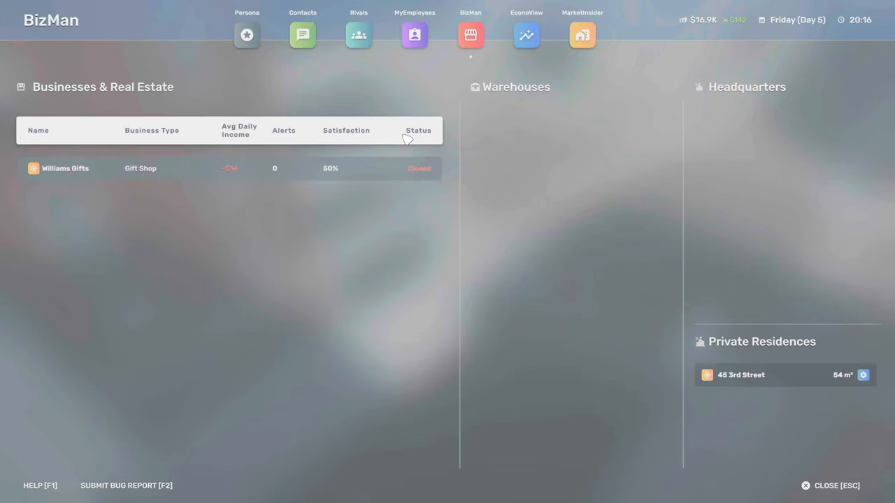
click(65, 168)
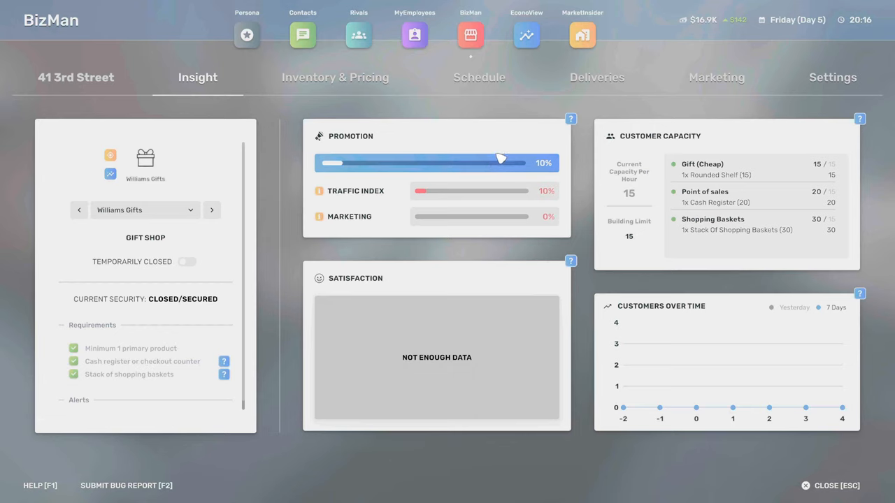
click(479, 77)
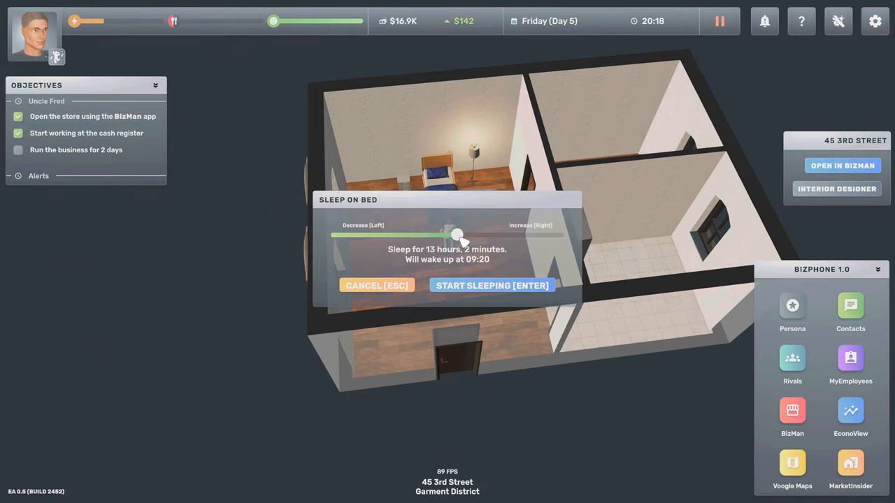
- Sleep about 11 hours into Saturday morning
drag(458, 234, 446, 234)
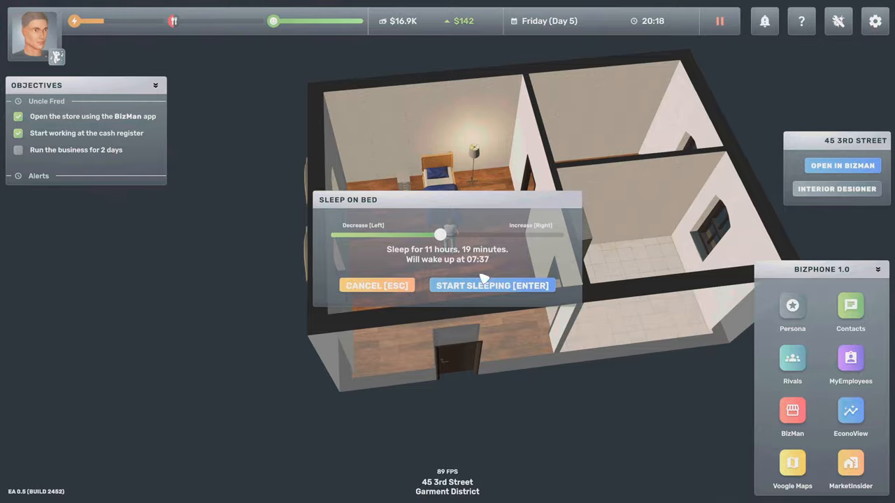
click(492, 285)
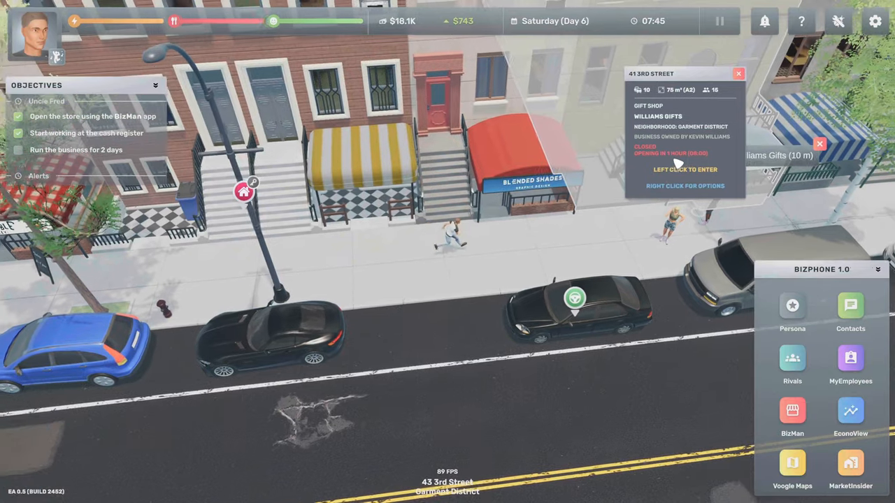
- Enter Williams Gifts, dismiss the neighbour's welcome, and begin the Saturday register shift
click(685, 169)
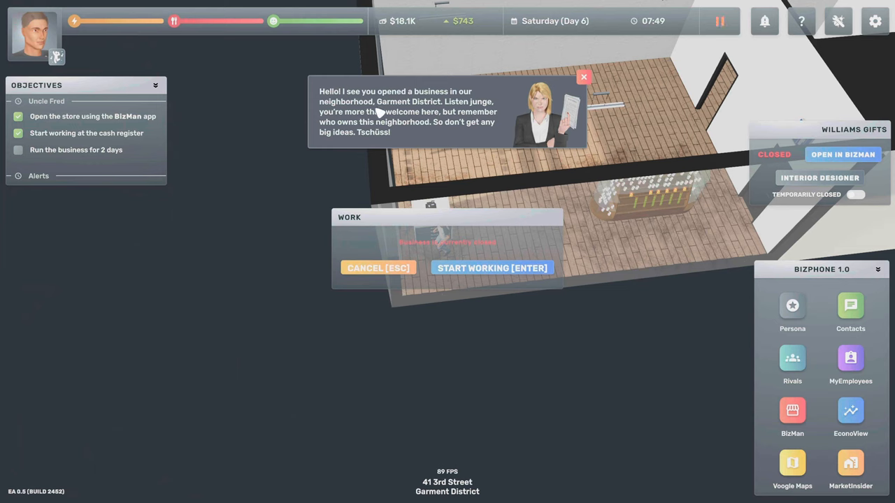
mouse_move(491, 110)
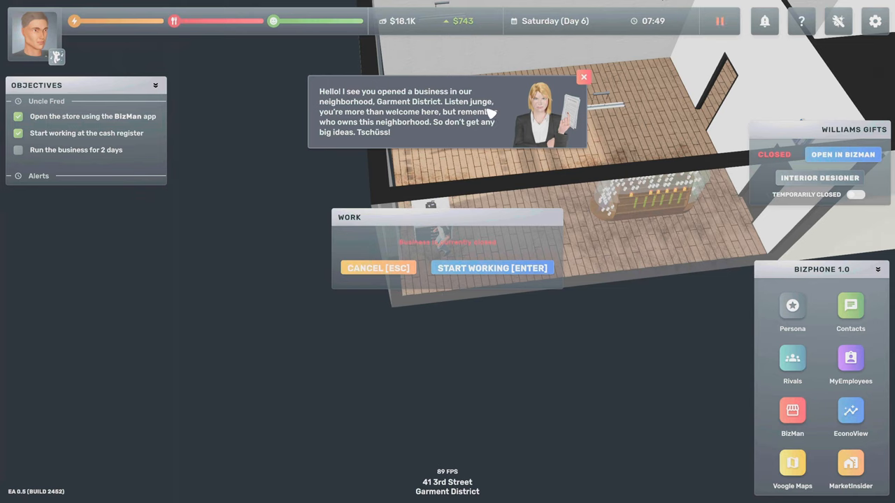
mouse_move(503, 112)
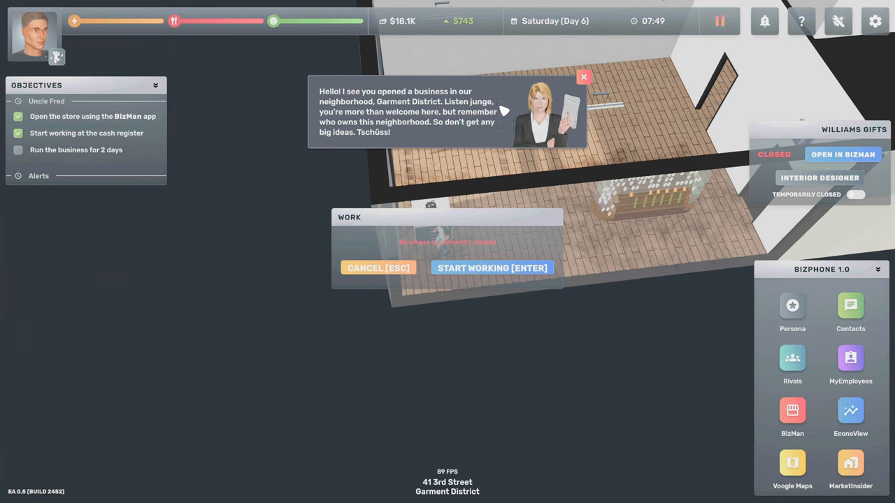
mouse_move(440, 123)
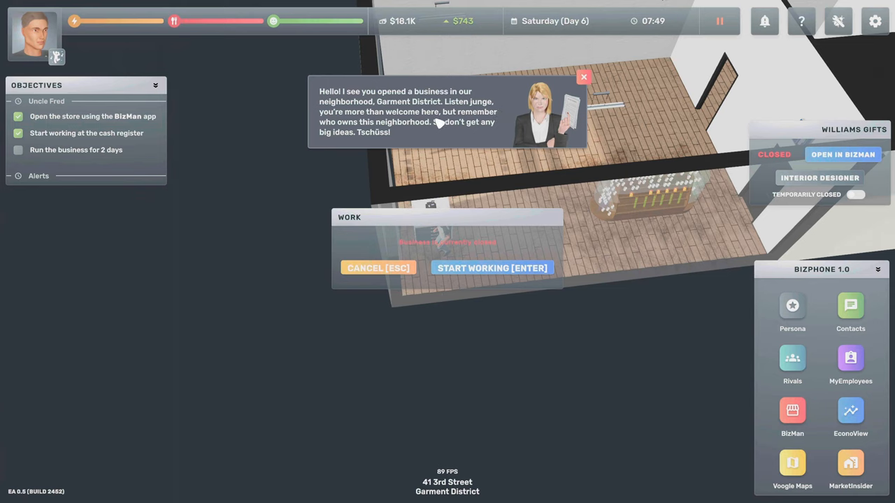
mouse_move(378, 132)
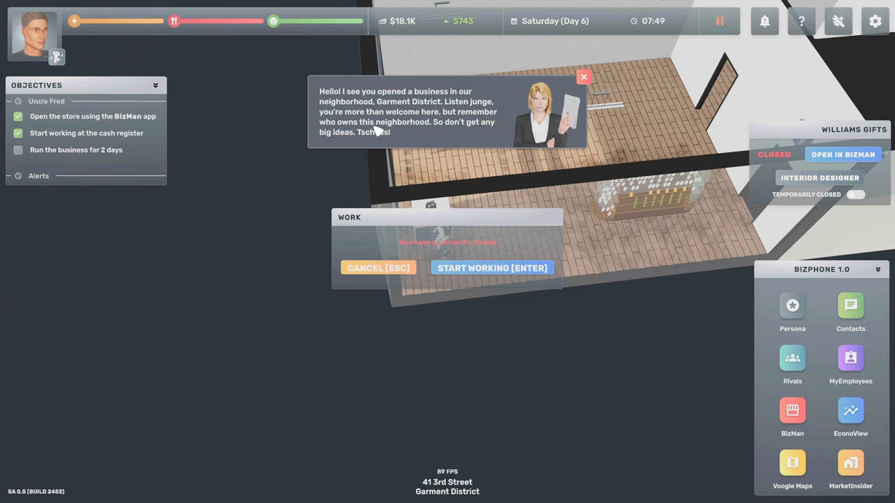
mouse_move(489, 131)
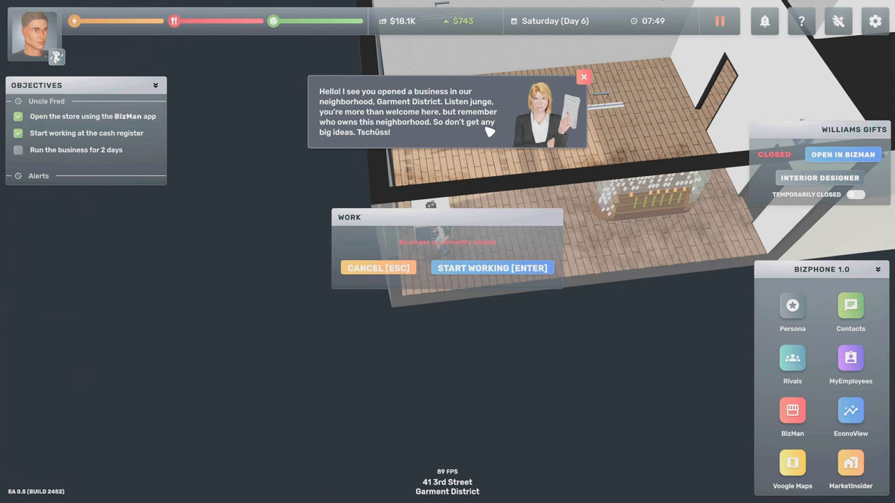
mouse_move(586, 77)
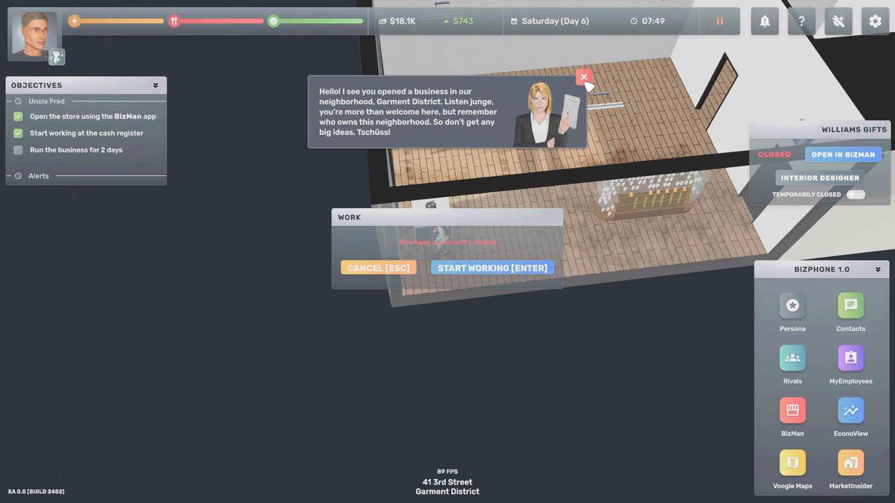
click(584, 77)
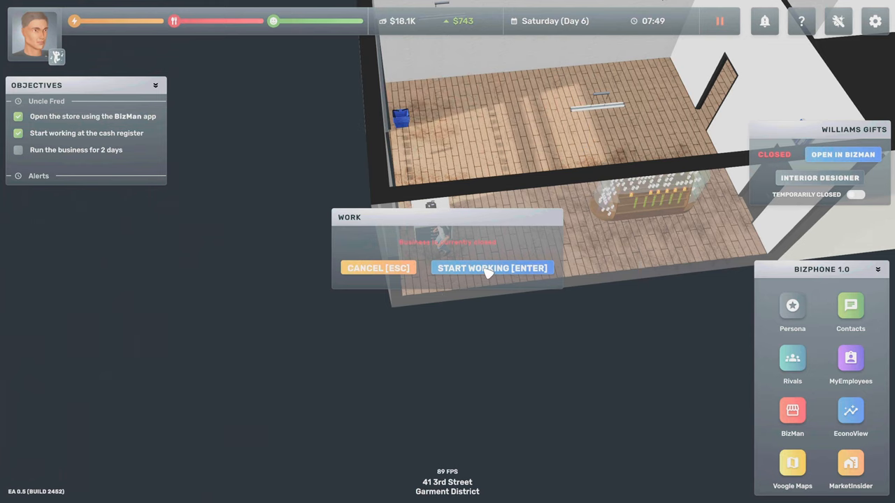
click(492, 267)
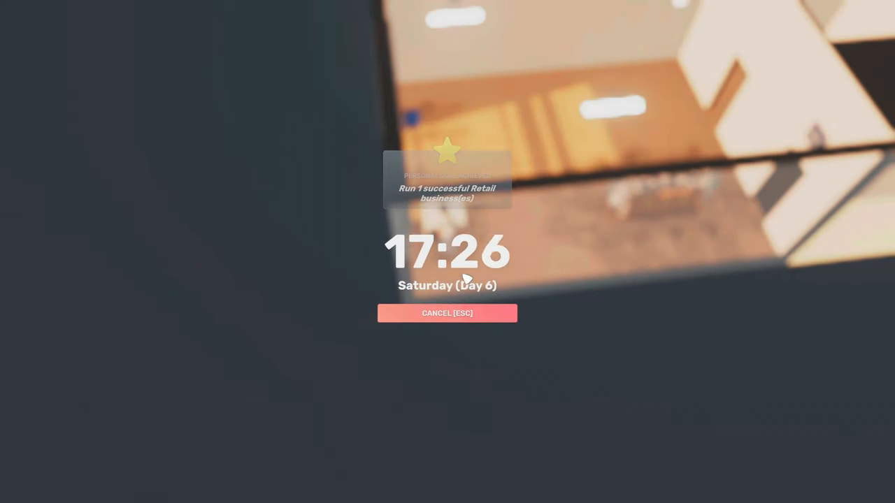
mouse_move(659, 211)
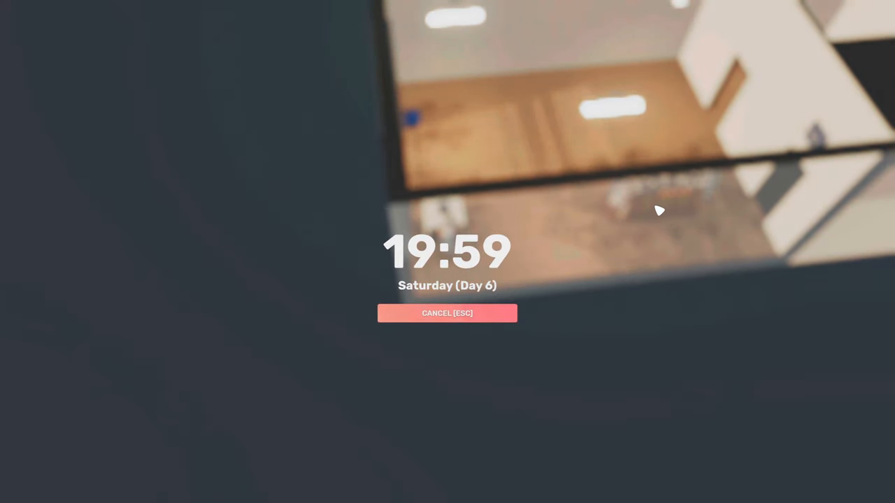
- Finish the shift at 20:00 closing and step outside onto 3rd Street
click(447, 313)
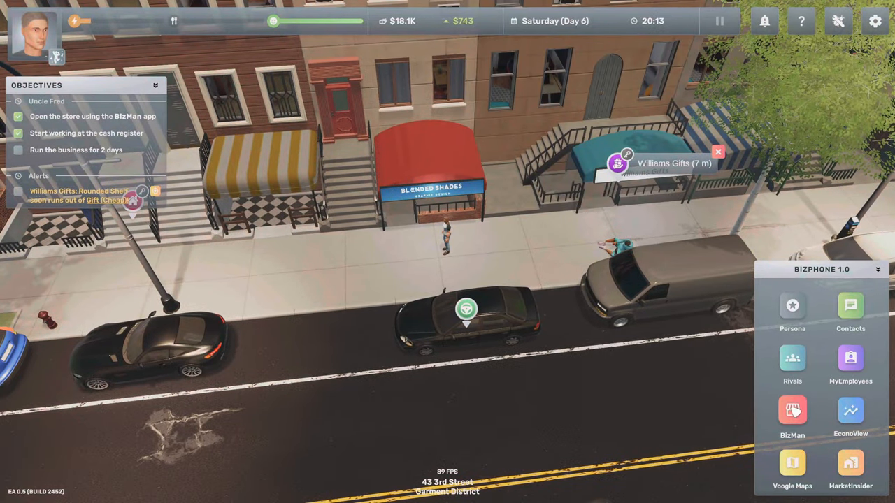
- Switch off Sunday in Williams Gifts' BizMan opening schedule, then close BizMan
click(792, 411)
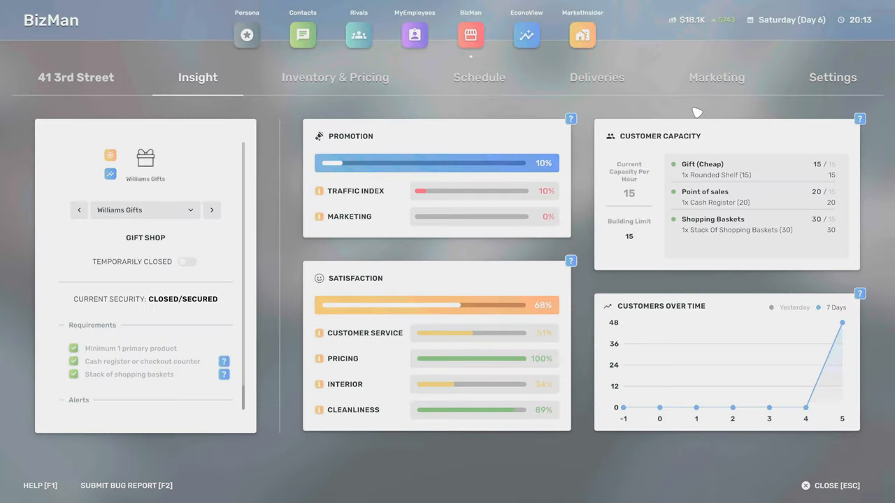
click(479, 77)
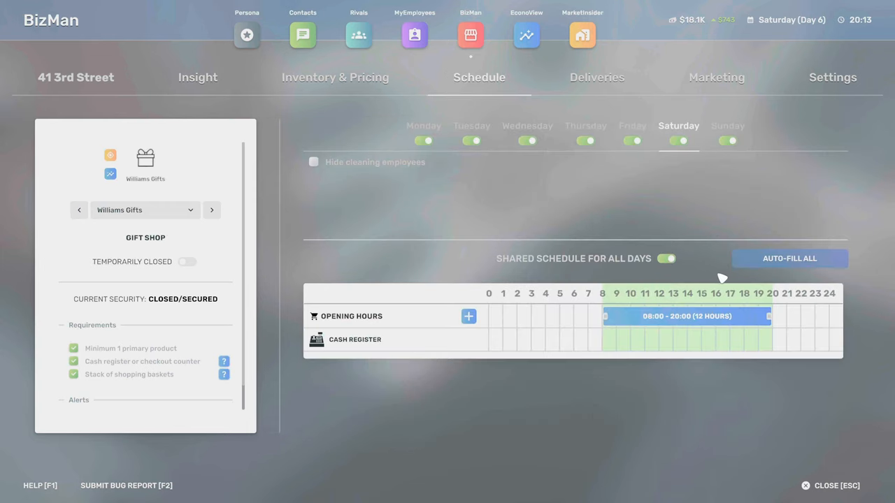
mouse_move(764, 23)
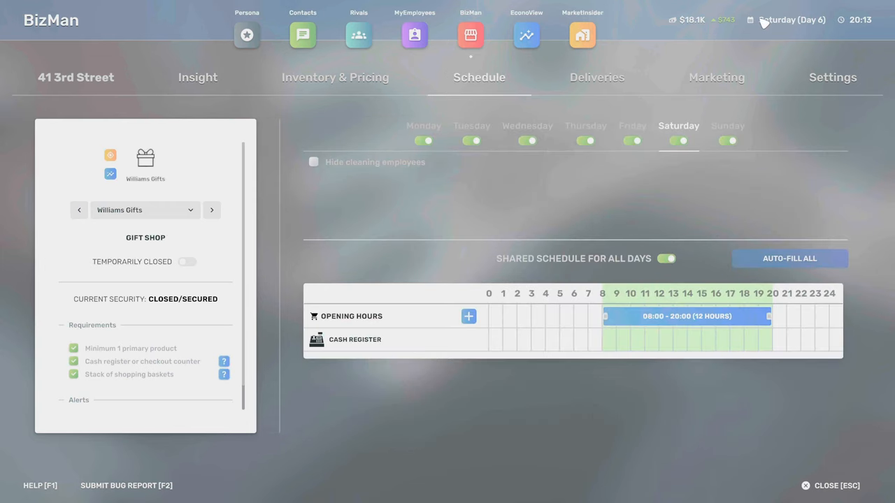
click(727, 140)
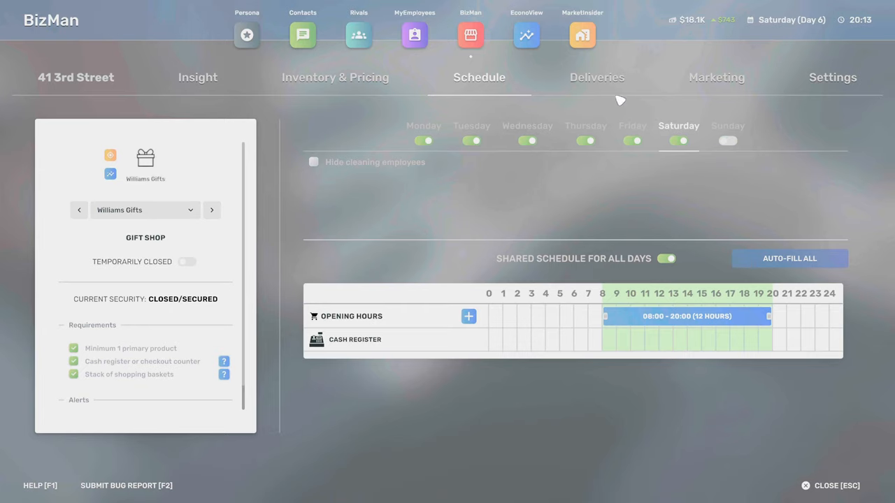
click(414, 35)
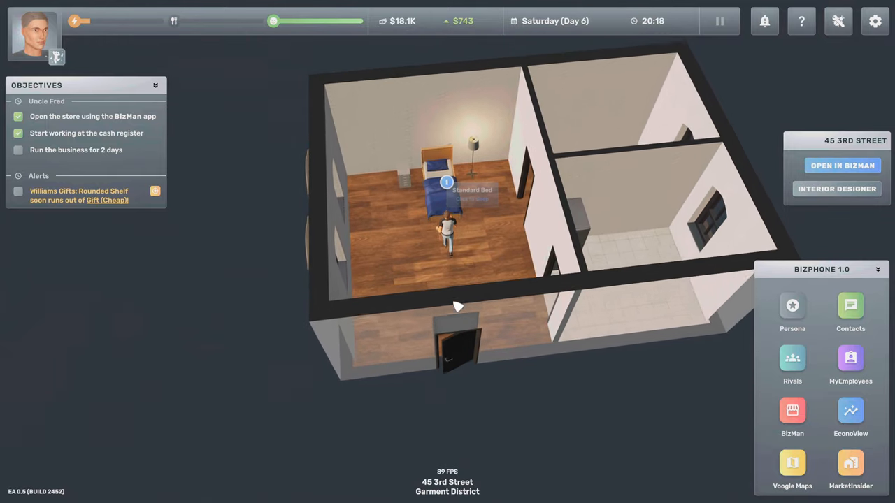
- Sleep about 11 hours in the Standard Bed, waking around 07:37 Sunday
click(446, 182)
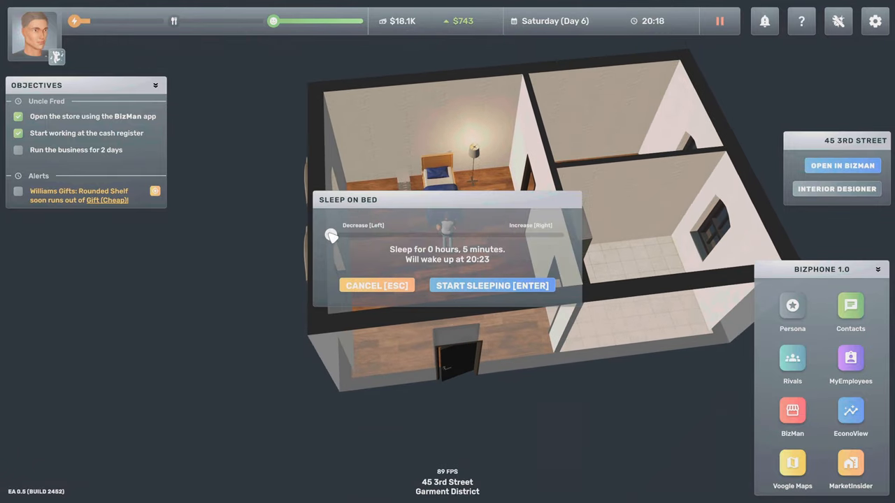
drag(336, 235, 430, 235)
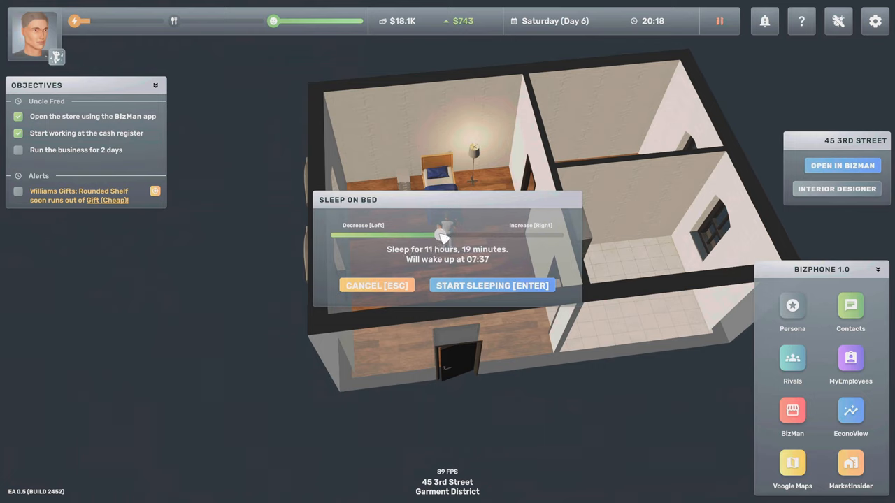
click(492, 285)
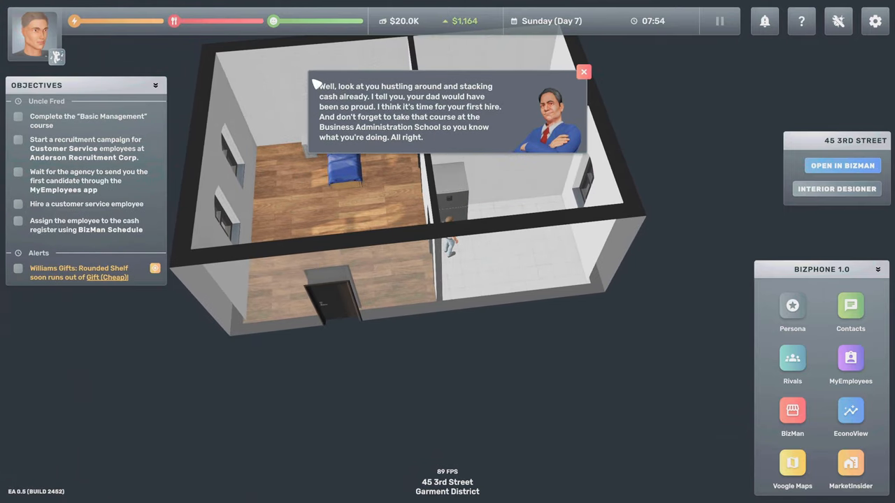
mouse_move(520, 105)
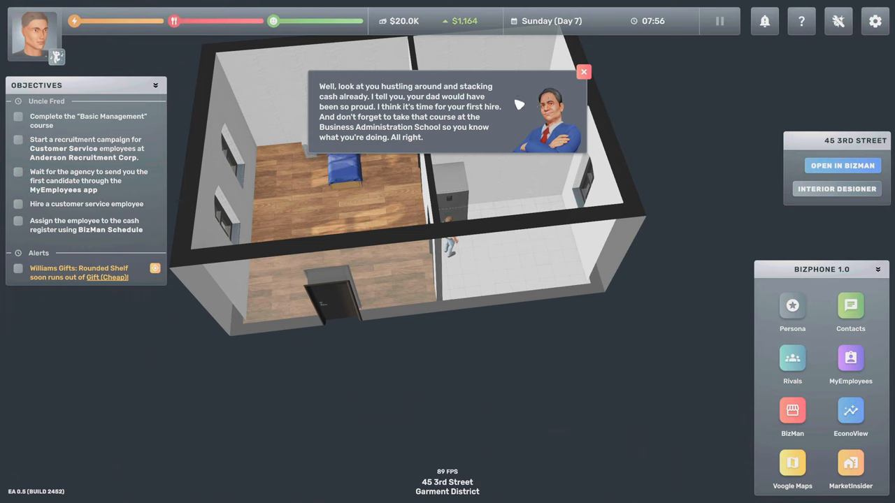
mouse_move(397, 105)
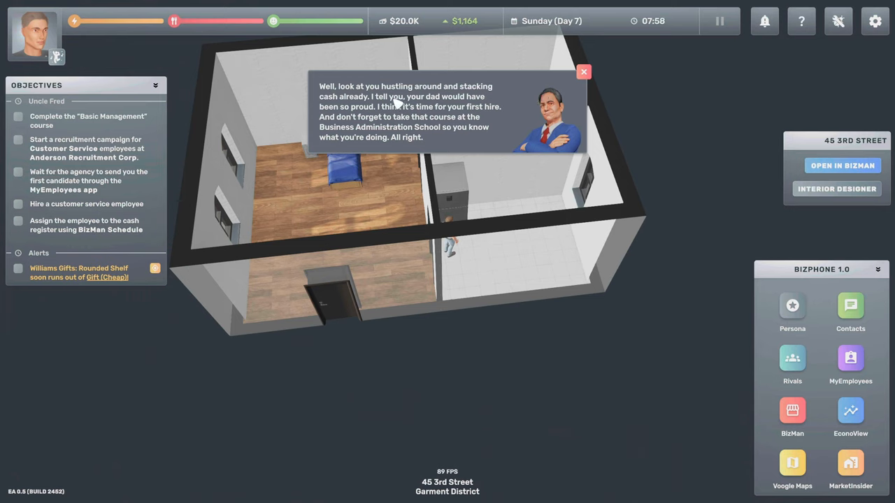
mouse_move(356, 119)
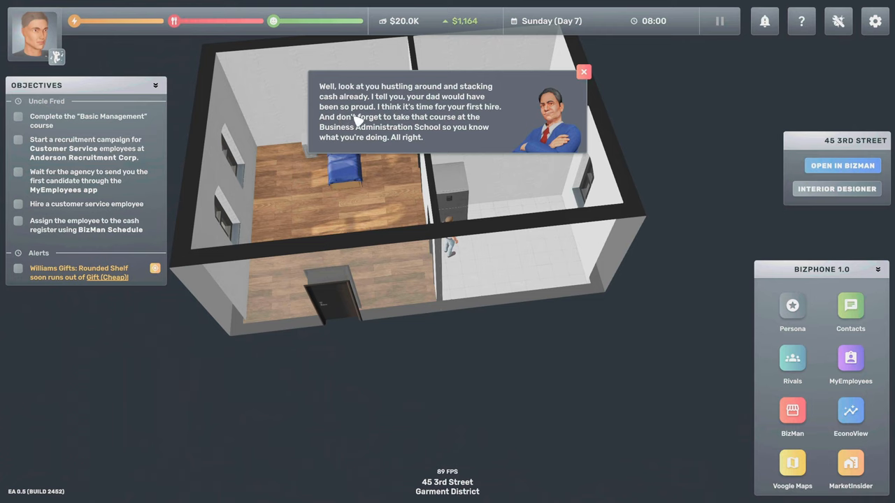
mouse_move(501, 116)
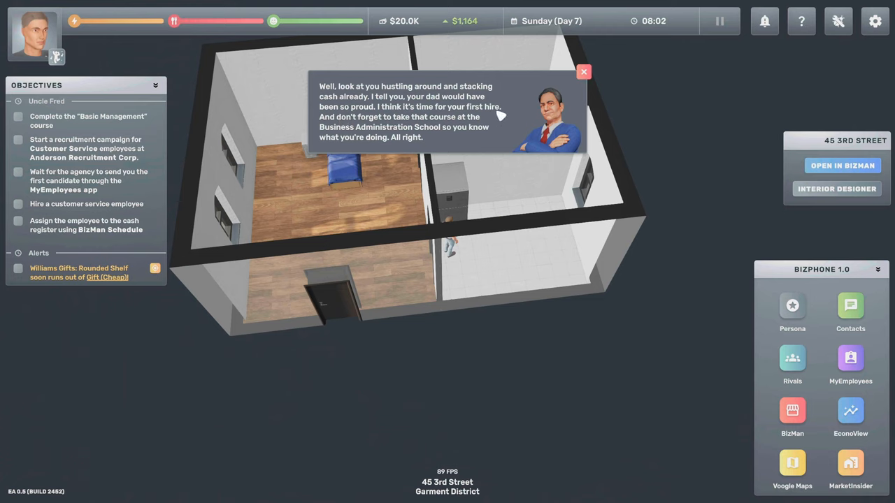
mouse_move(458, 127)
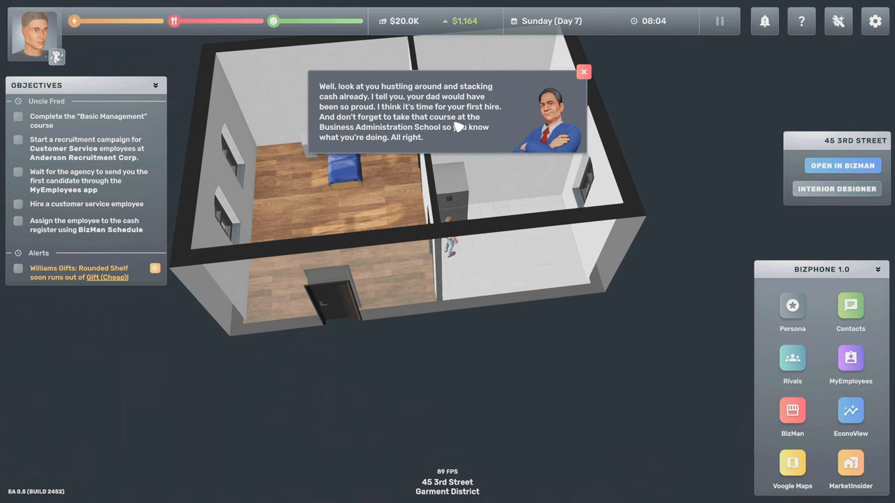
mouse_move(314, 145)
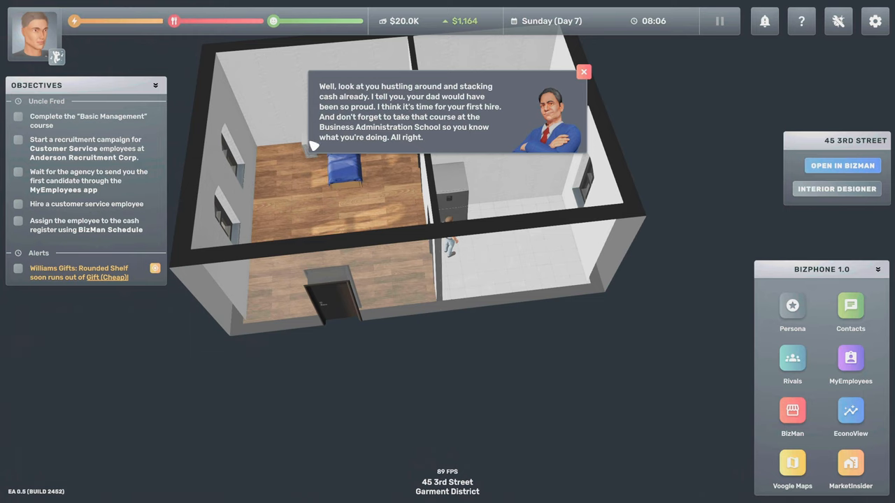